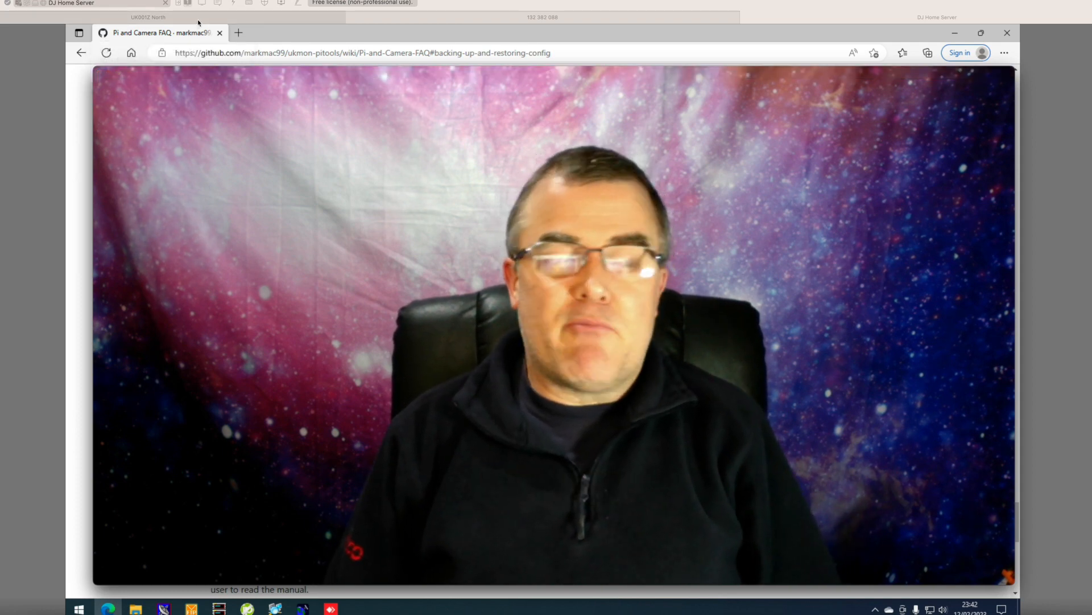
mouse_move(159, 33)
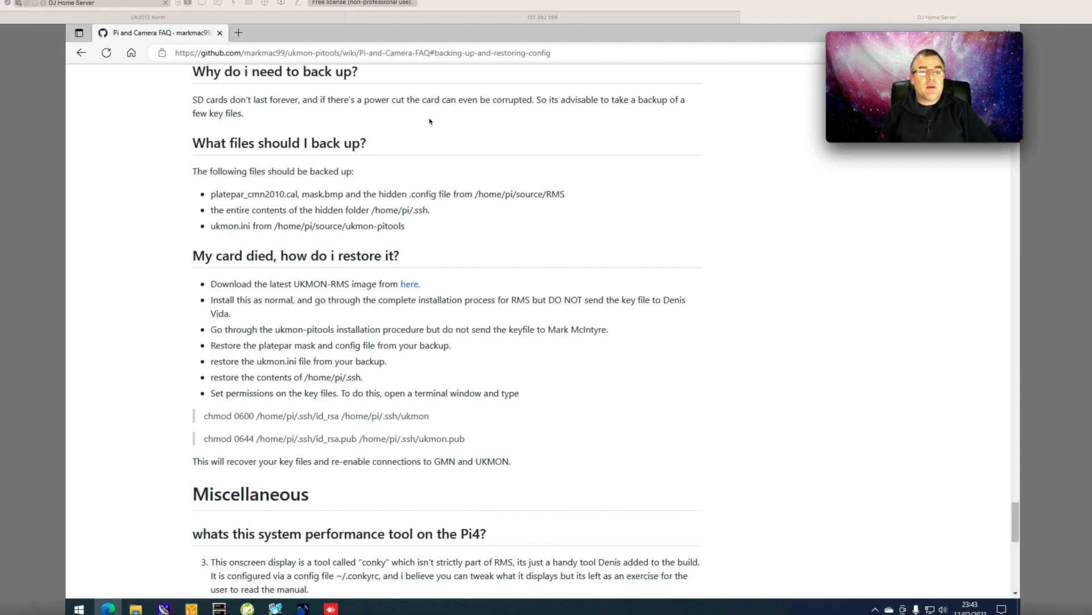
mouse_move(506, 146)
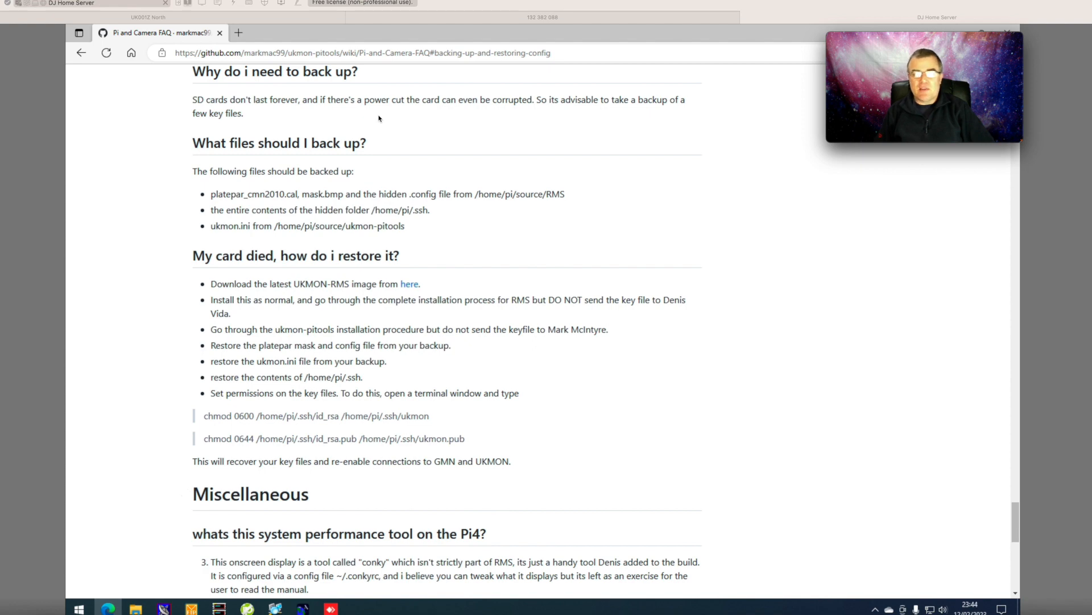
mouse_move(306, 108)
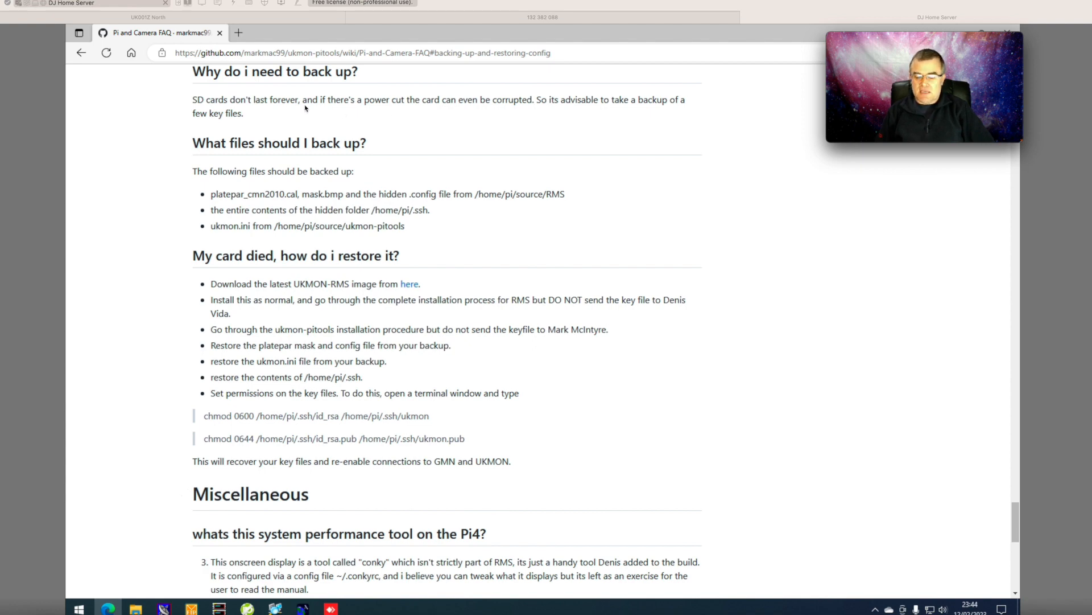
mouse_move(242, 103)
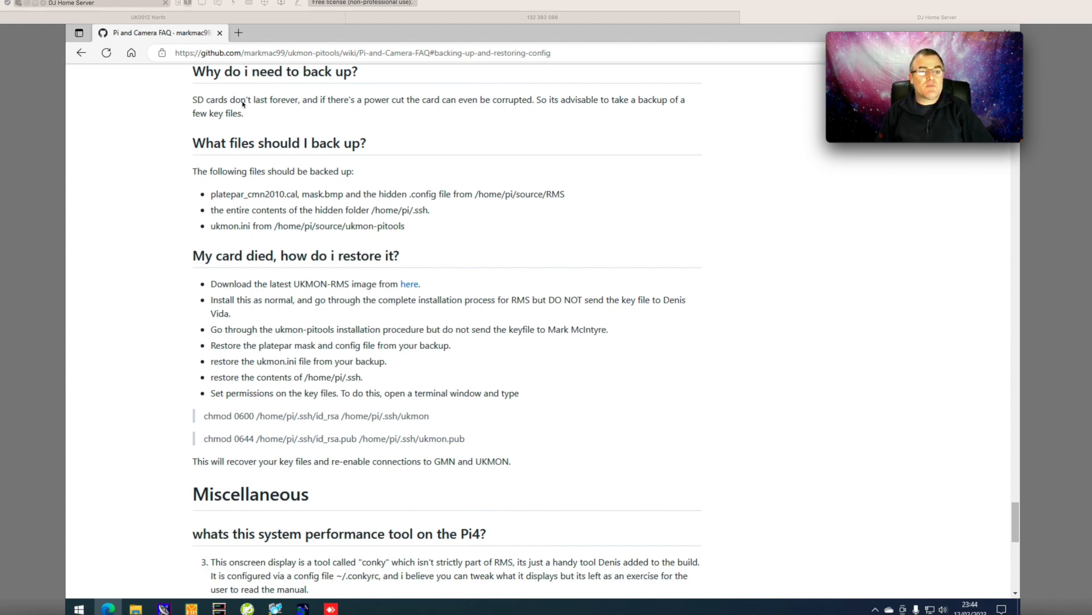
mouse_move(293, 107)
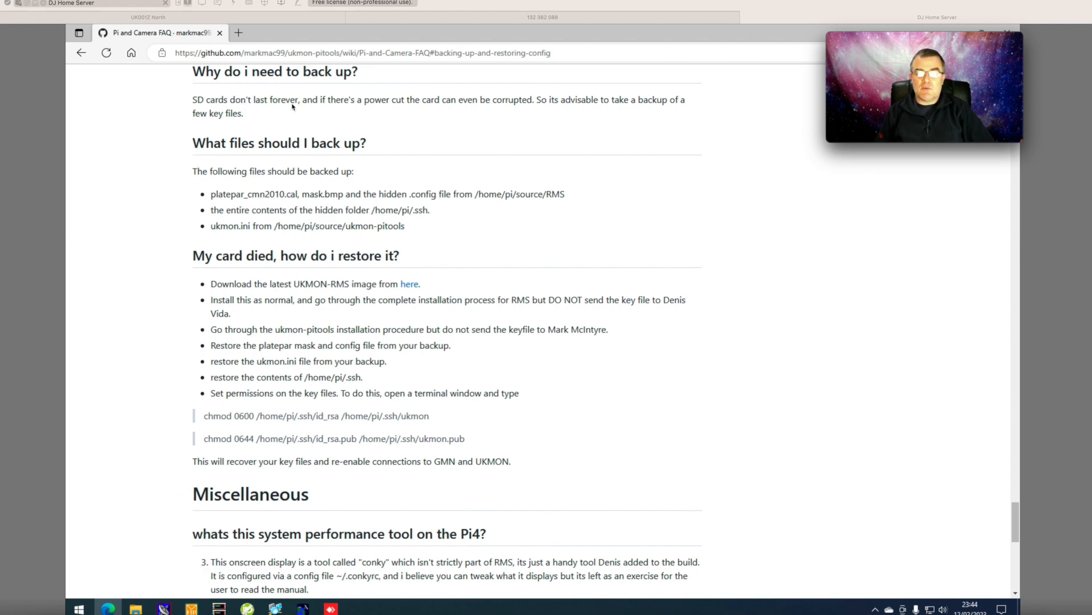
mouse_move(415, 109)
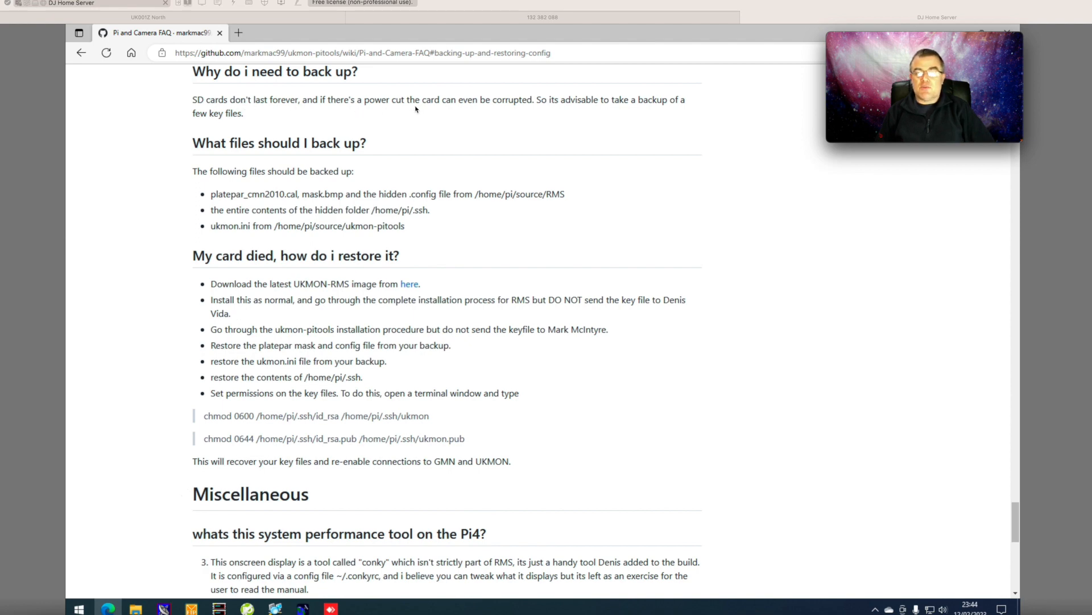
mouse_move(599, 111)
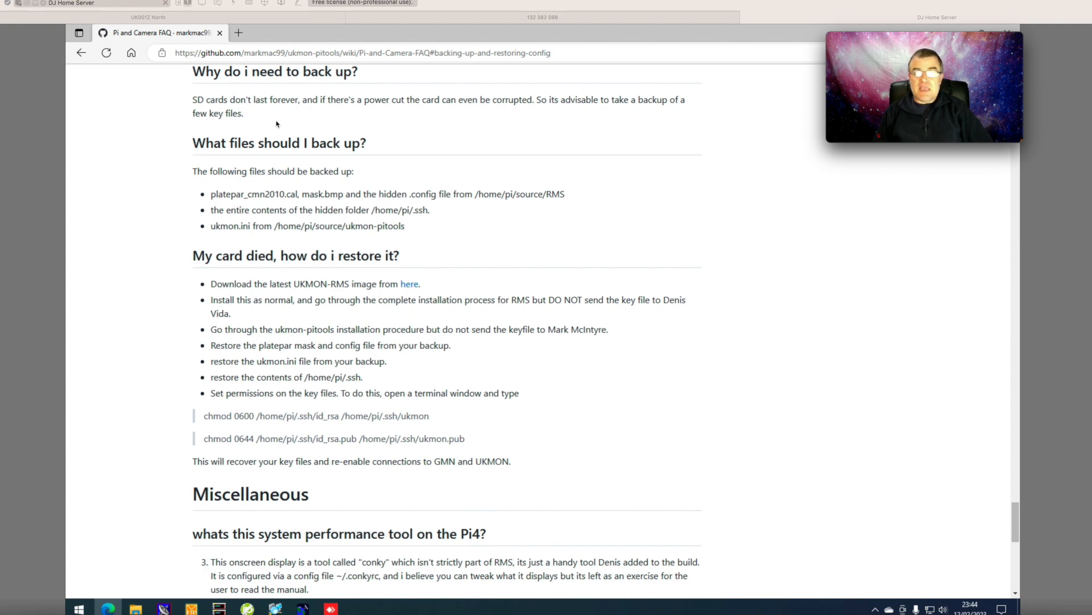
mouse_move(272, 122)
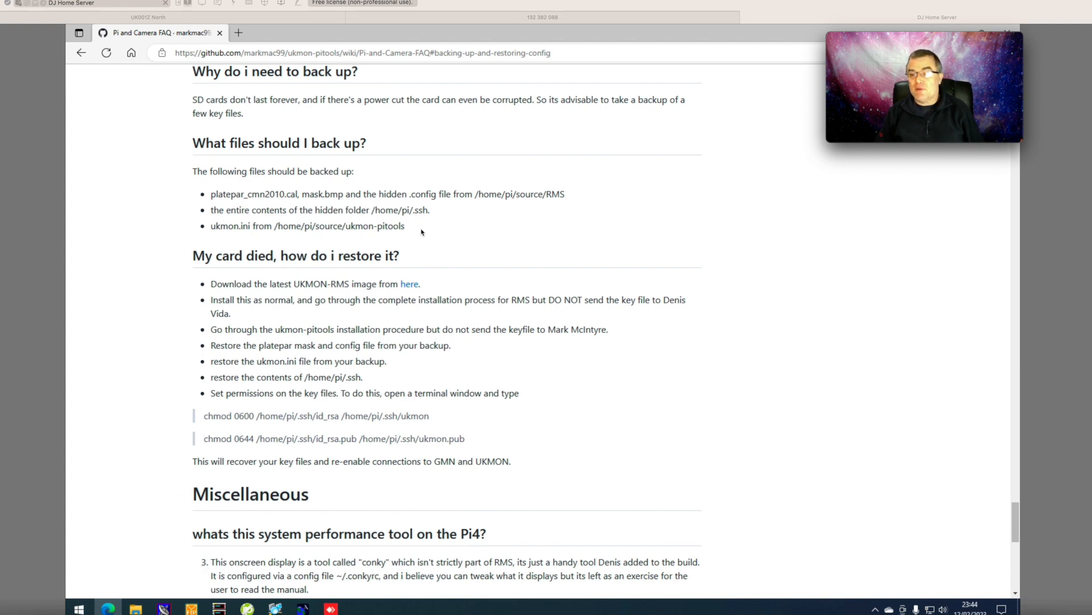
mouse_move(428, 228)
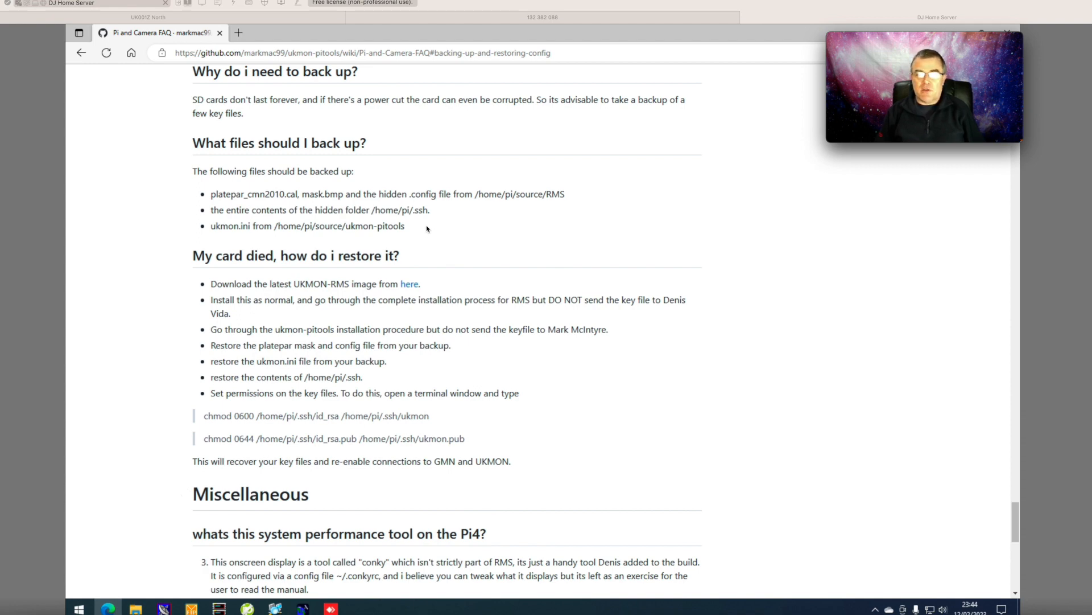
mouse_move(349, 245)
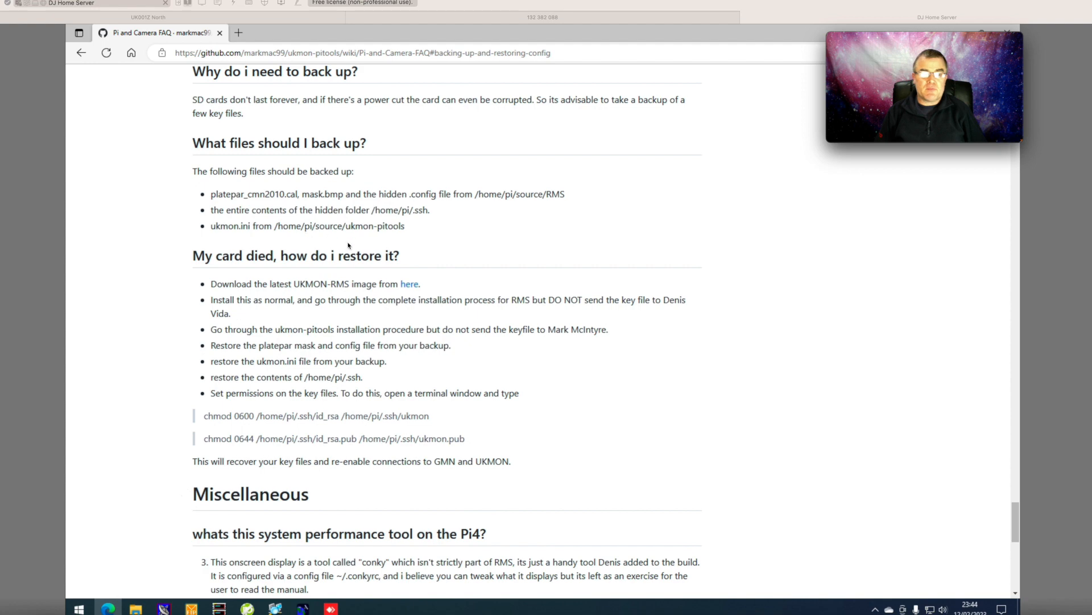
mouse_move(326, 182)
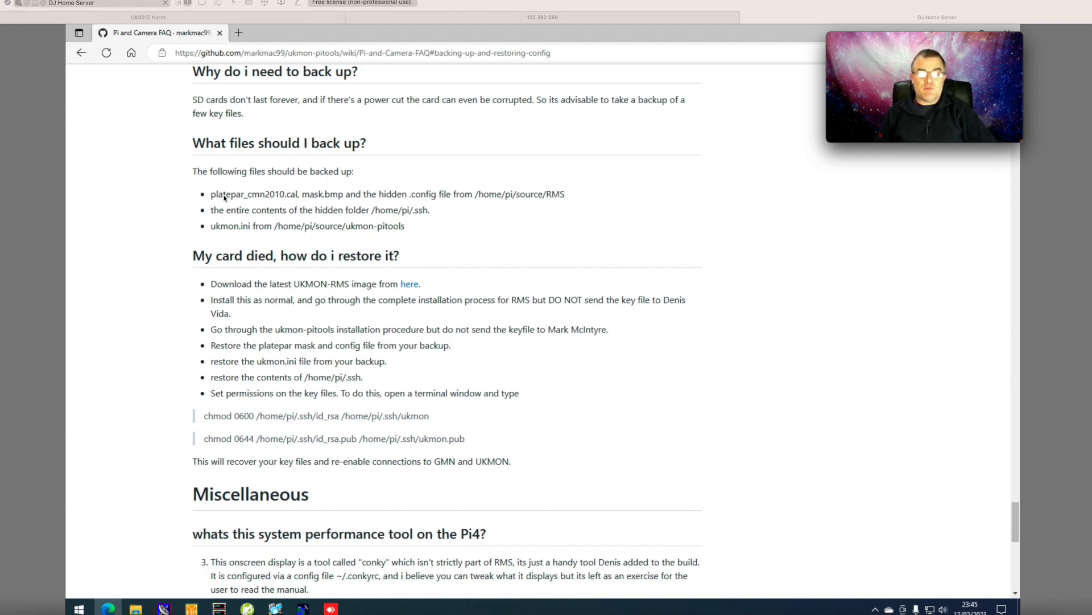
mouse_move(292, 199)
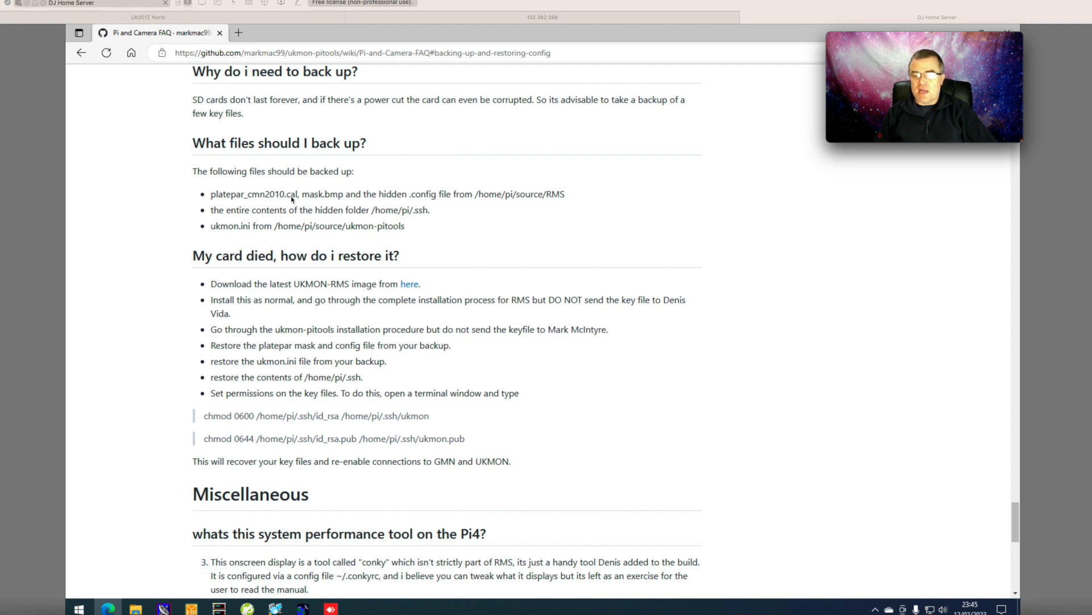
mouse_move(414, 199)
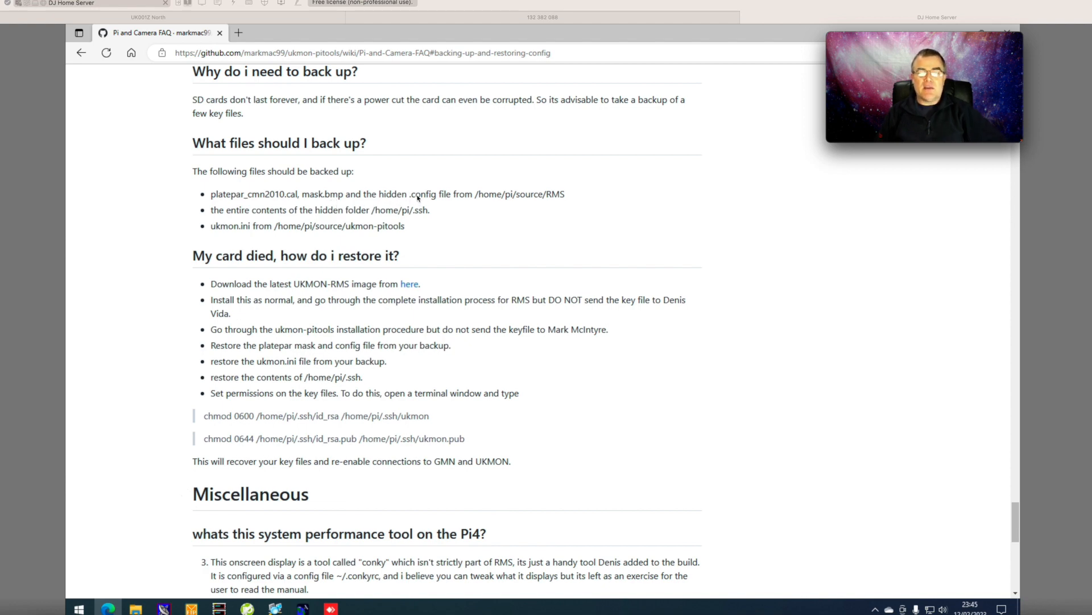
mouse_move(495, 200)
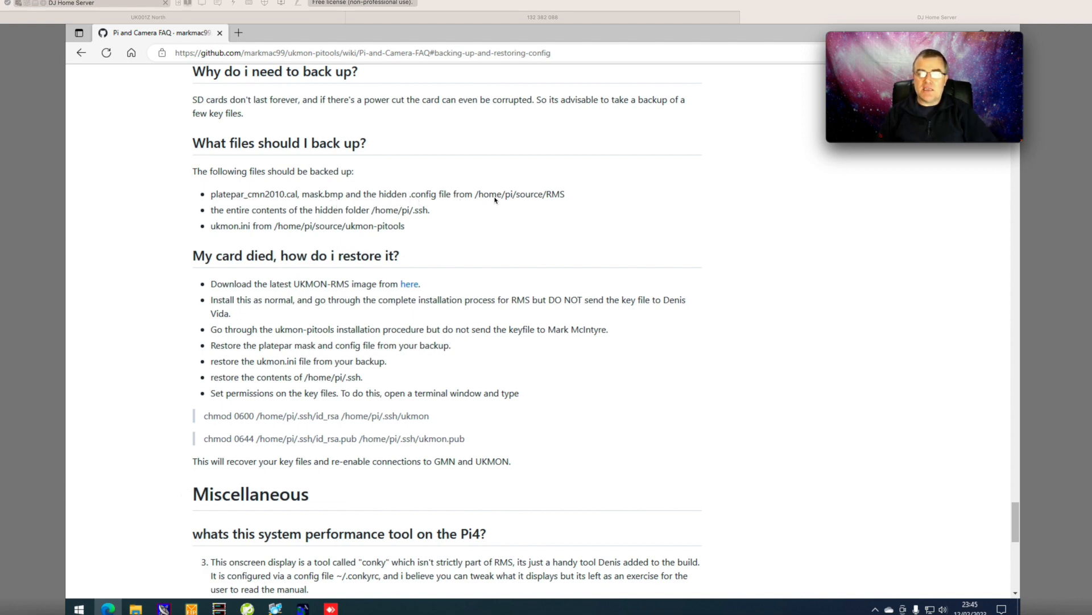
mouse_move(593, 205)
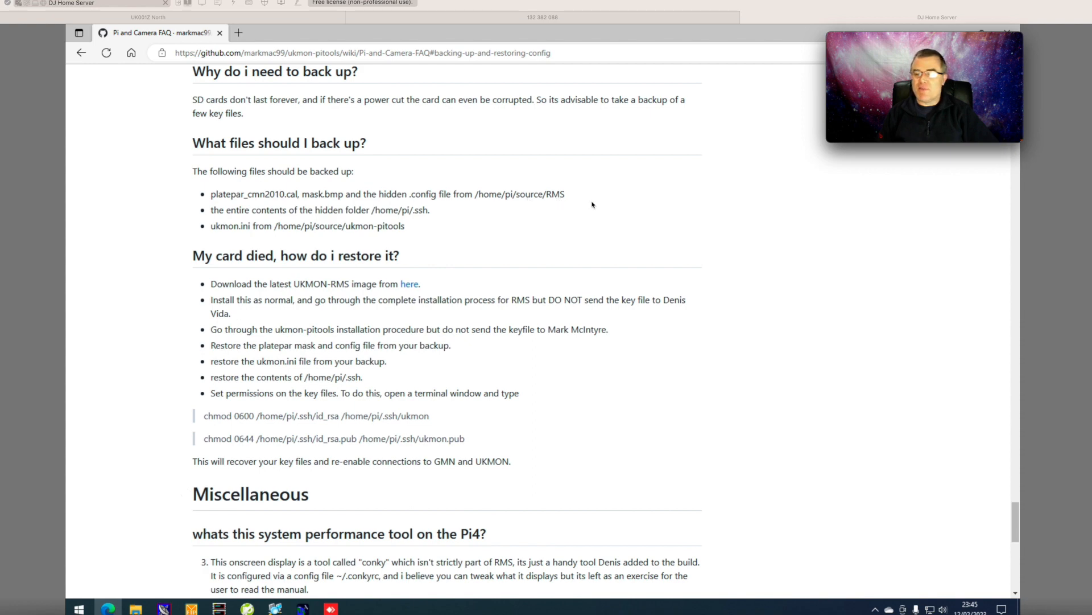
mouse_move(591, 188)
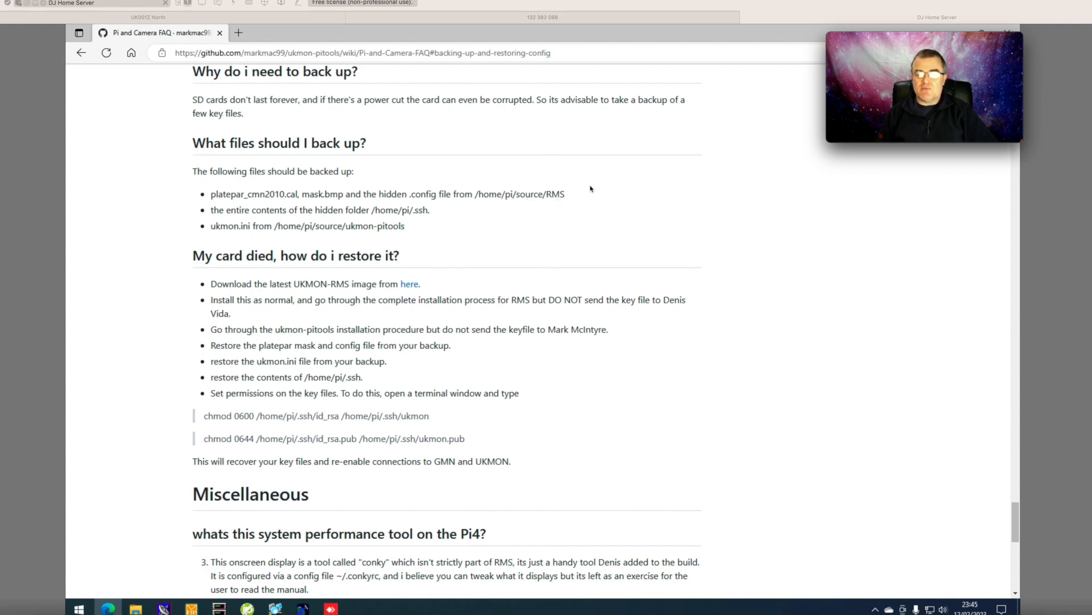
mouse_move(544, 201)
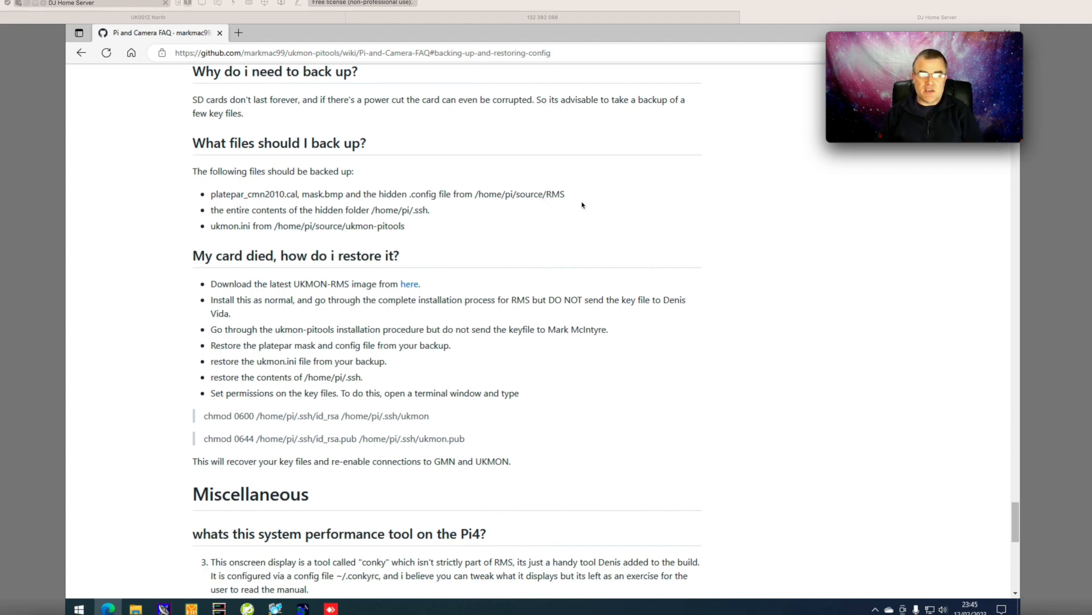
mouse_move(569, 219)
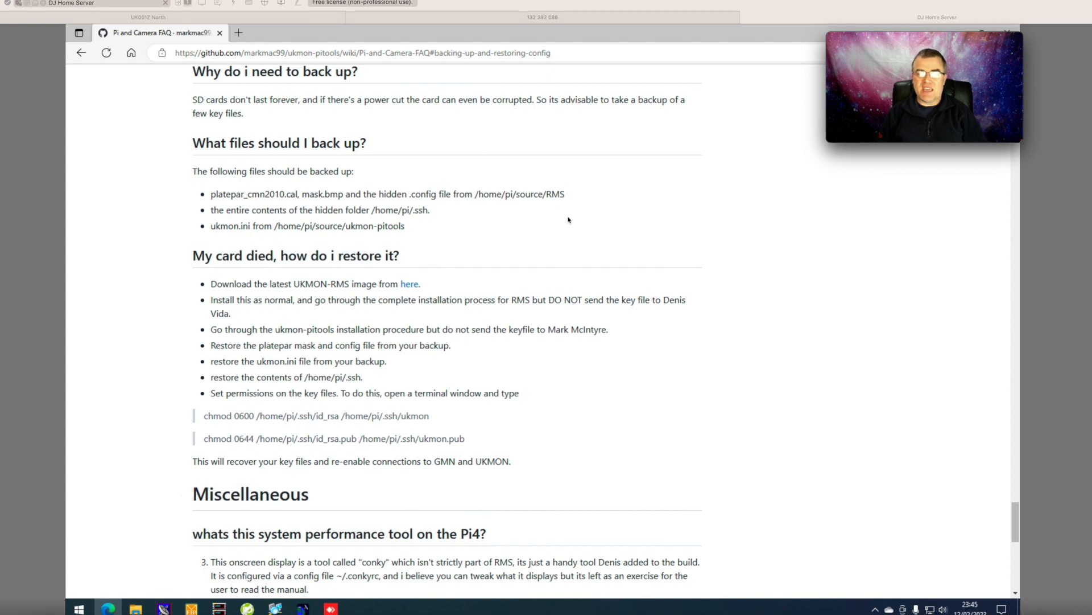
mouse_move(358, 189)
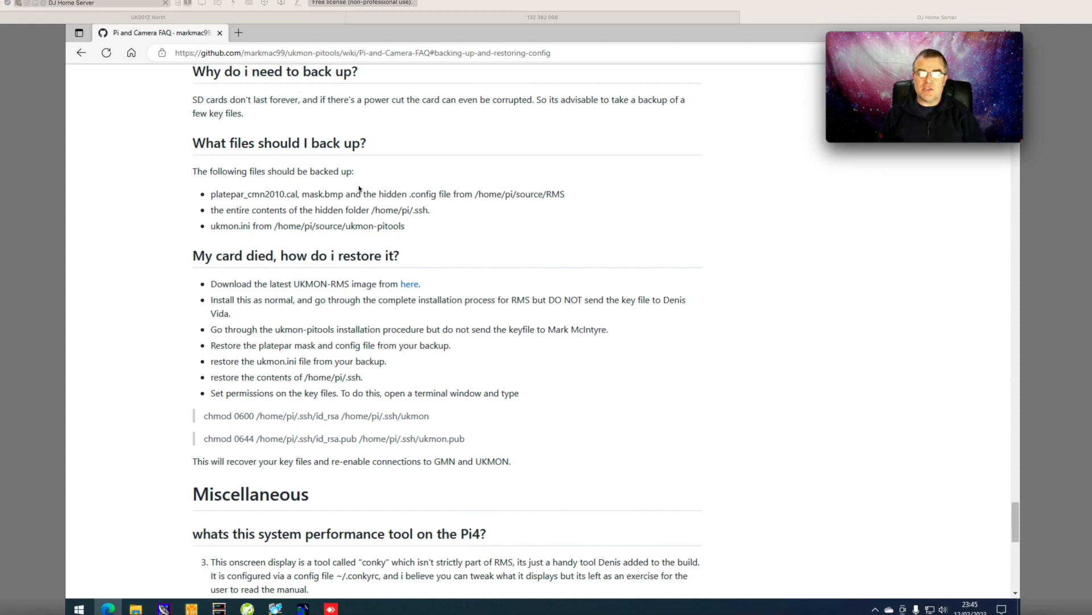
mouse_move(409, 201)
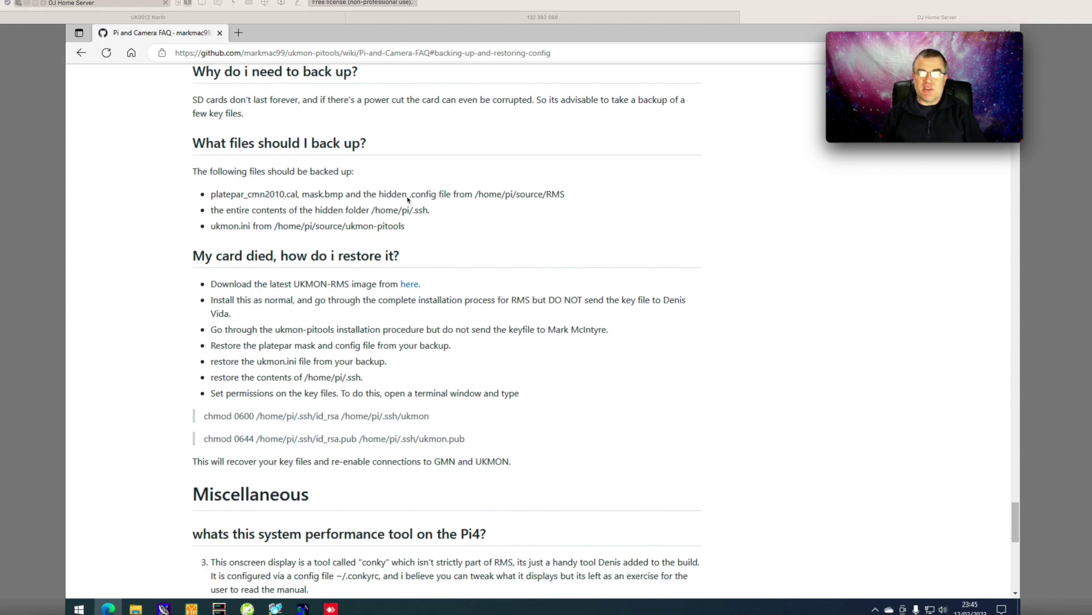
mouse_move(444, 200)
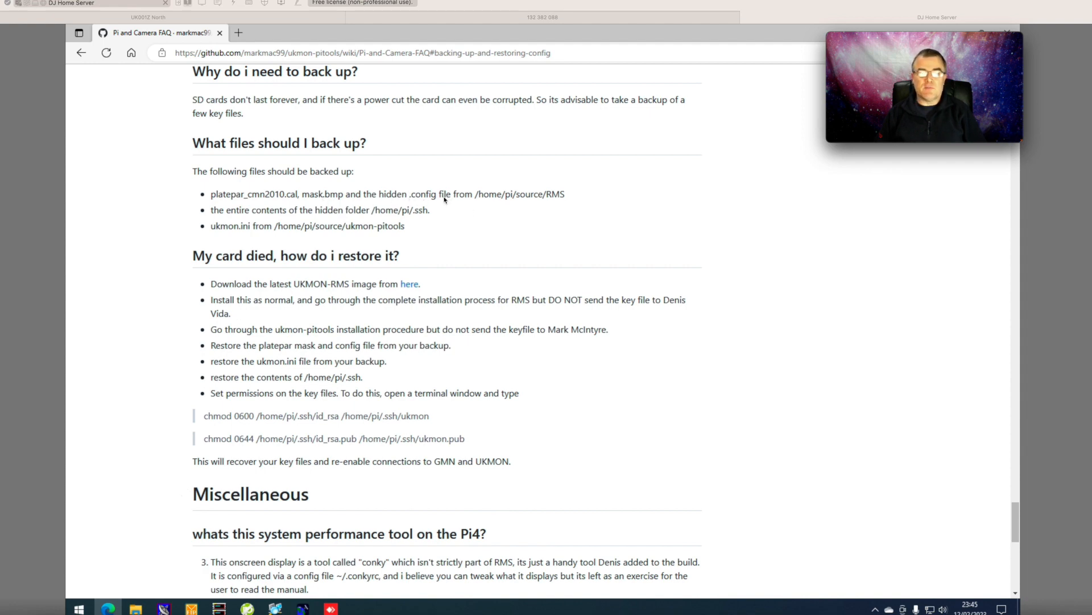
mouse_move(348, 219)
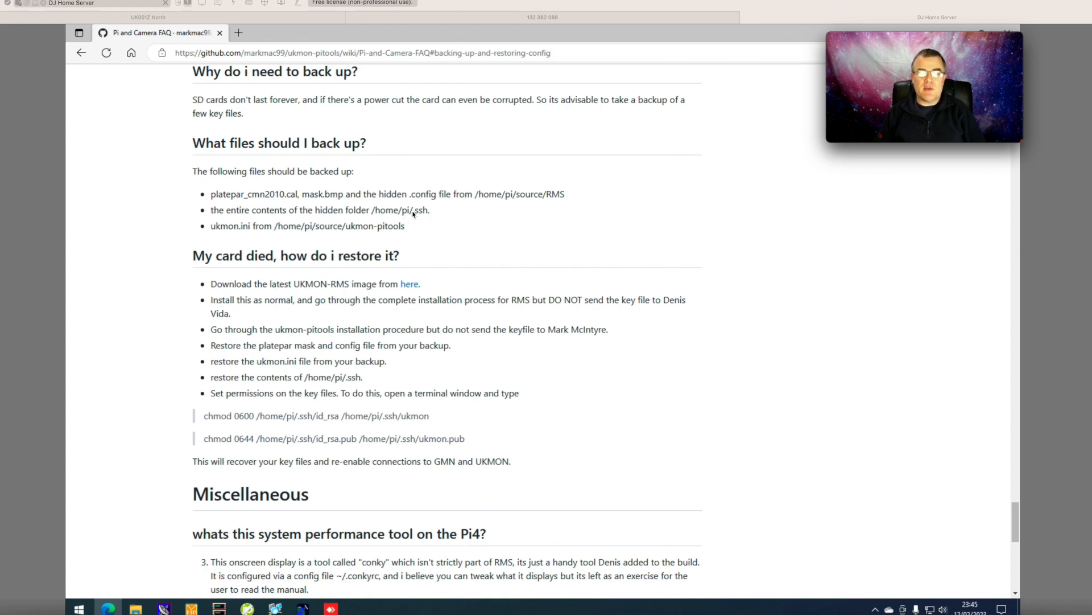
mouse_move(393, 206)
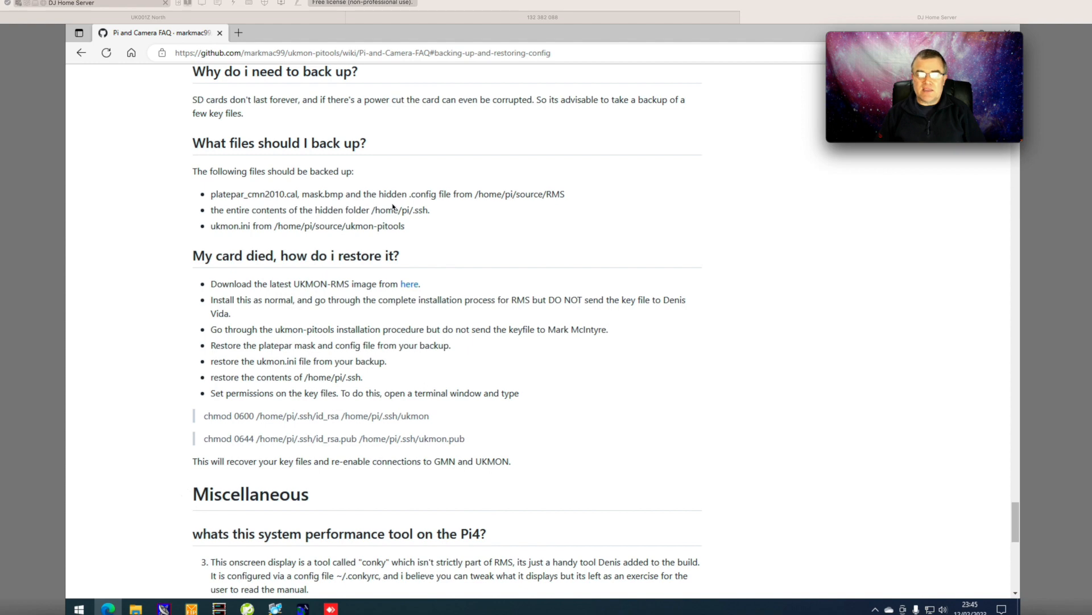
mouse_move(408, 244)
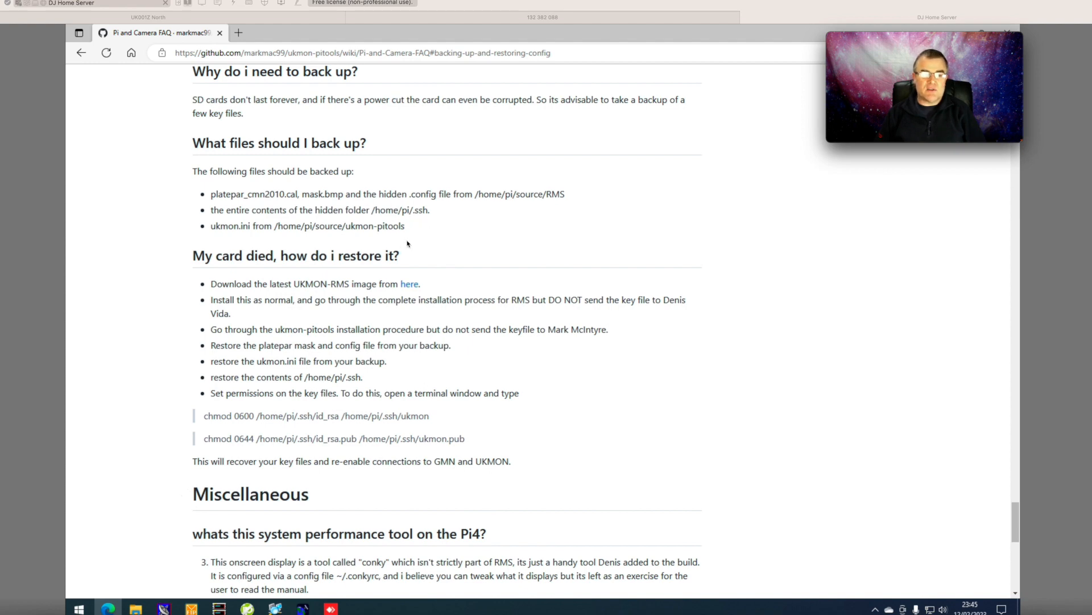
mouse_move(240, 233)
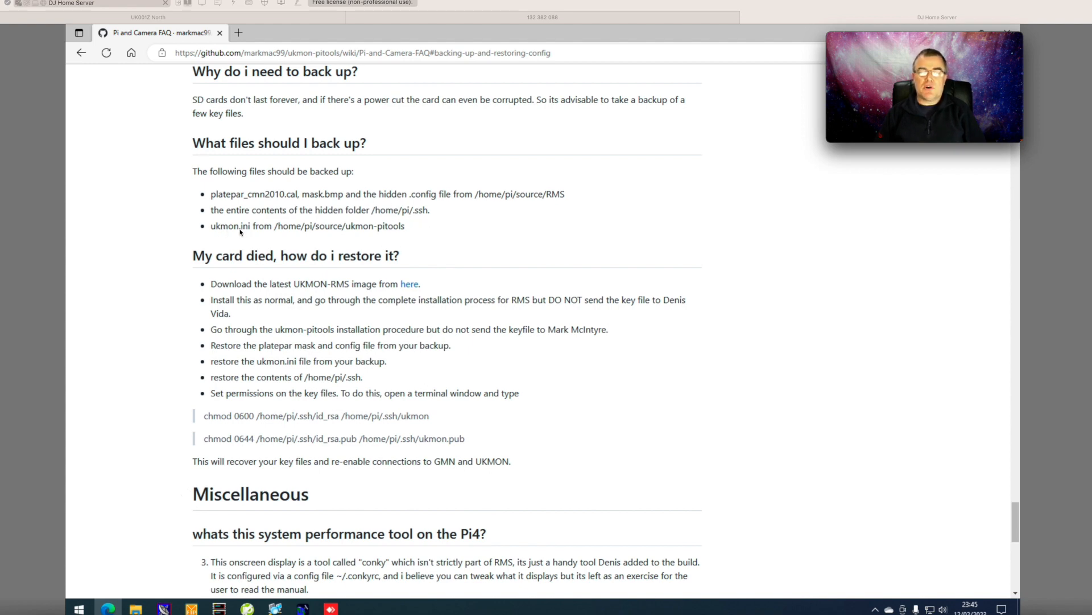
mouse_move(369, 235)
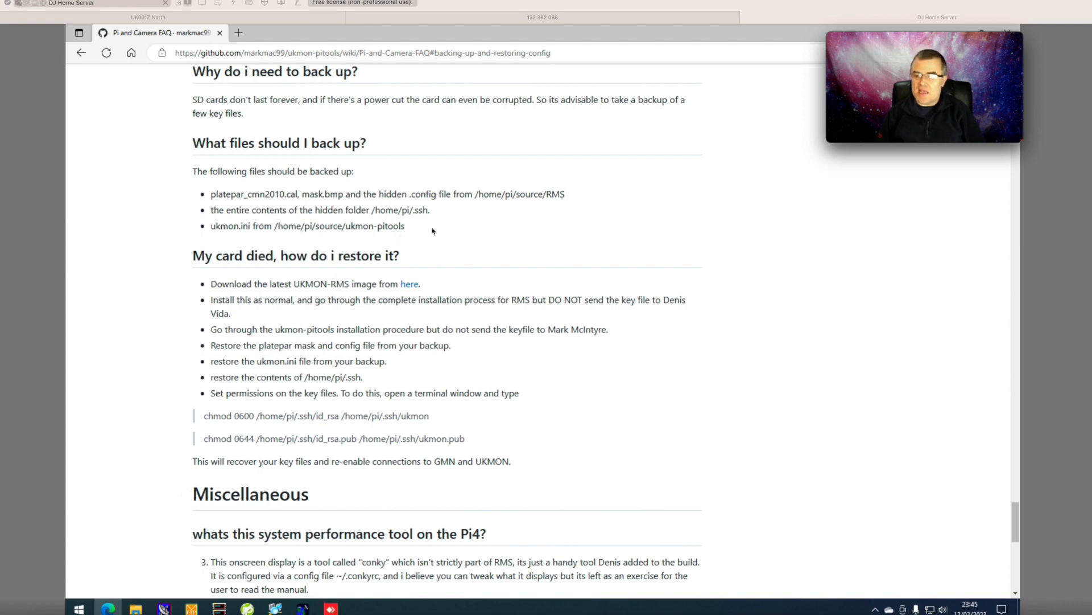
mouse_move(356, 230)
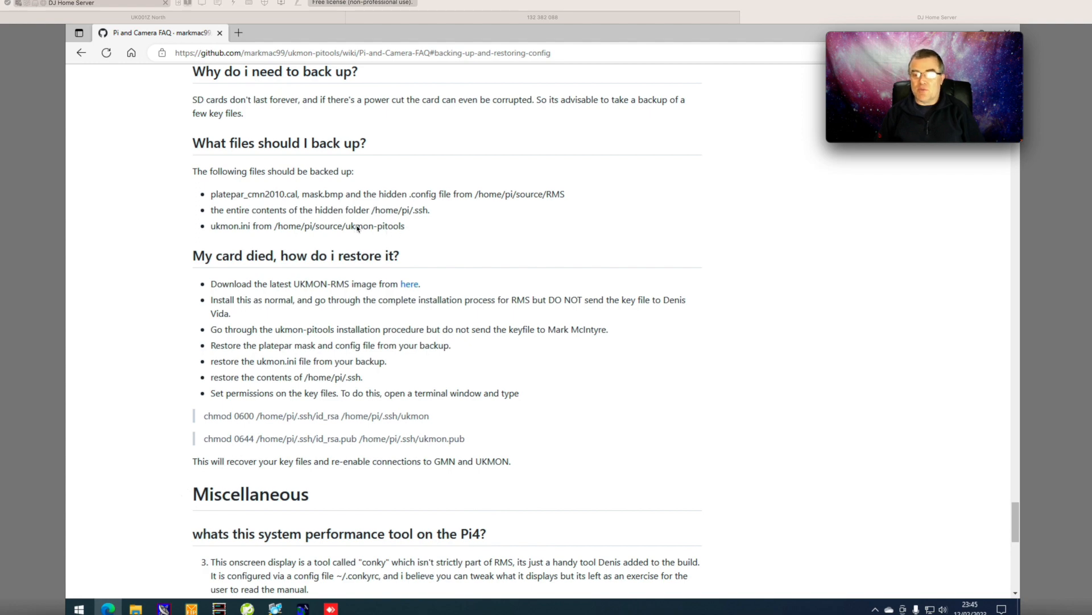
mouse_move(375, 232)
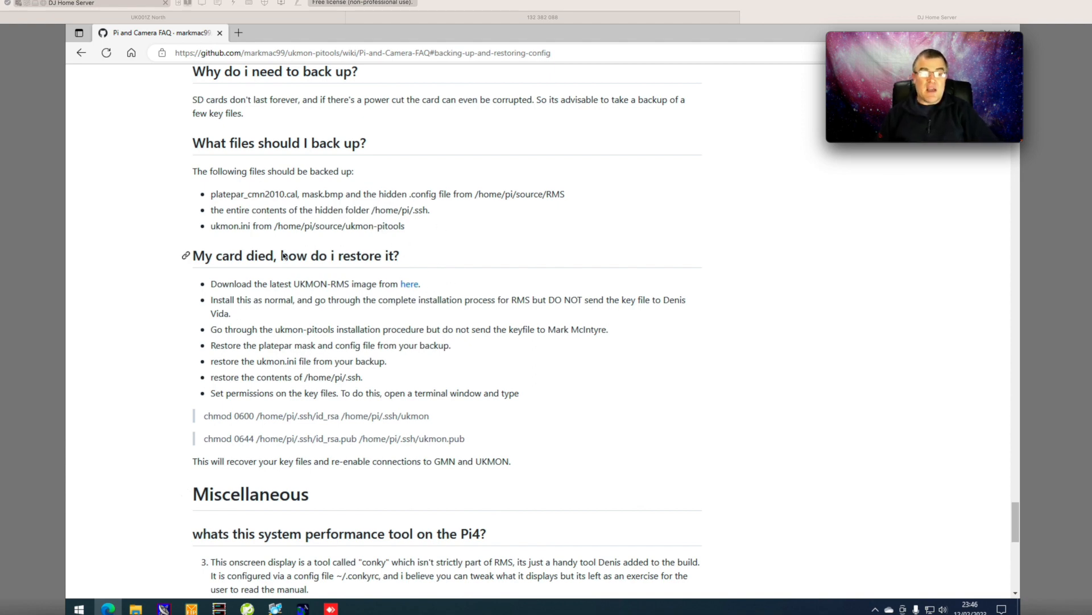
mouse_move(296, 268)
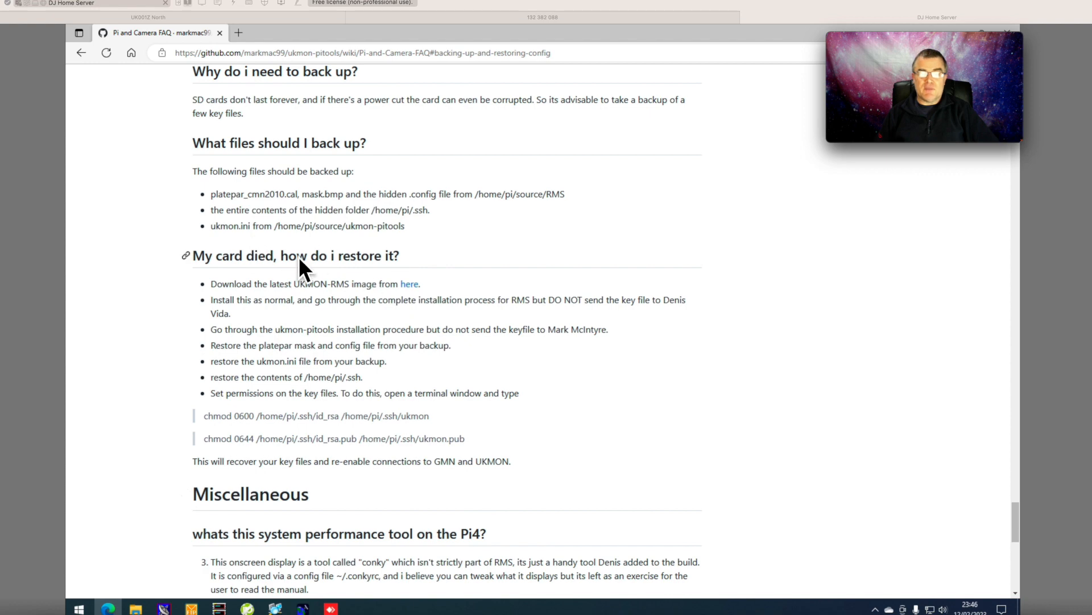
mouse_move(402, 270)
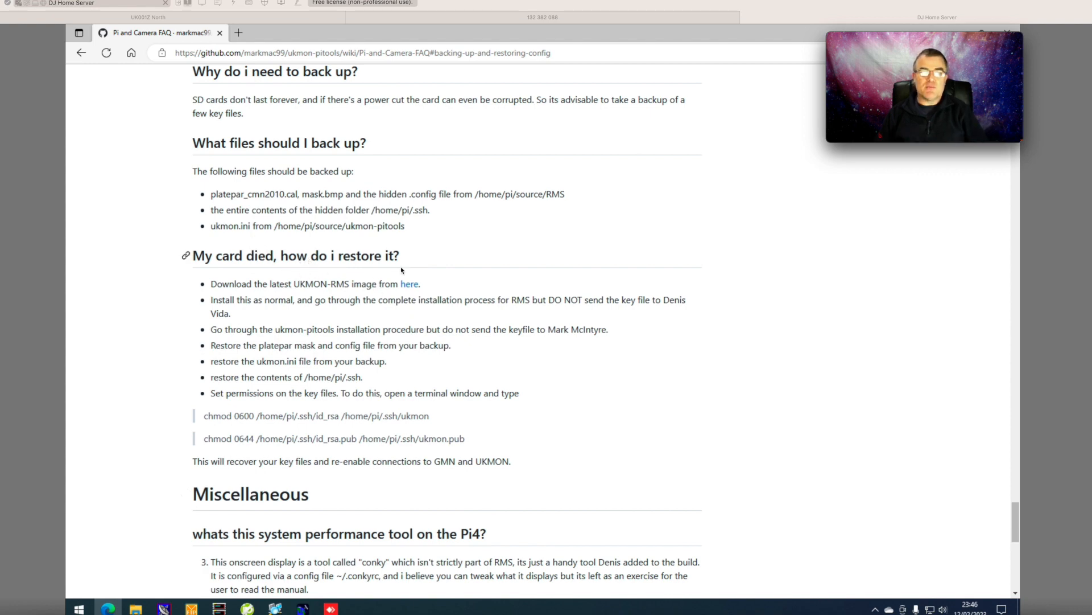
mouse_move(277, 22)
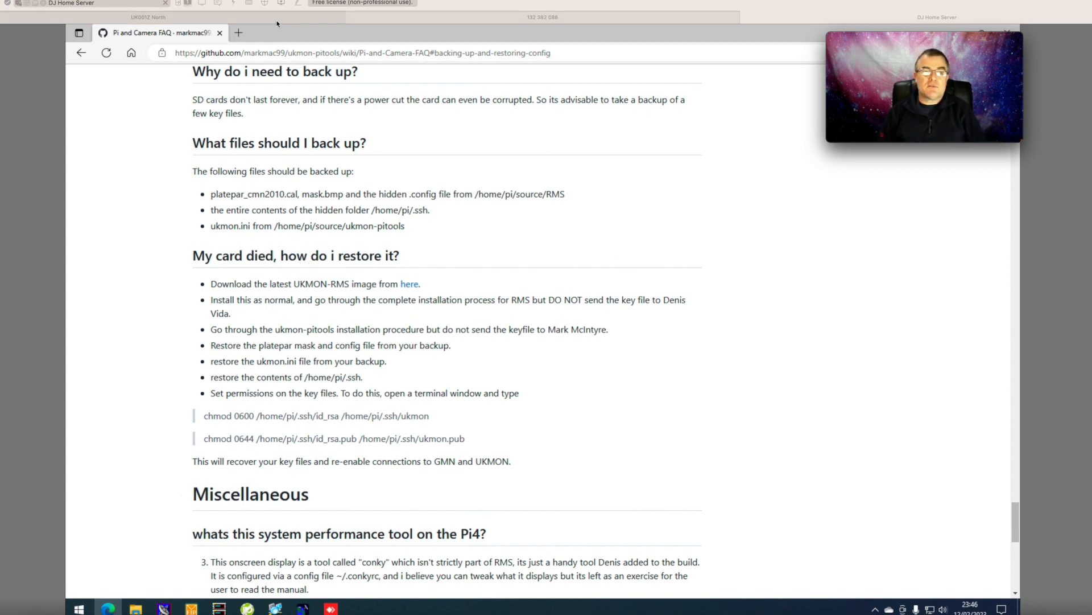
mouse_move(268, 20)
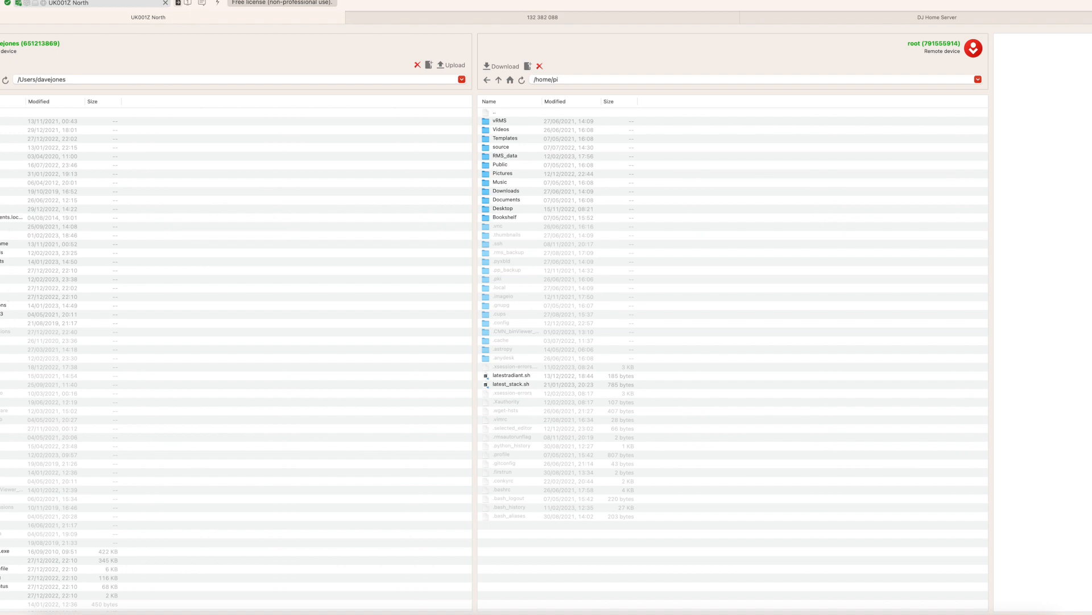
- Browse the local pane to the Desktop/UK001Z backup folder
click(57, 147)
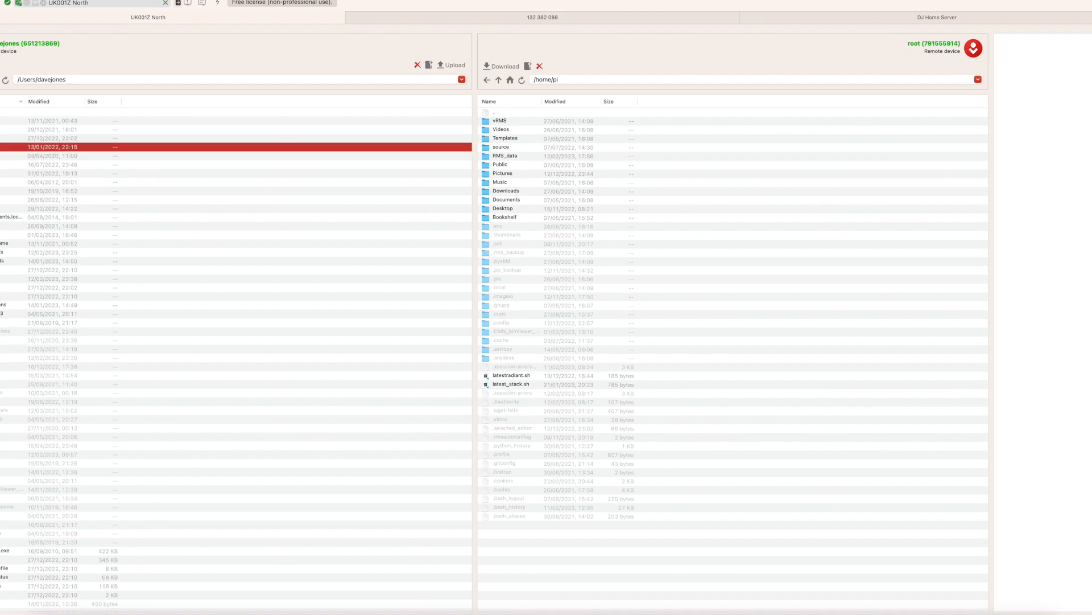
click(51, 279)
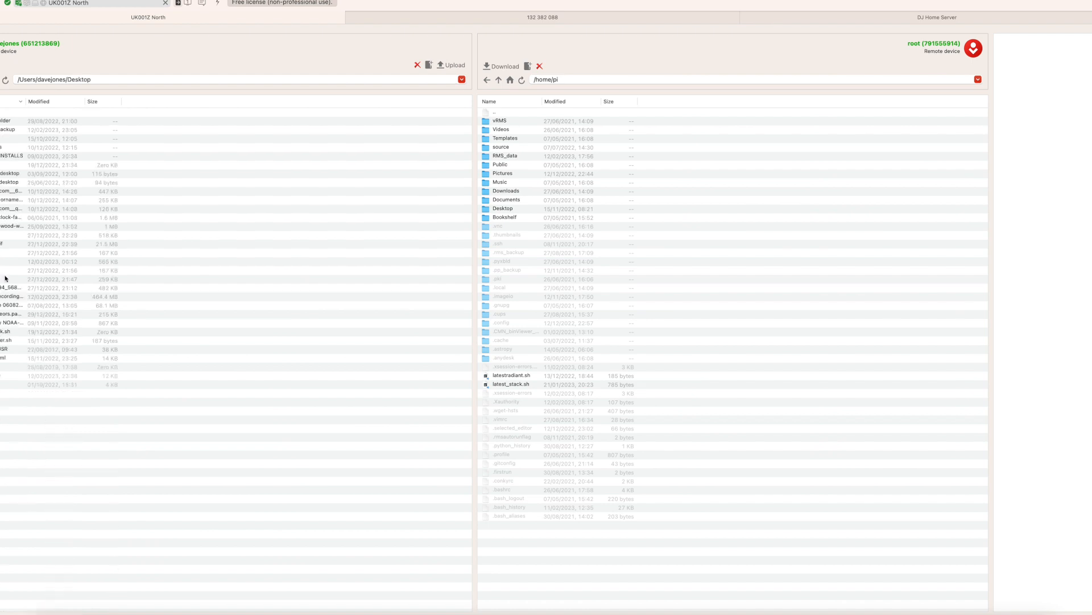
mouse_move(11, 130)
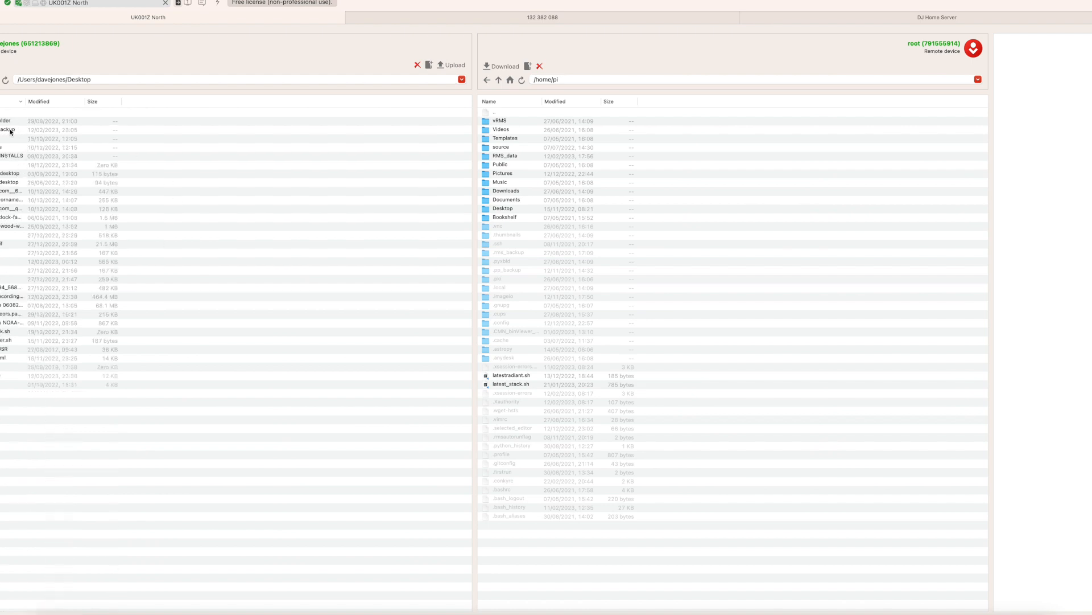
double_click(11, 129)
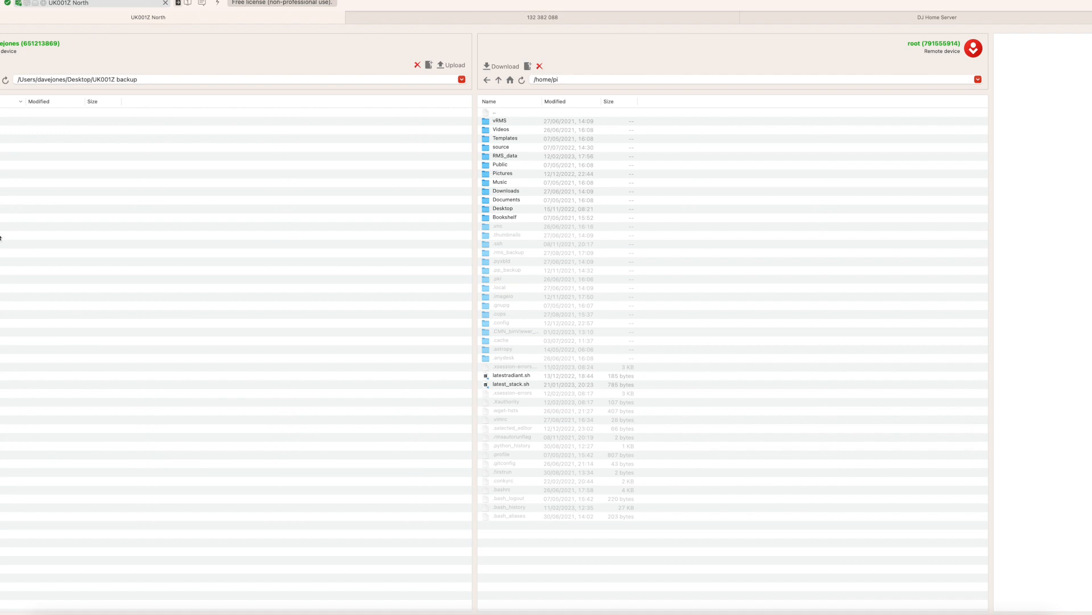
mouse_move(122, 244)
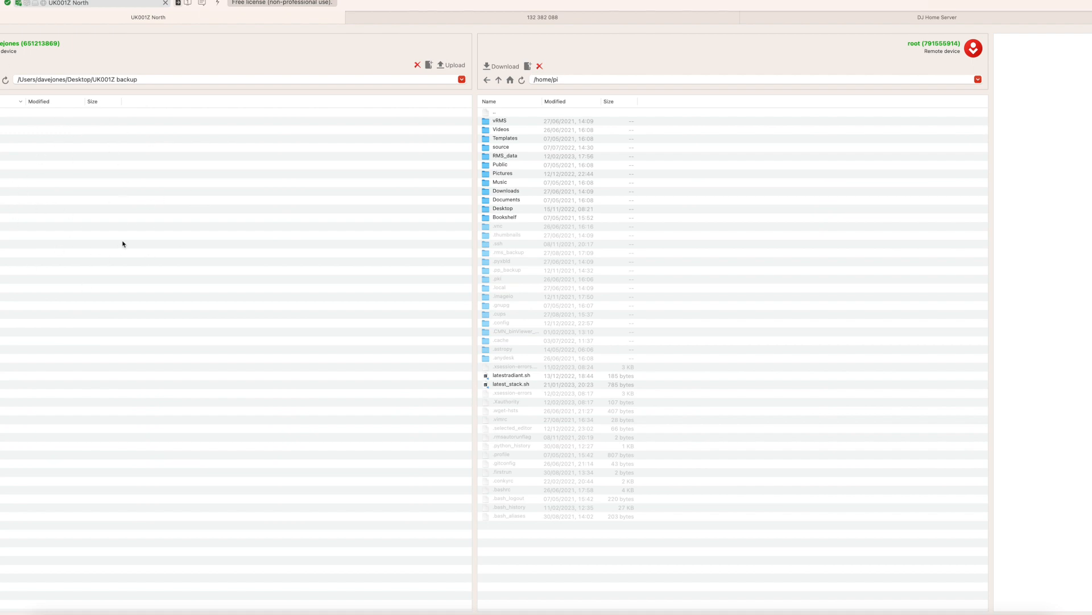
mouse_move(160, 209)
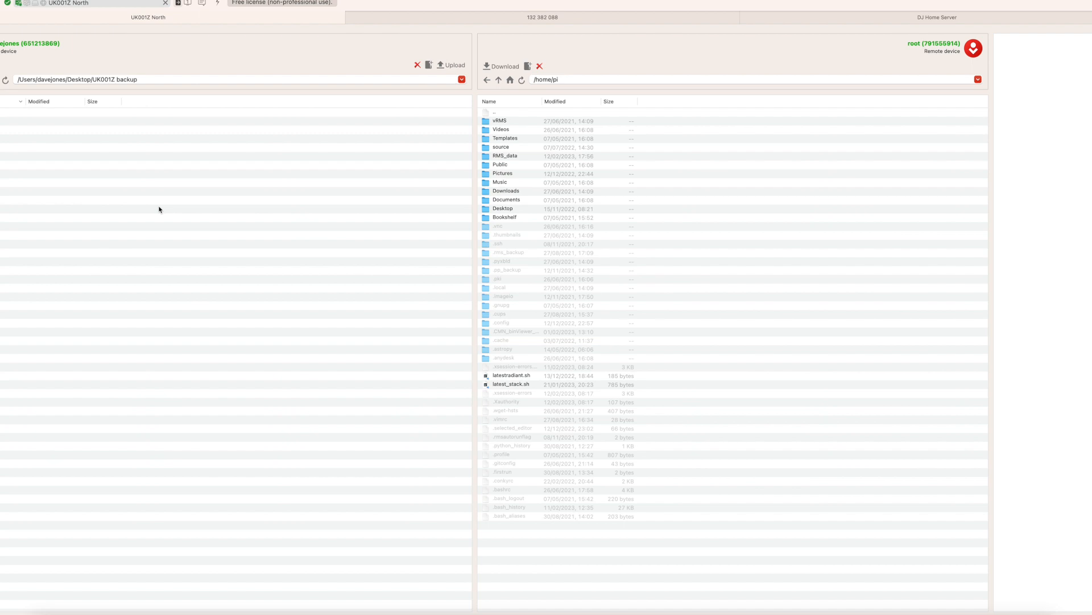
mouse_move(503, 154)
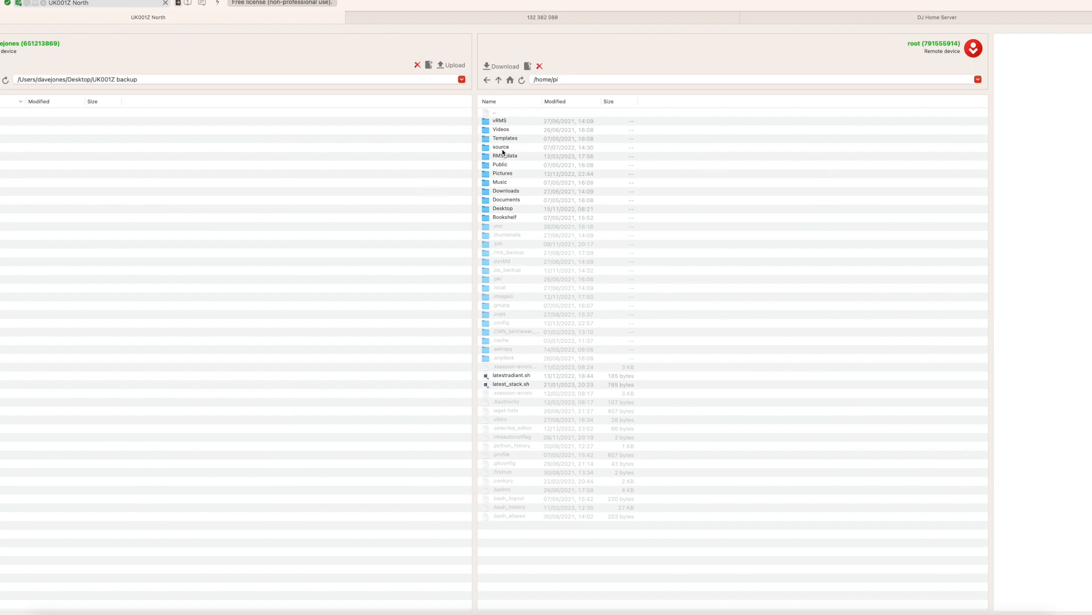
- Download mask.bmp, platepar_cmn2010.cal and .config from /home/pi/source/RMS into the backup folder
double_click(501, 146)
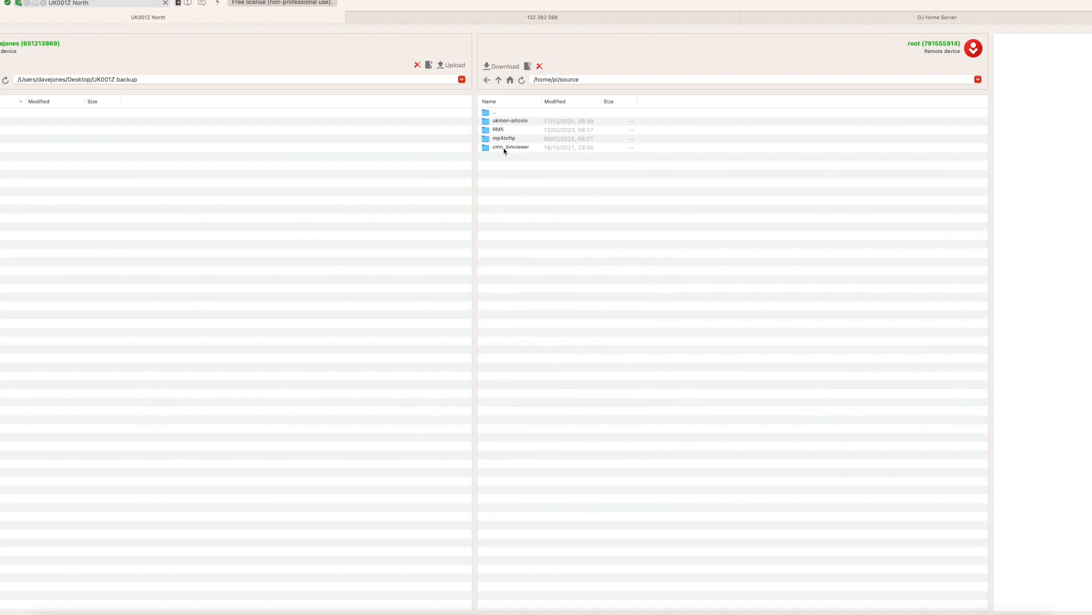
double_click(499, 129)
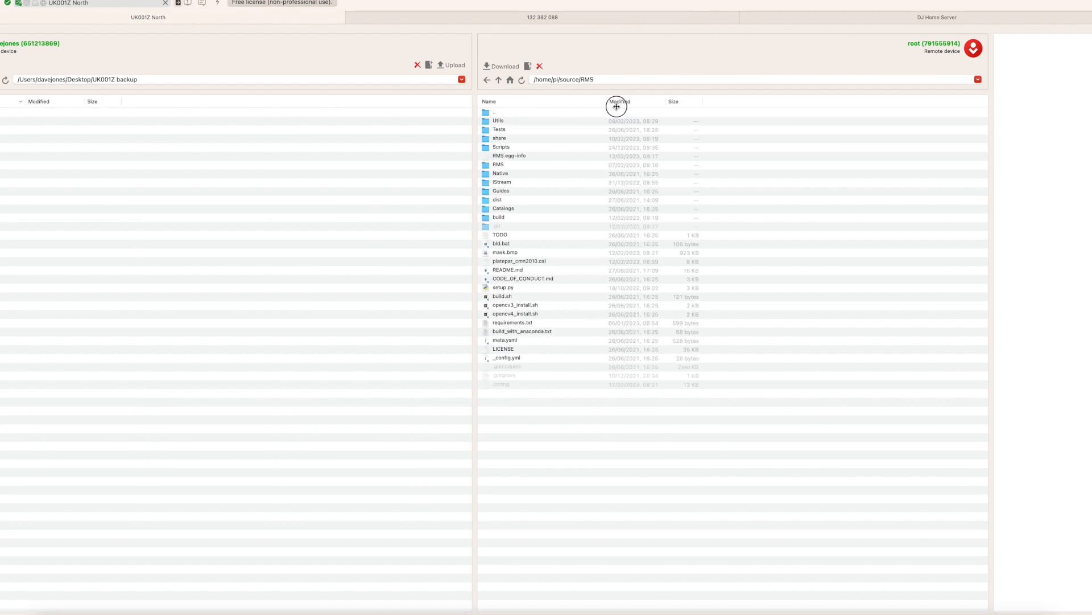
click(519, 261)
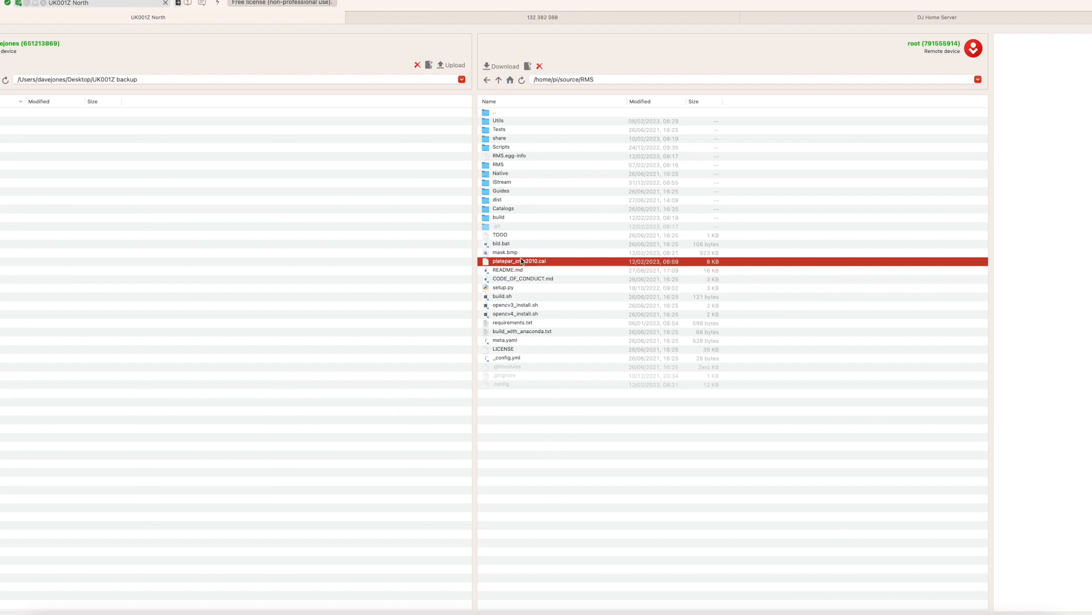
click(505, 252)
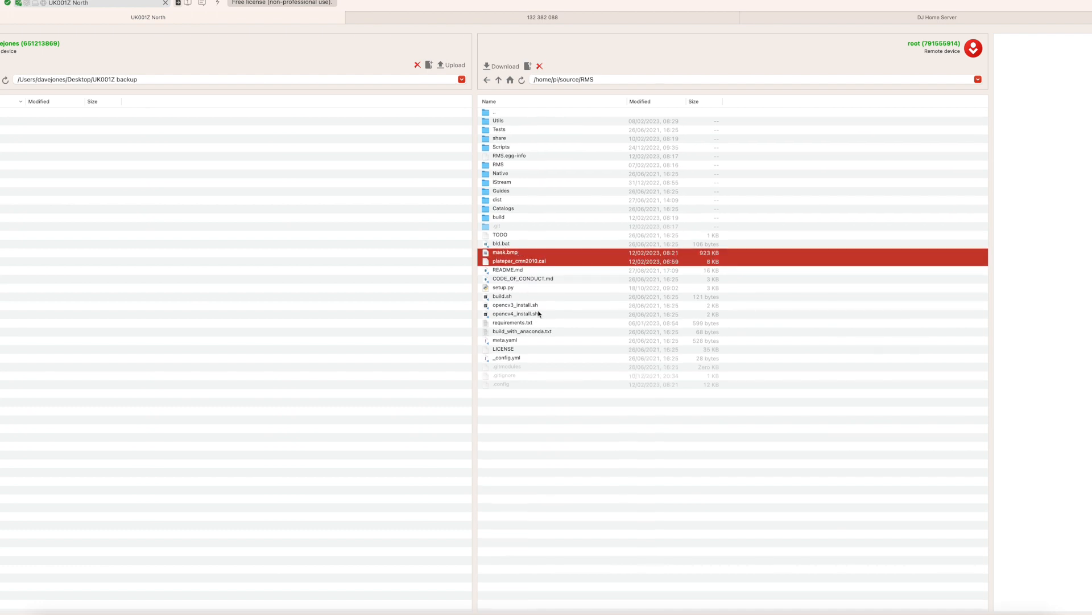
mouse_move(566, 290)
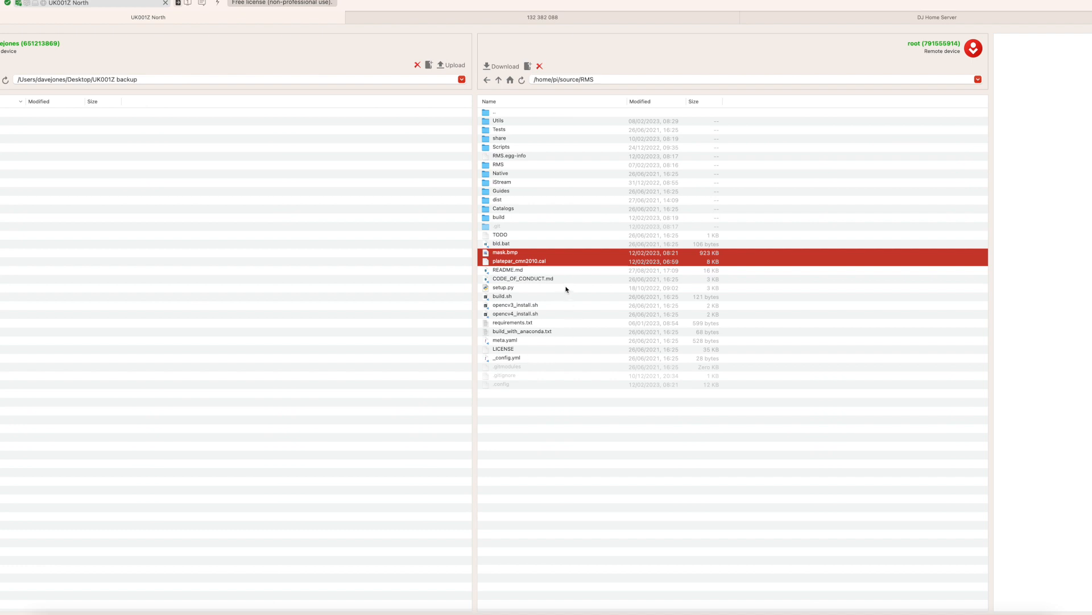
mouse_move(490, 379)
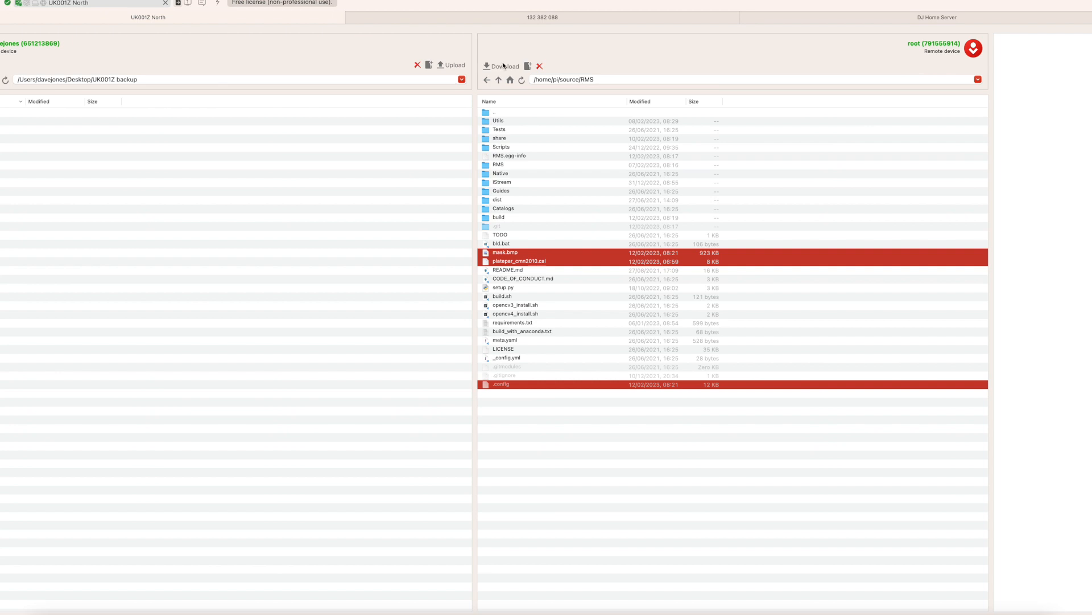
mouse_move(419, 116)
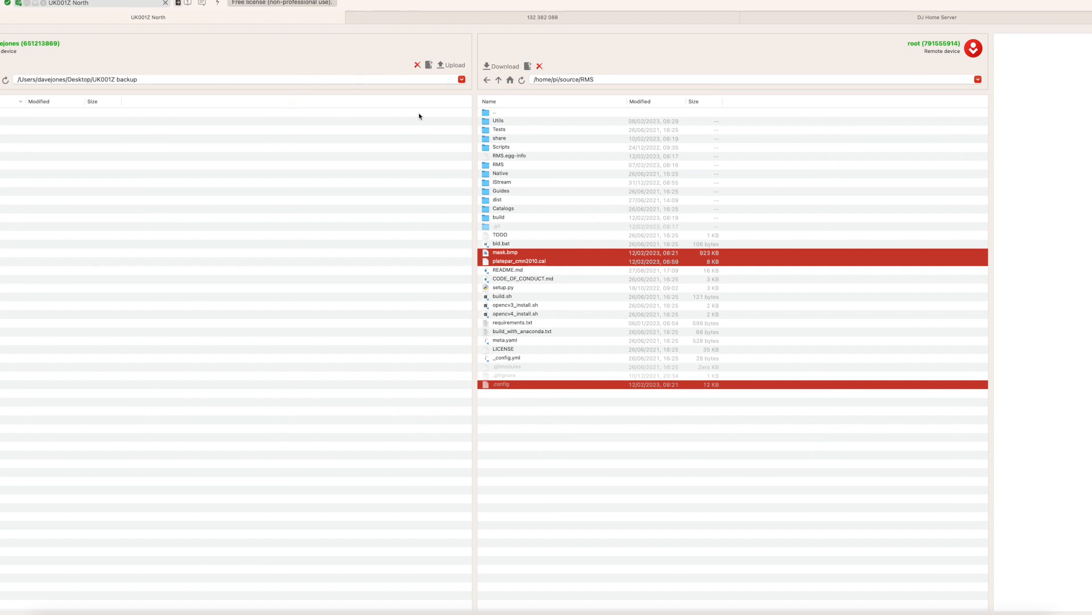
click(502, 66)
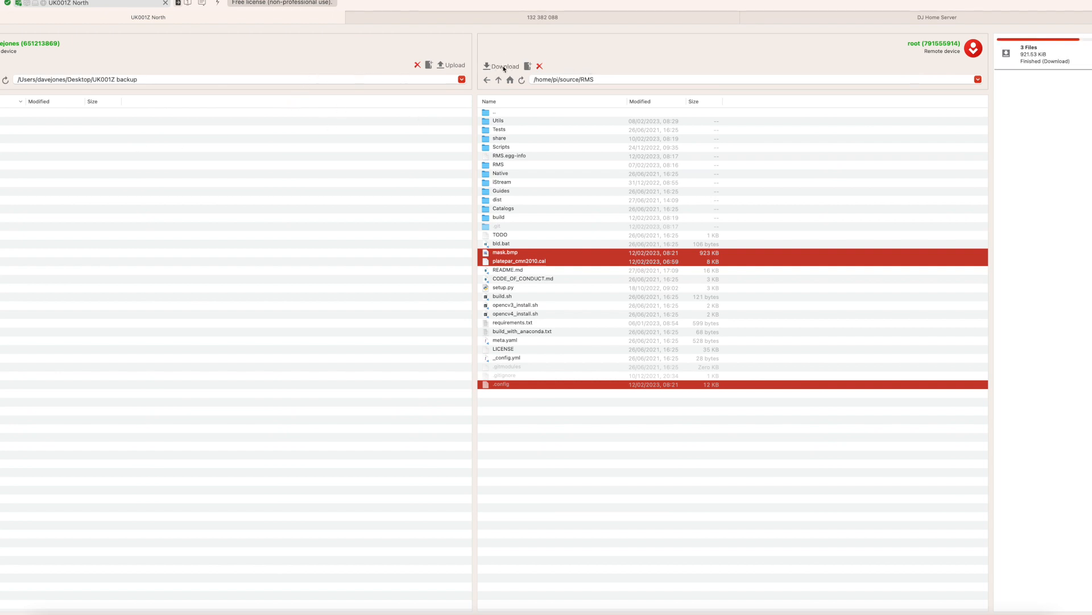
click(502, 66)
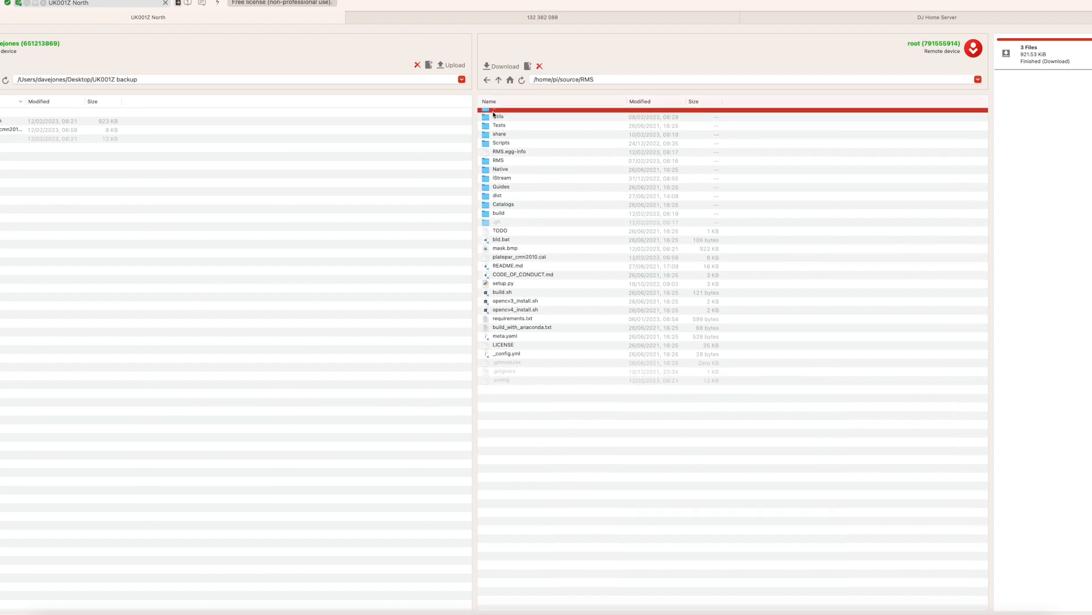
- Download the hidden .ssh folder from /home/pi into the UK001Z backup folder
click(501, 79)
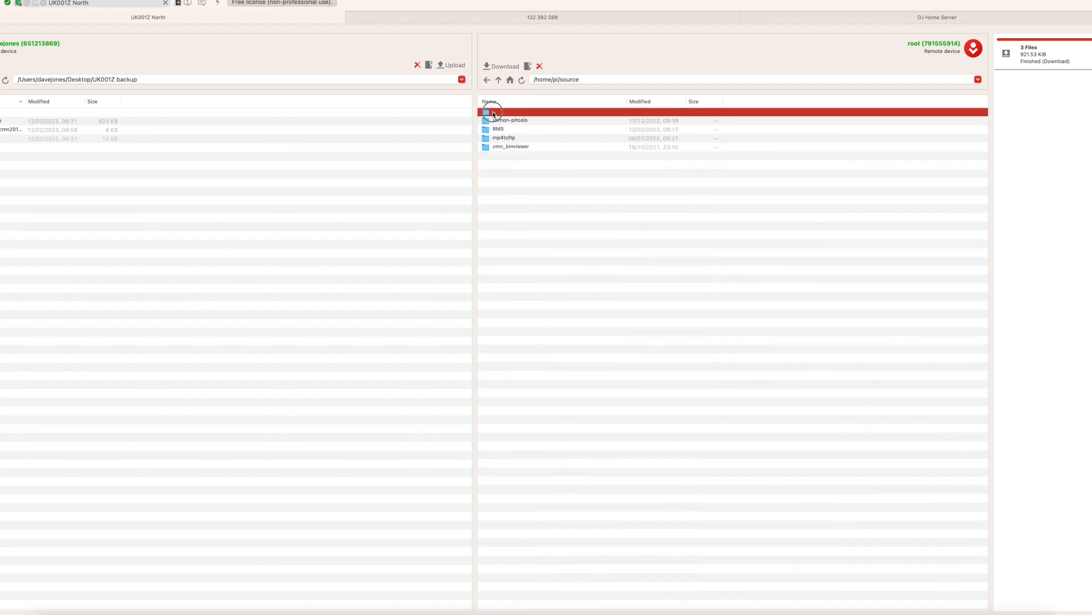
click(500, 80)
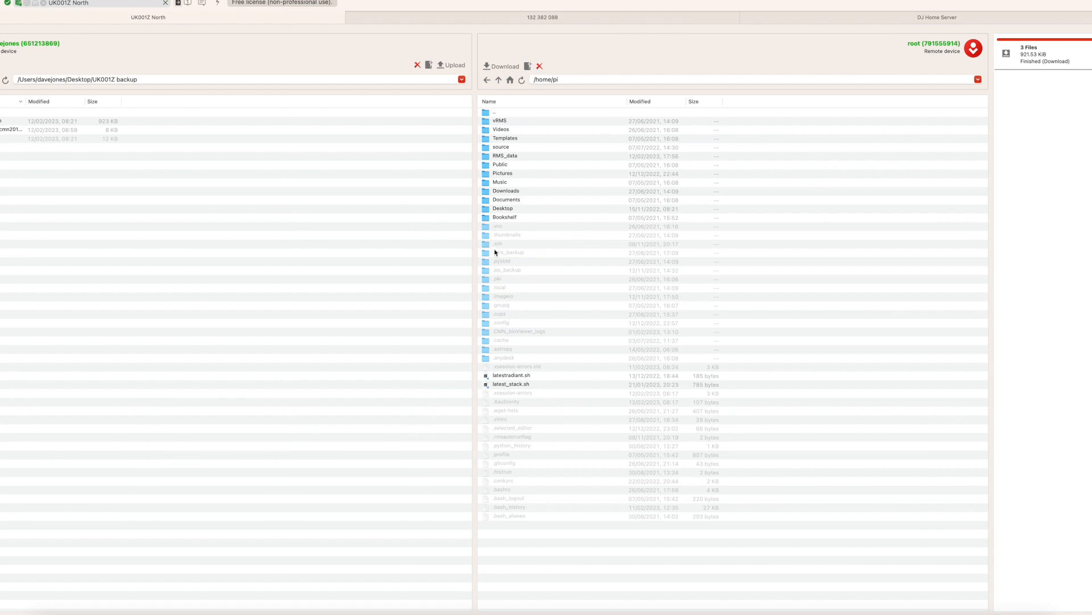
click(499, 243)
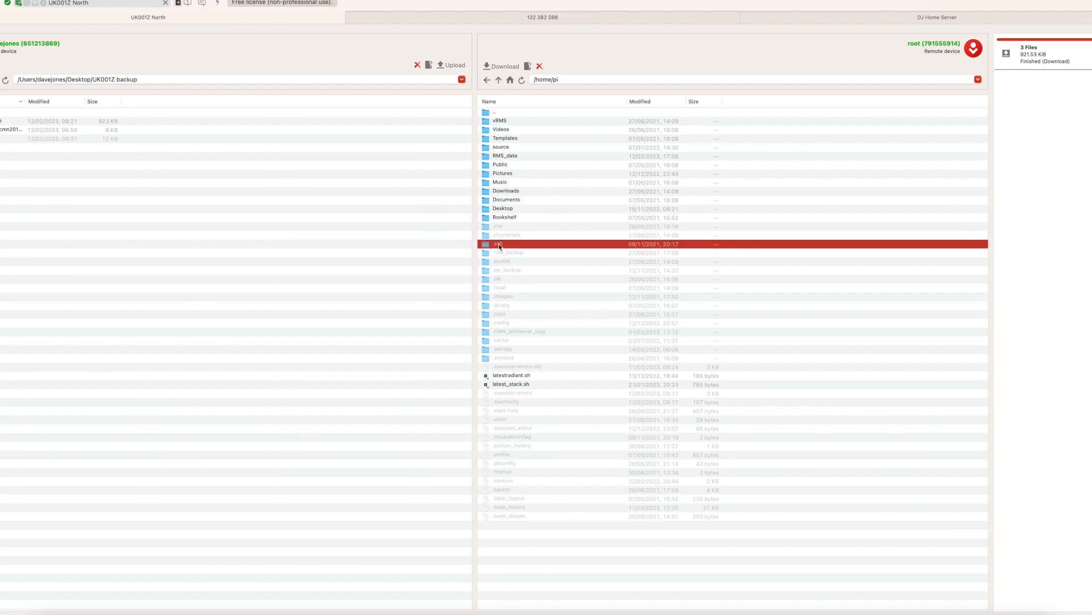
mouse_move(491, 92)
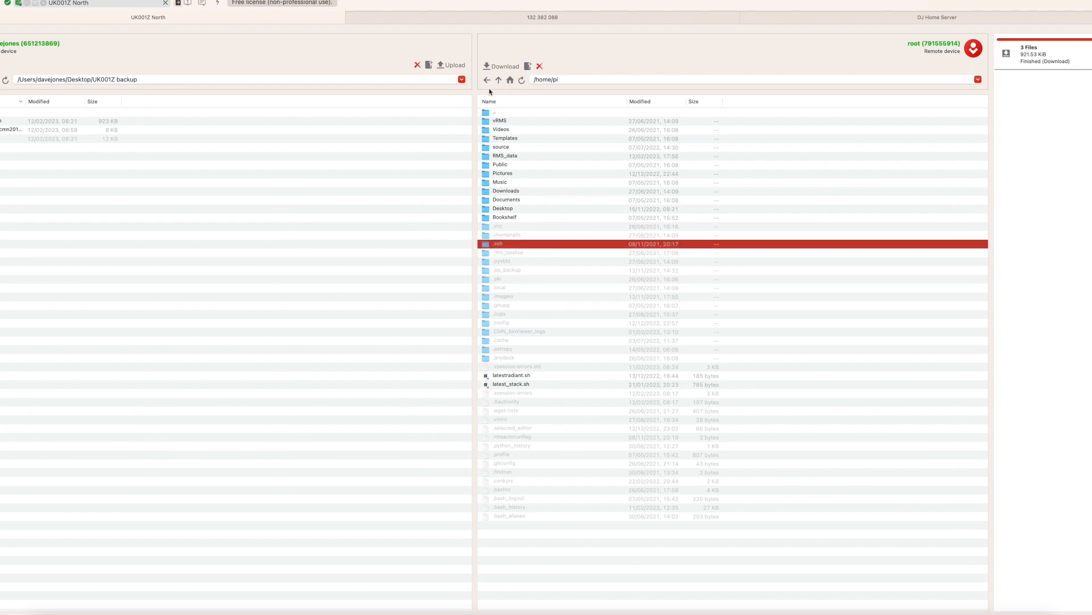
mouse_move(503, 68)
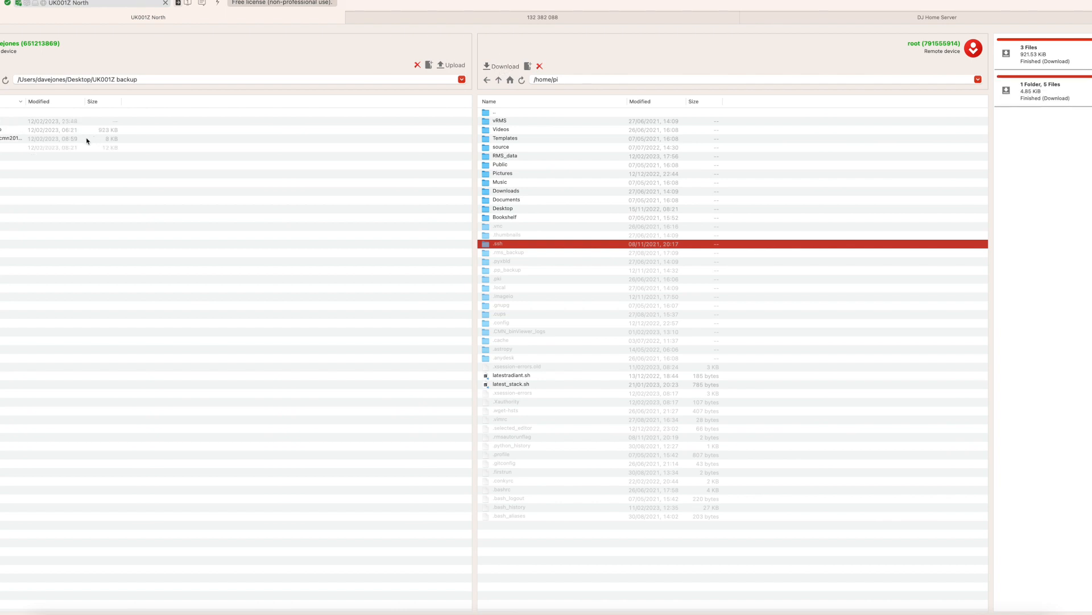
click(23, 121)
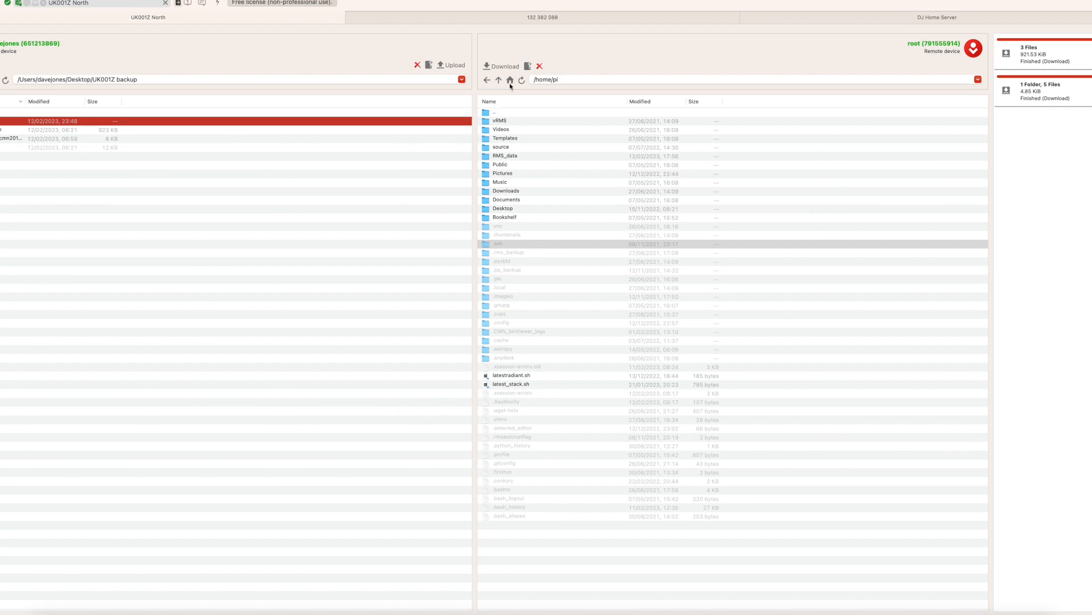
double_click(501, 146)
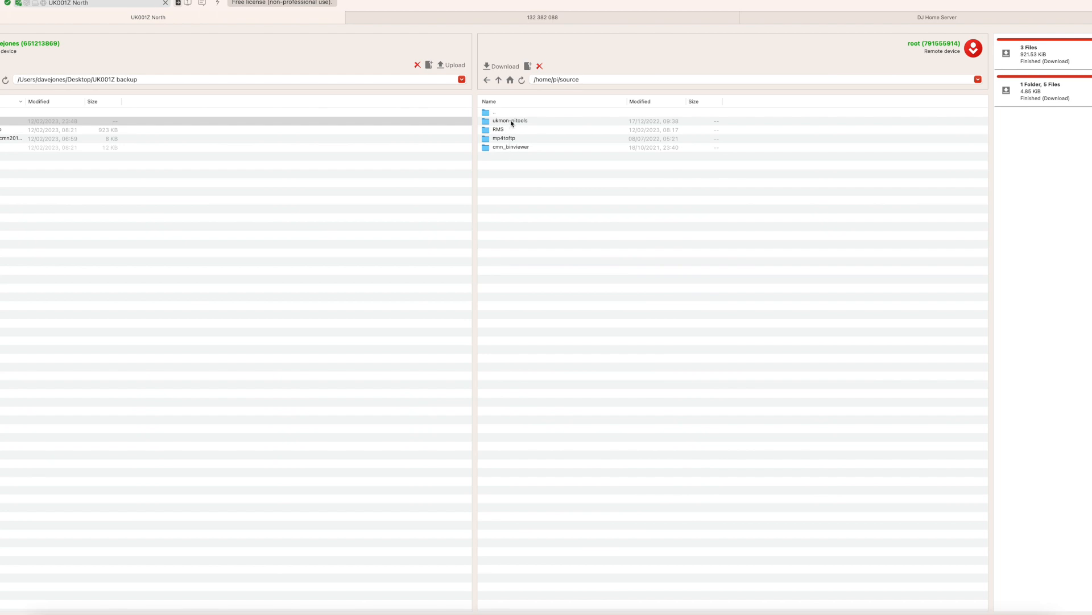
- Download ukmon.ini from the Pi's ukmon-pitools folder into the UK001Z backup folder
double_click(510, 121)
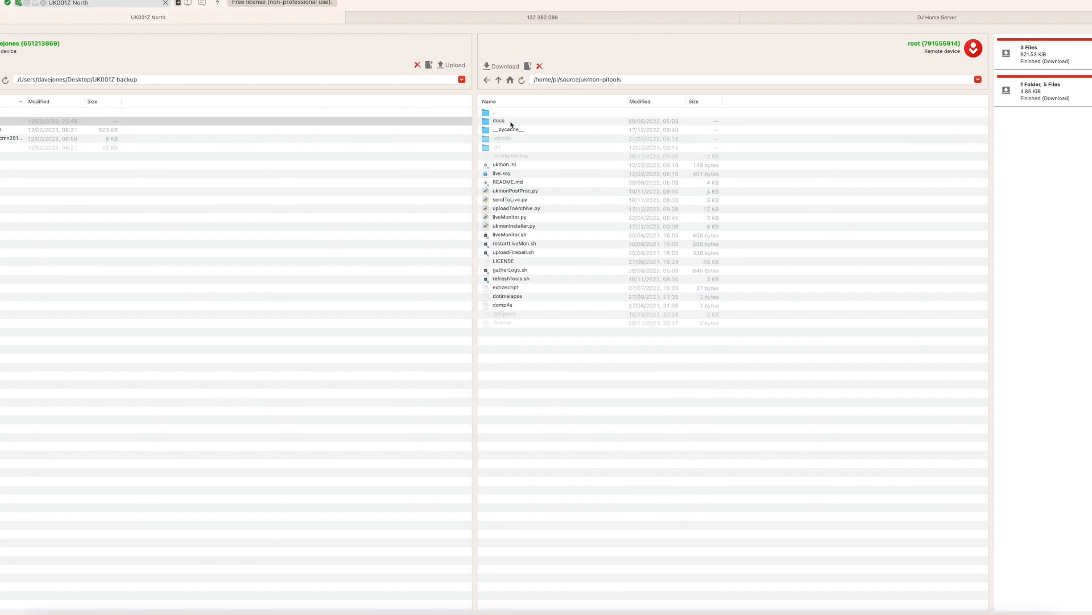
click(504, 164)
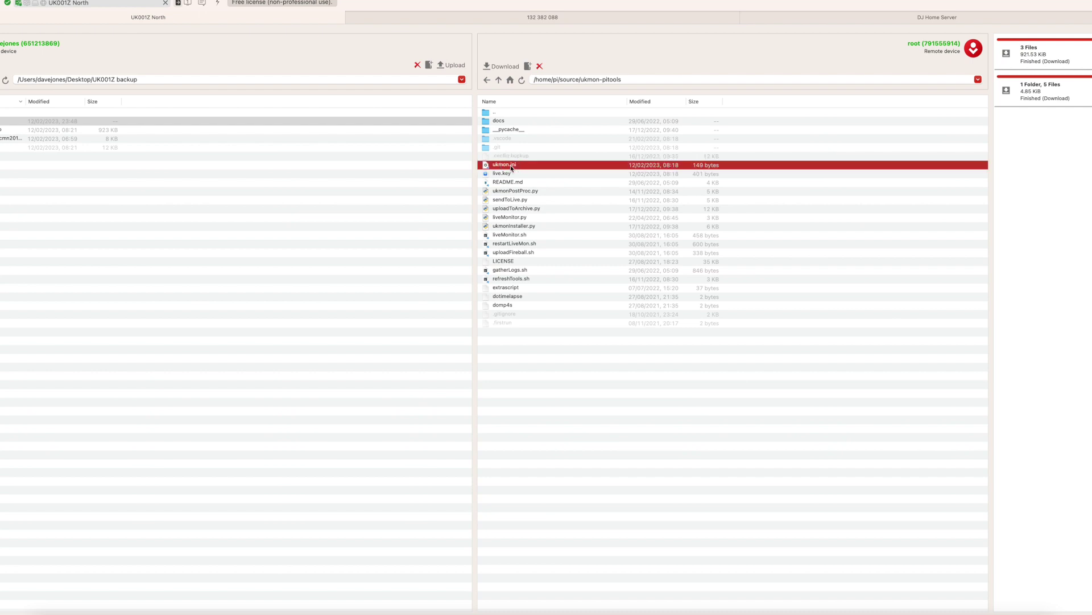
click(500, 66)
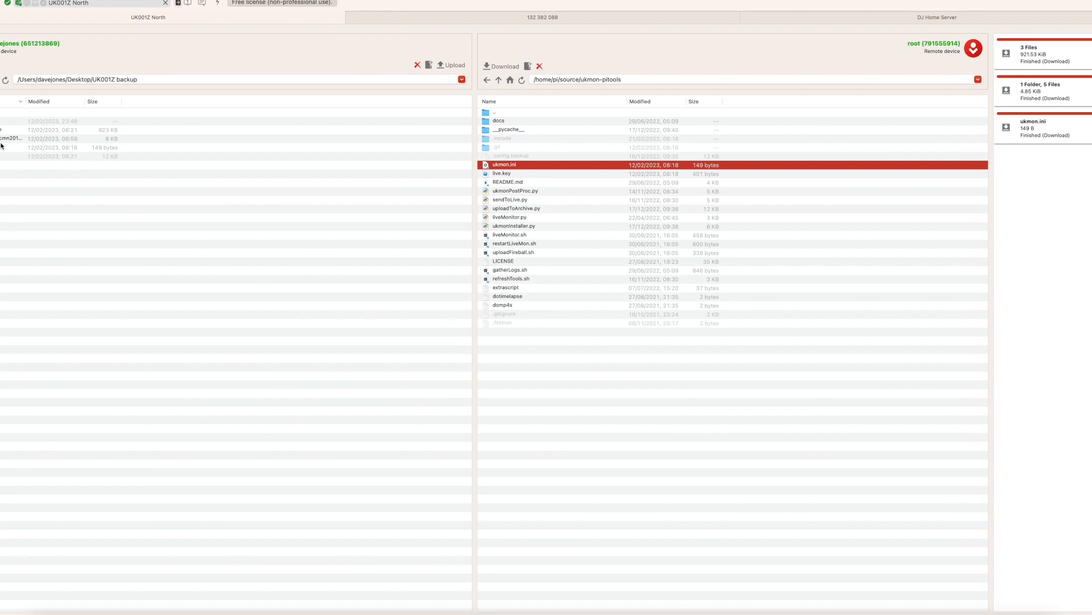
mouse_move(390, 166)
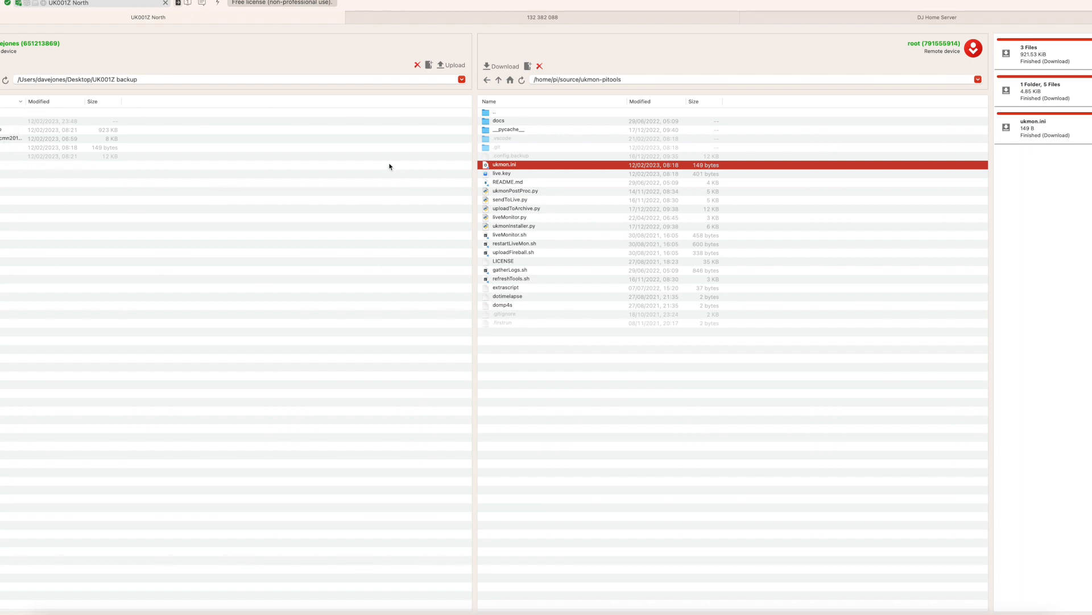
mouse_move(514, 150)
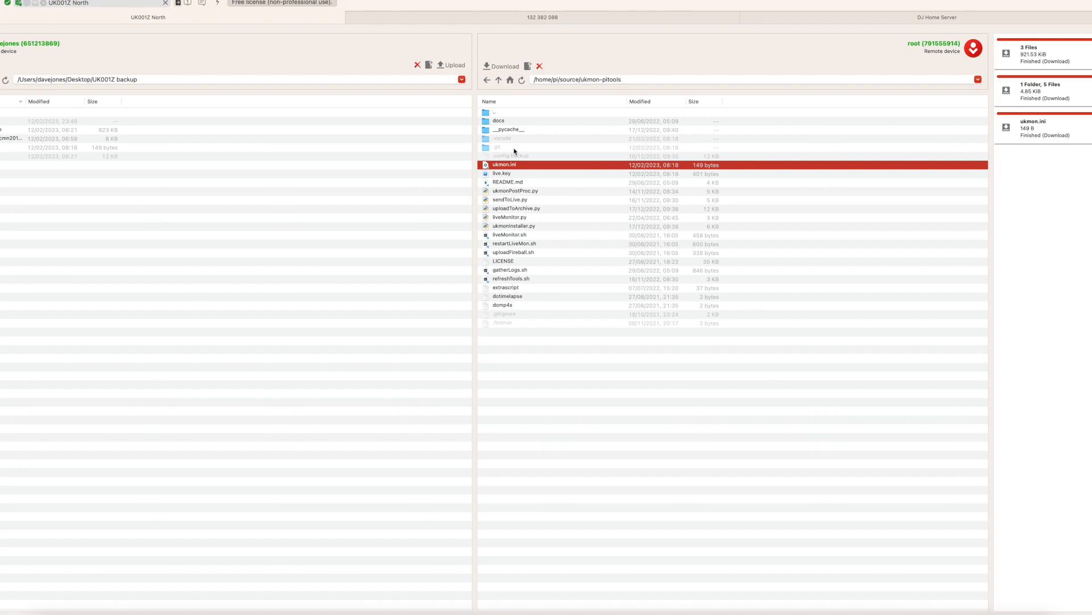
mouse_move(30, 63)
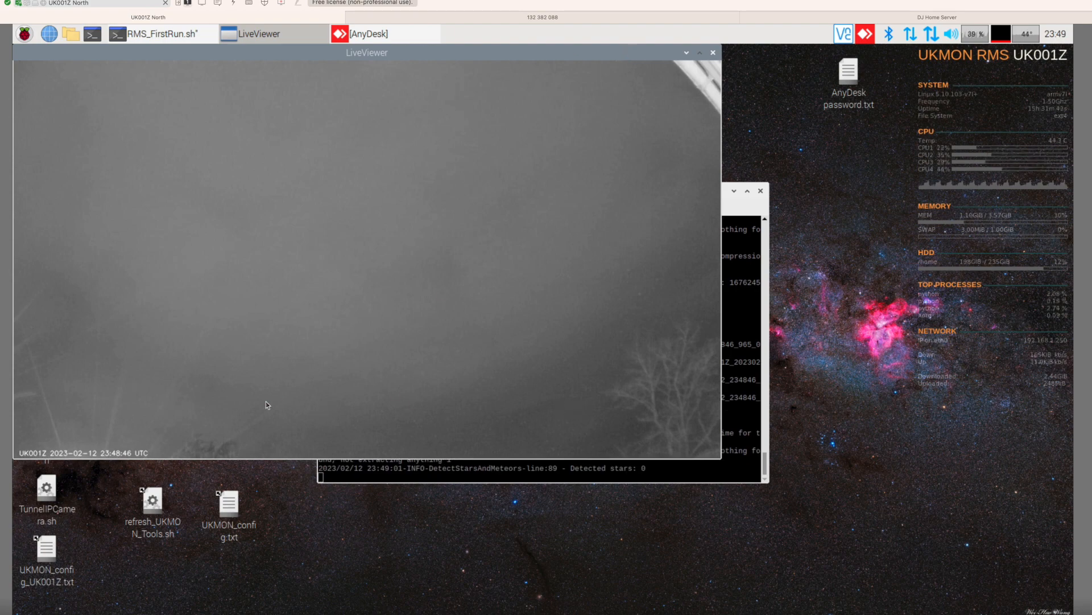
mouse_move(159, 129)
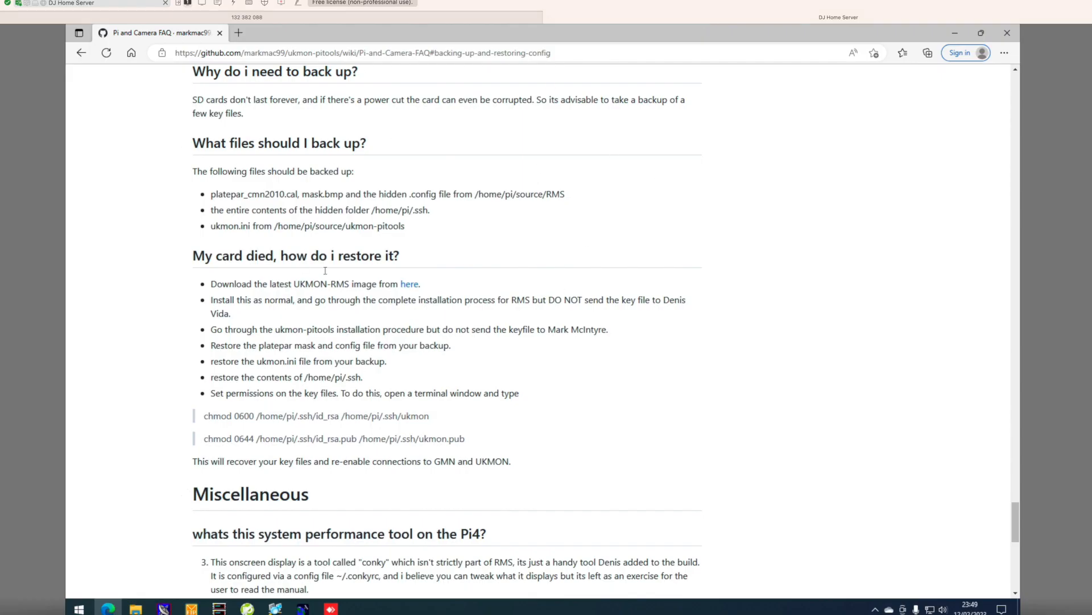
mouse_move(983, 501)
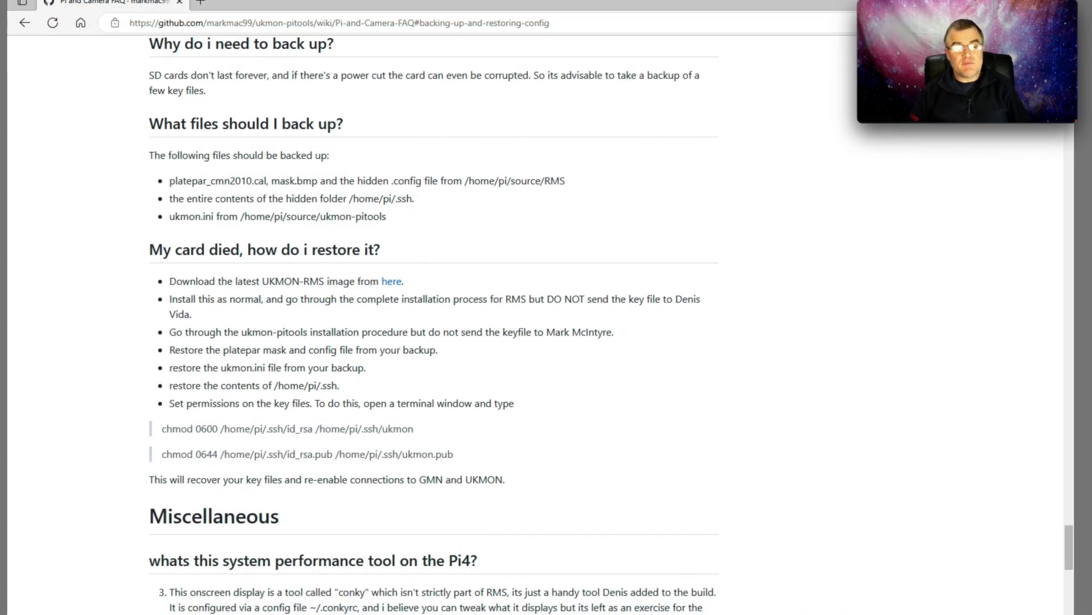
mouse_move(448, 417)
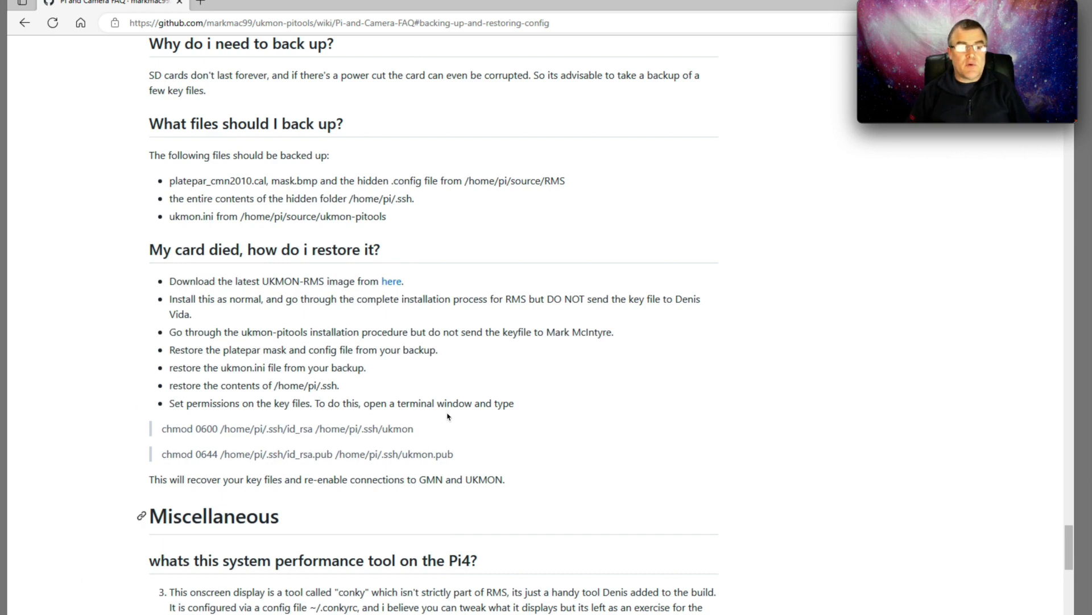
mouse_move(247, 134)
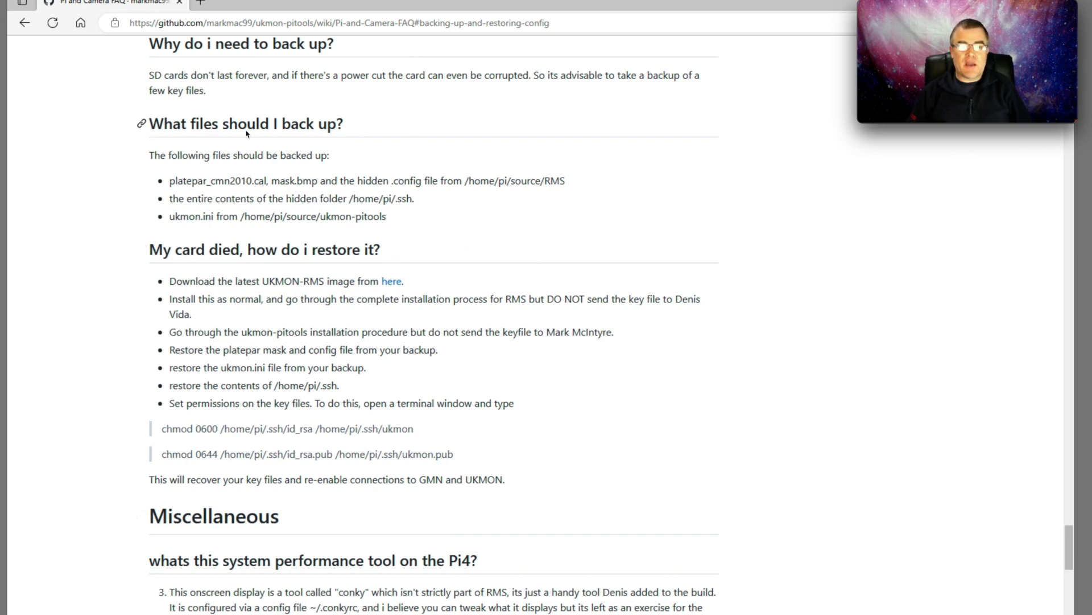
mouse_move(305, 223)
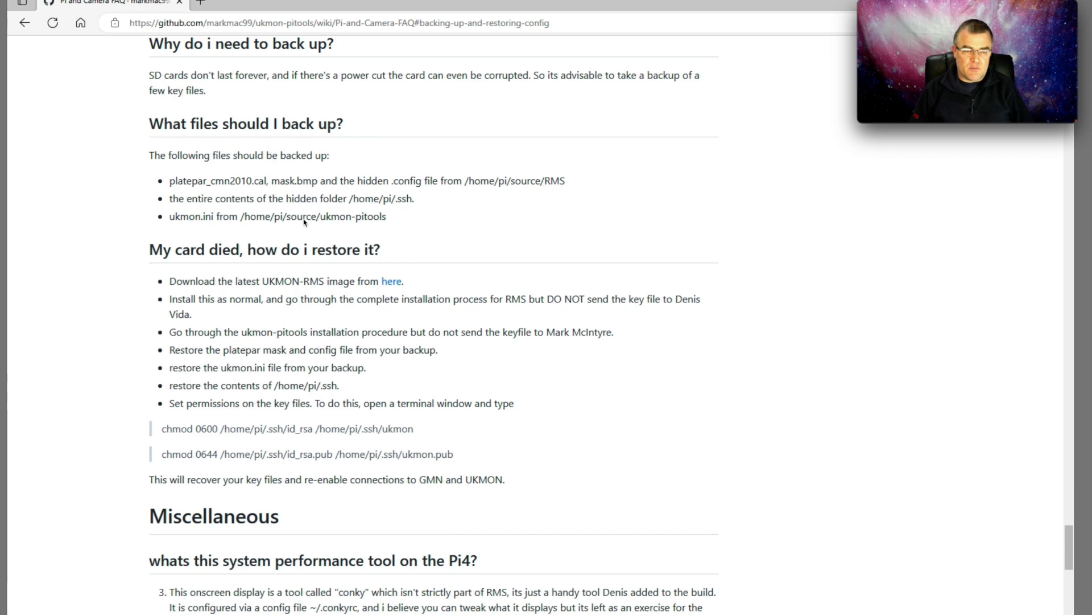
mouse_move(241, 320)
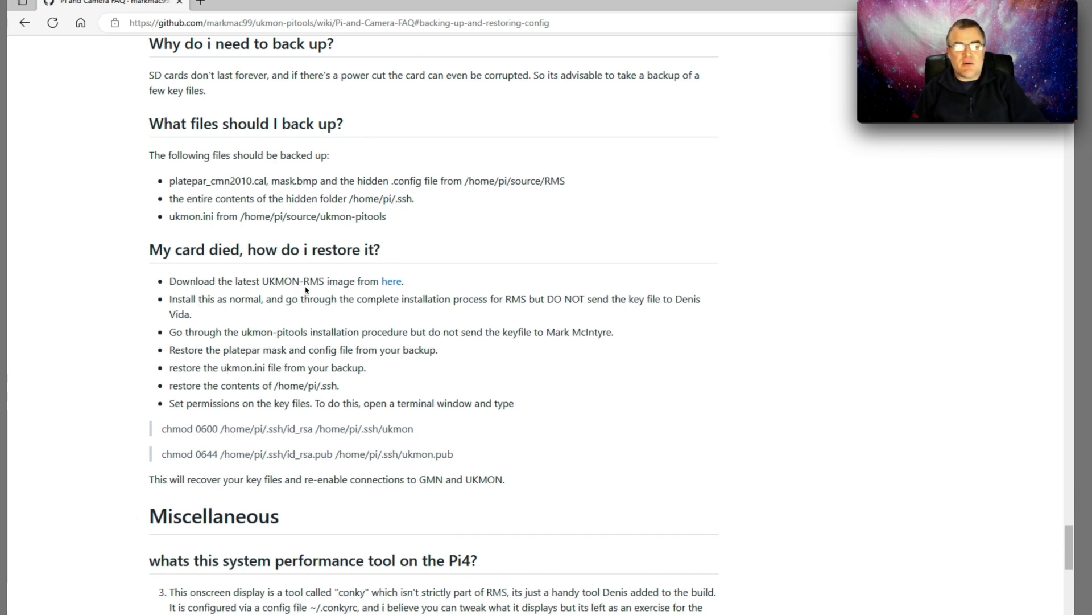
mouse_move(362, 289)
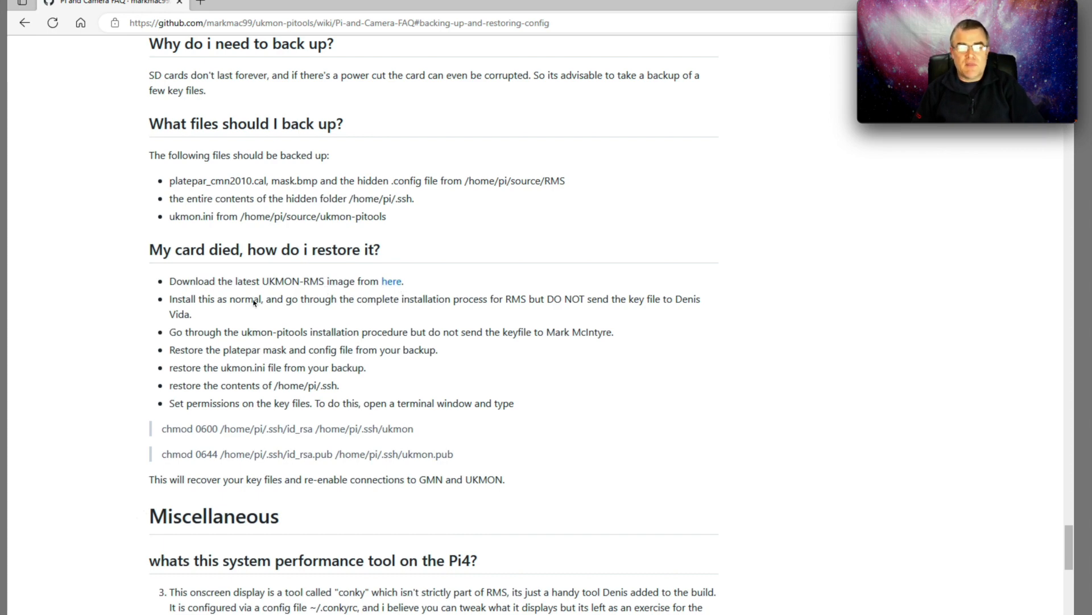
mouse_move(446, 306)
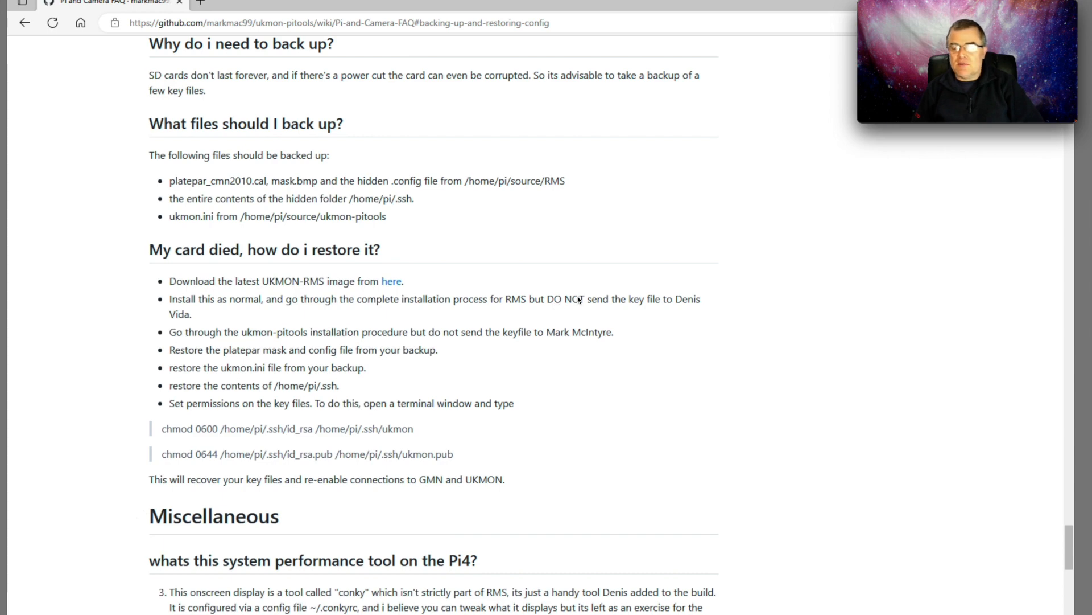
mouse_move(693, 315)
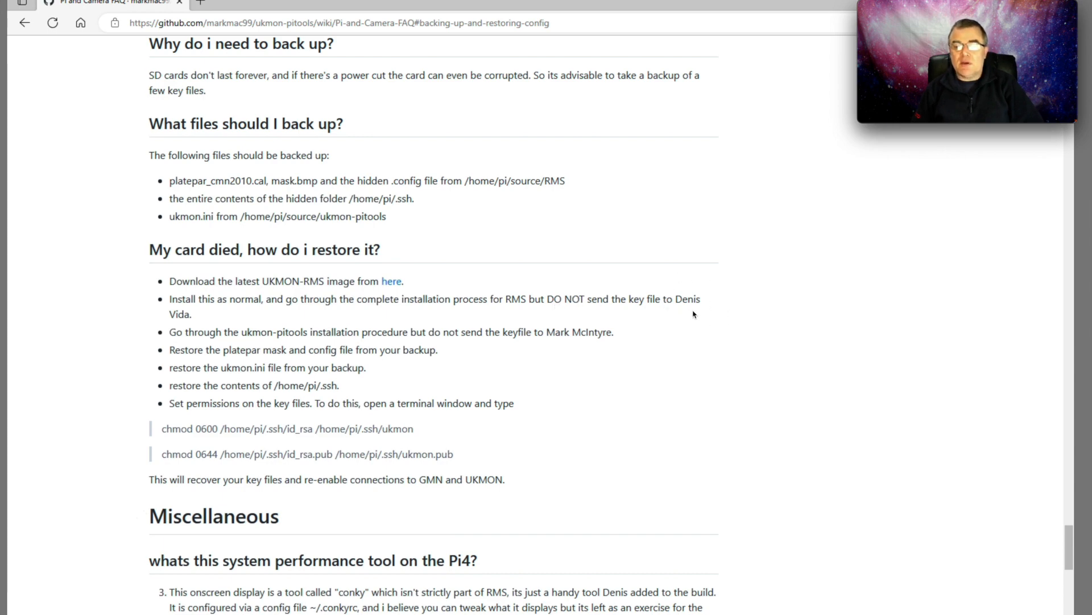
mouse_move(719, 292)
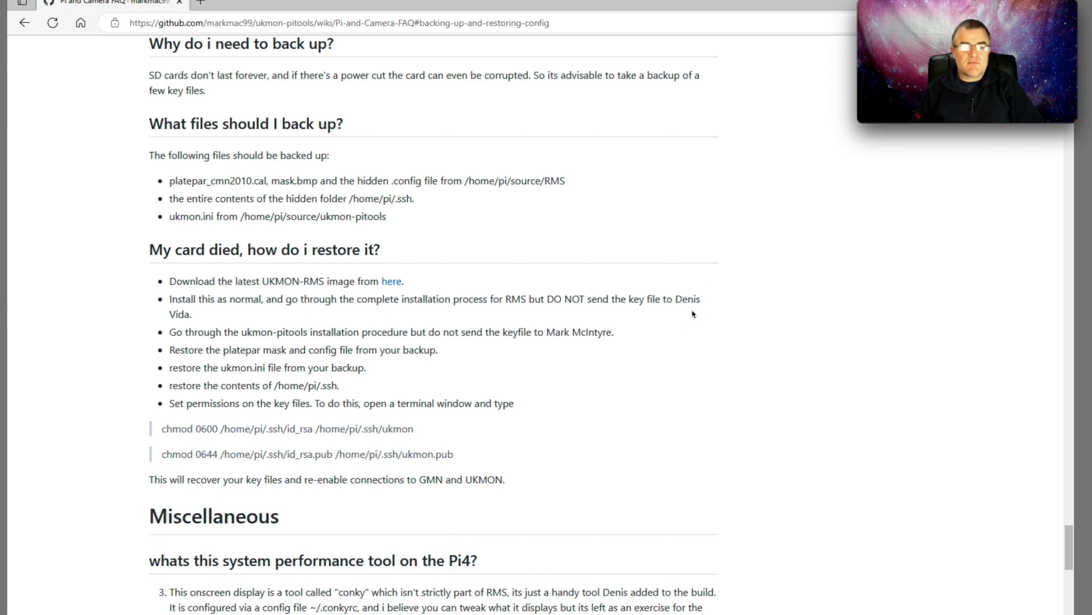
mouse_move(689, 315)
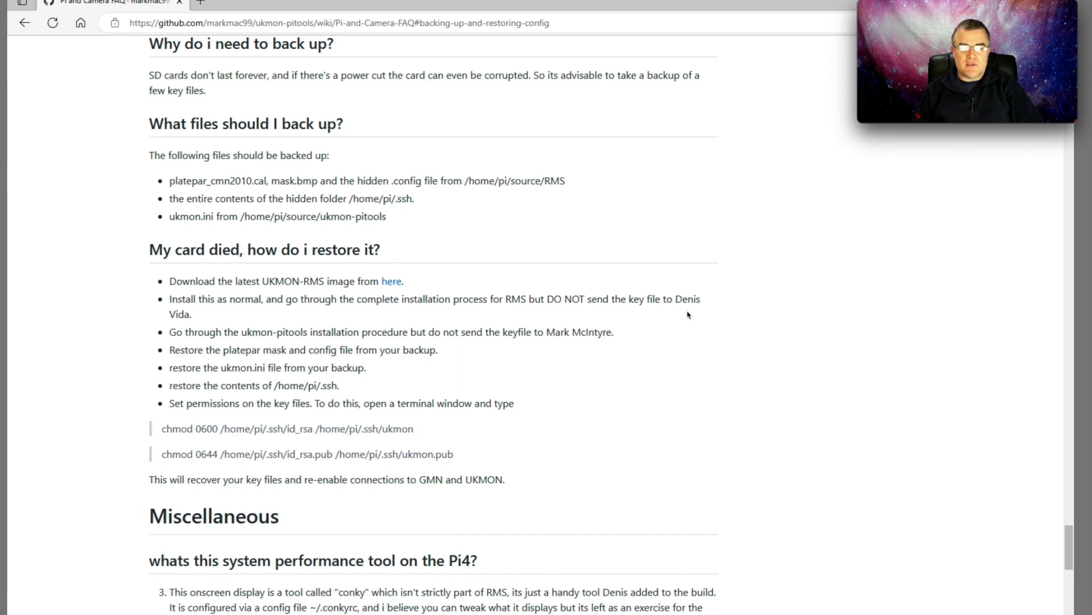
mouse_move(230, 342)
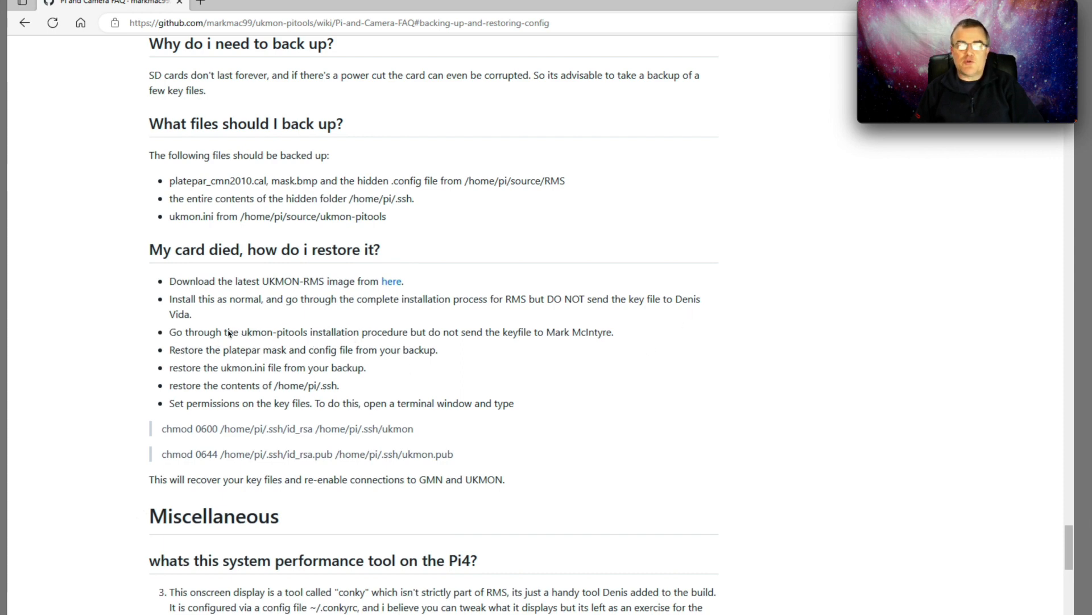
mouse_move(262, 370)
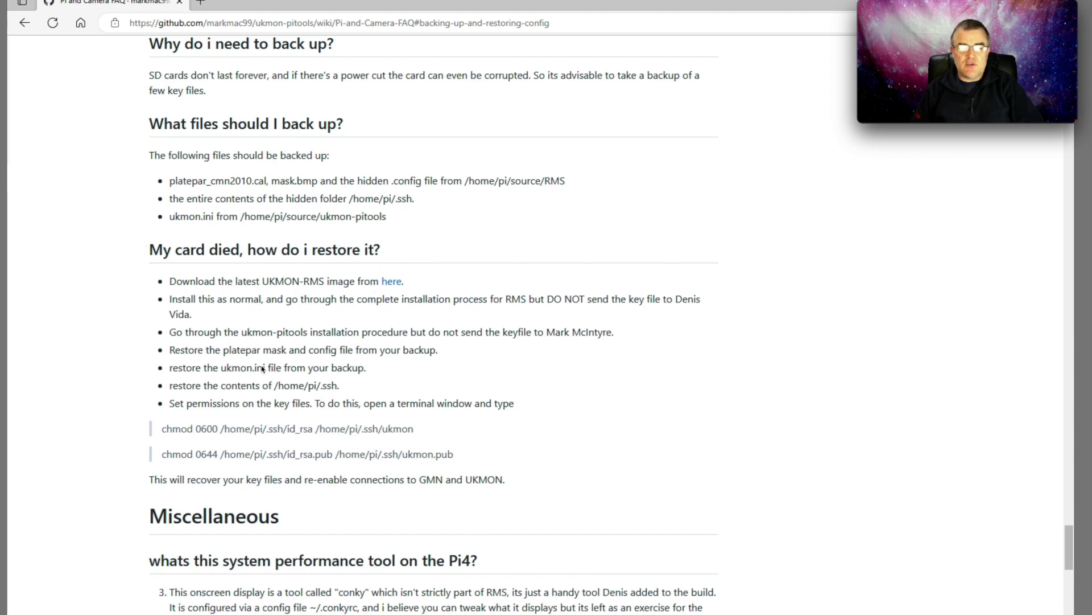
mouse_move(292, 337)
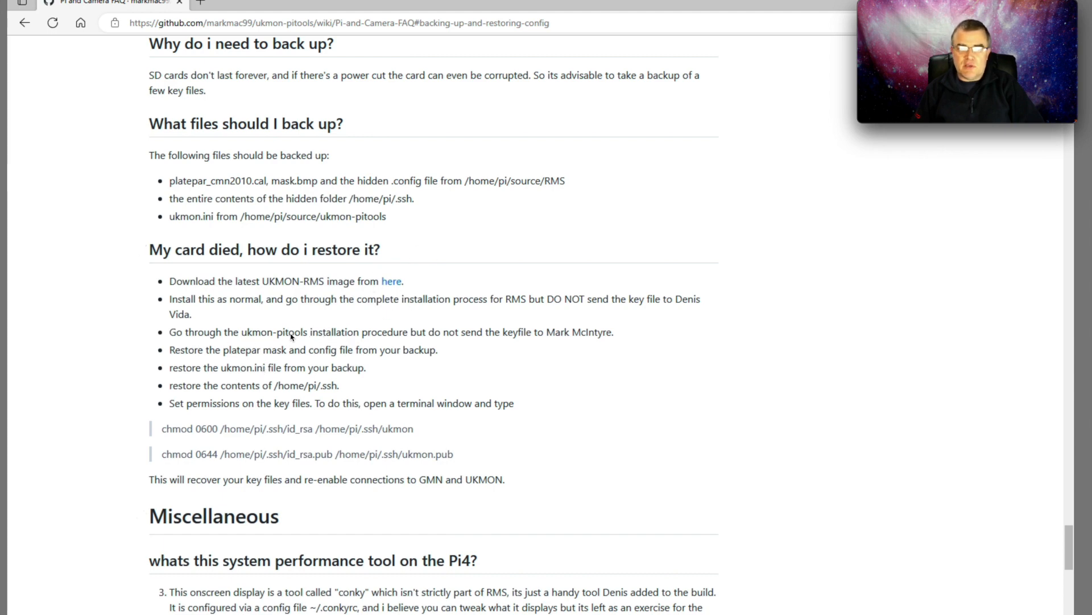
mouse_move(464, 266)
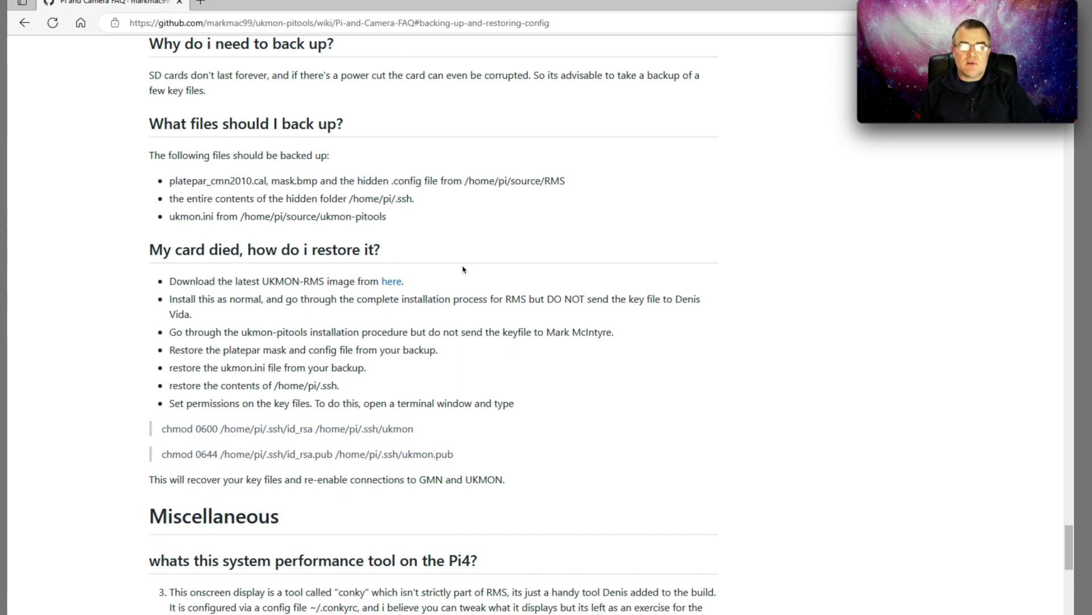
mouse_move(388, 287)
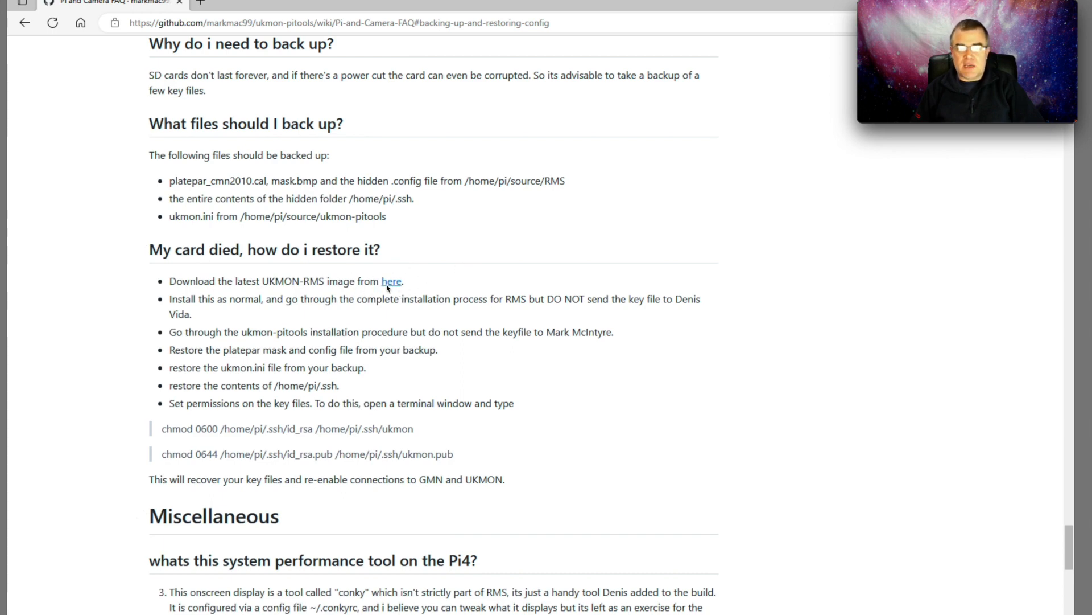
mouse_move(468, 358)
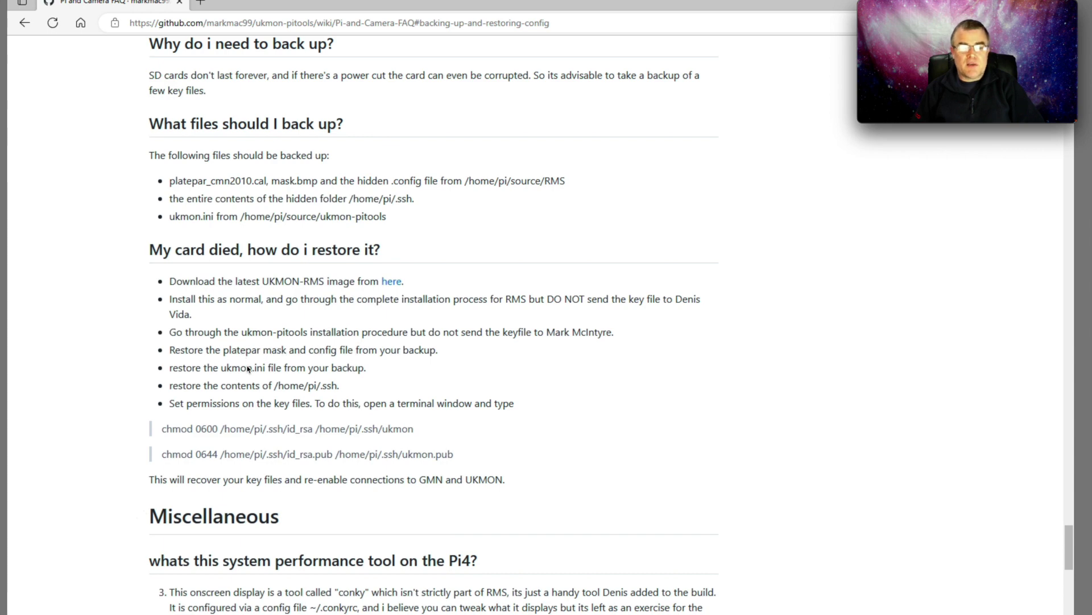
mouse_move(263, 372)
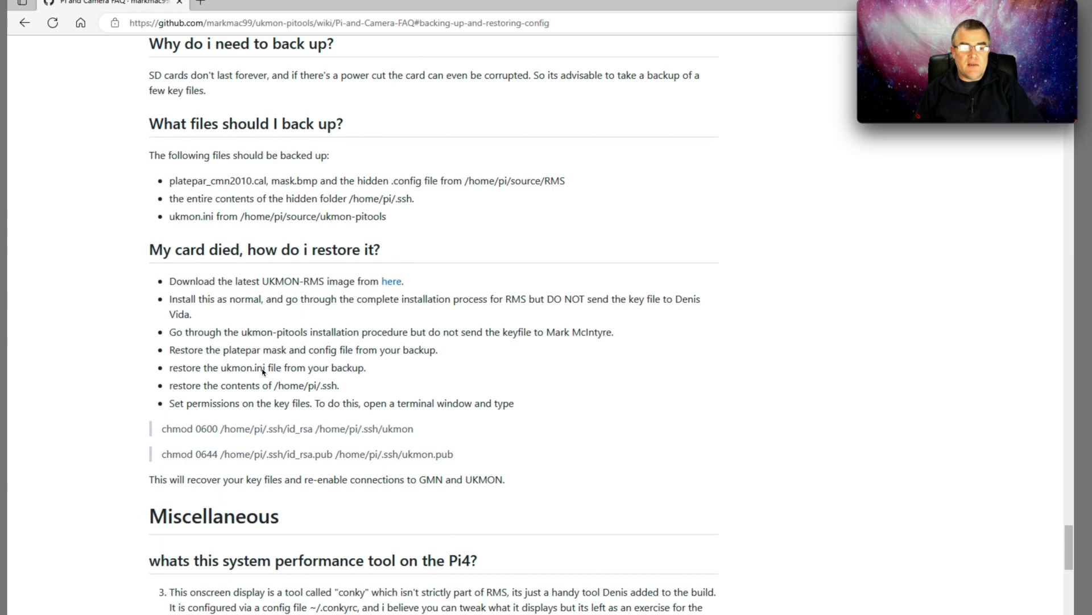
mouse_move(329, 390)
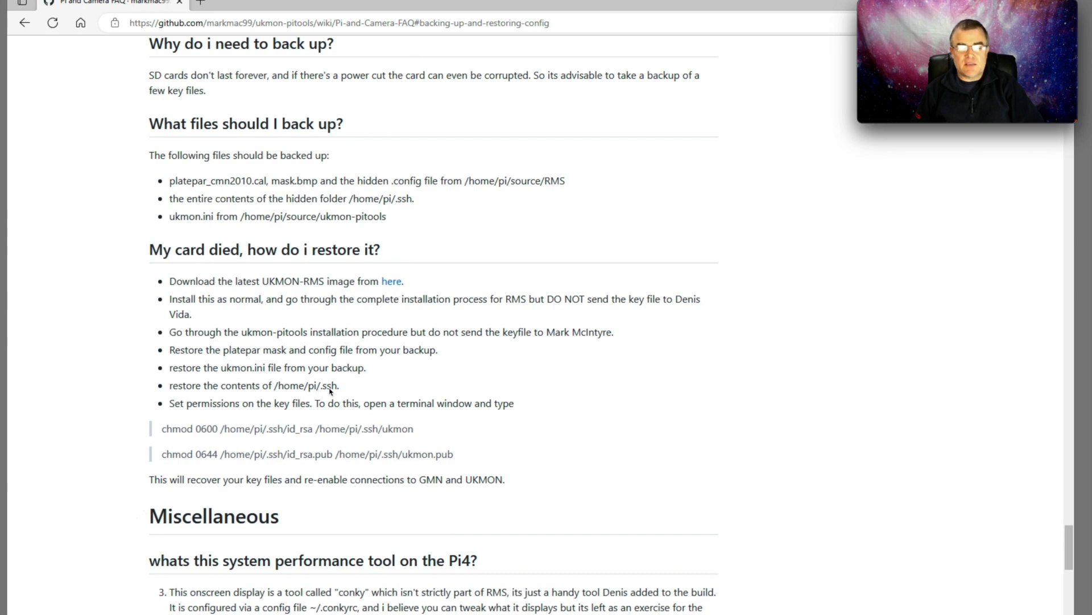
mouse_move(195, 407)
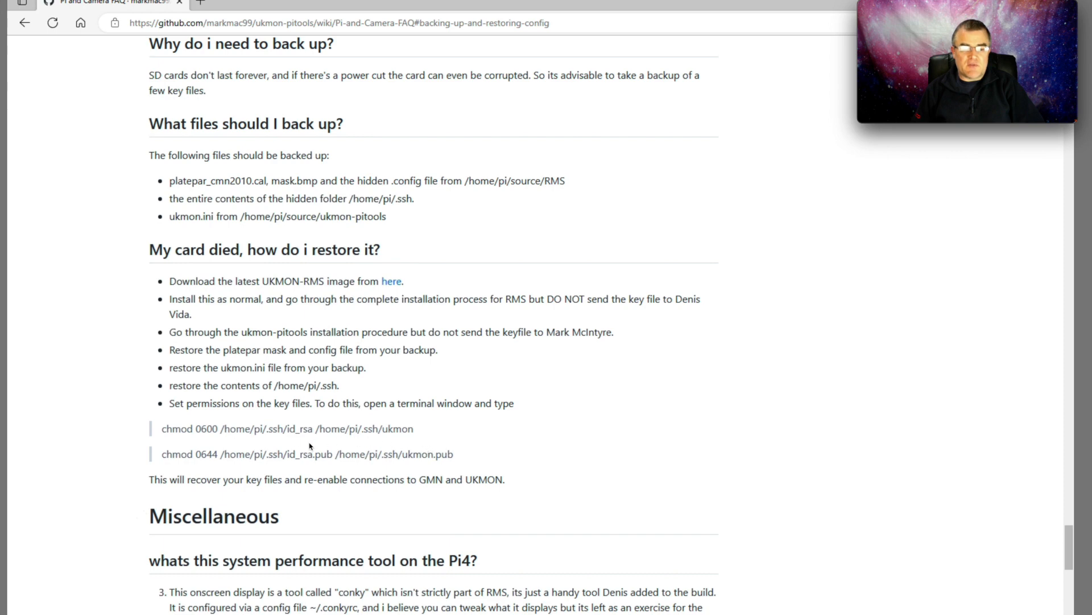
mouse_move(343, 409)
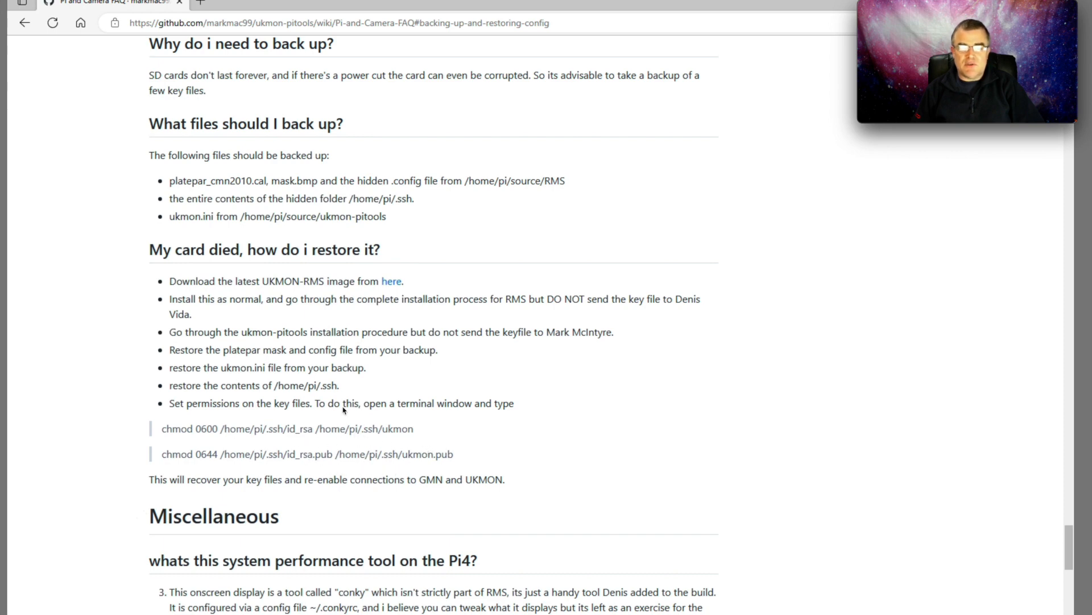
mouse_move(326, 434)
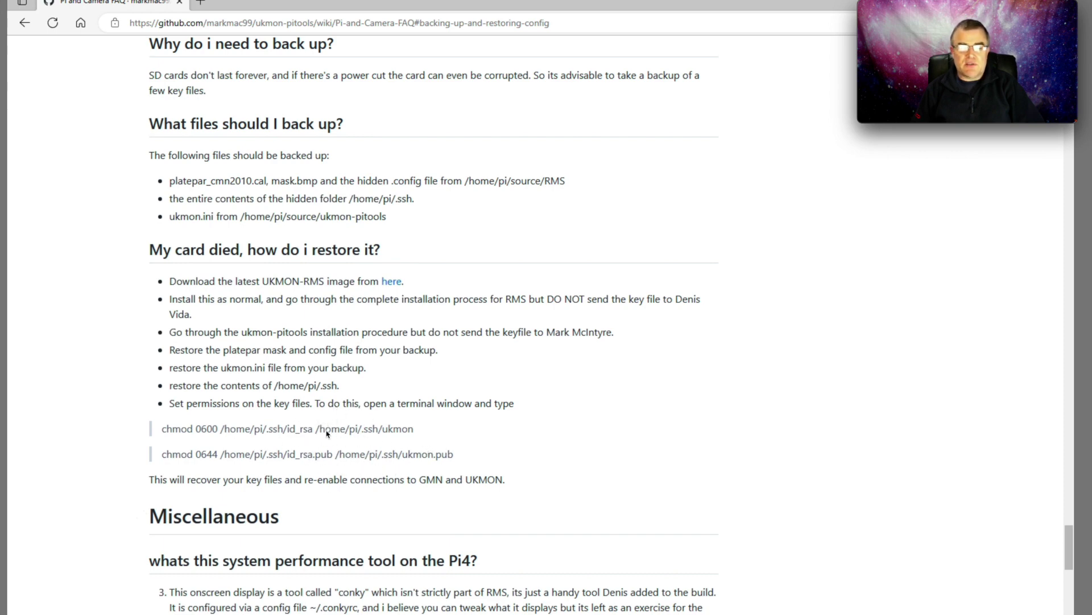
mouse_move(387, 425)
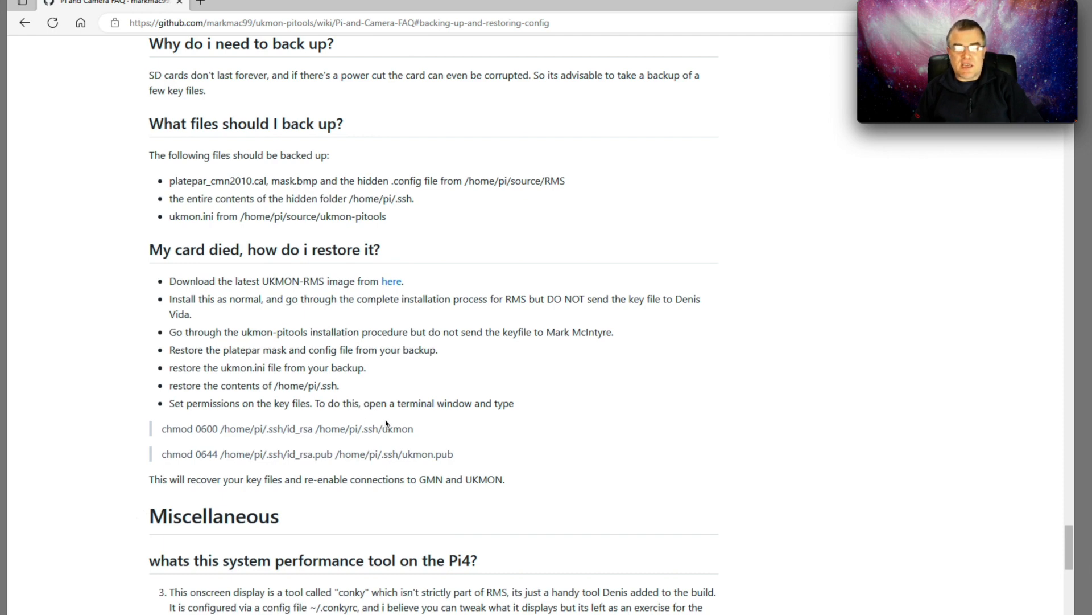
mouse_move(265, 433)
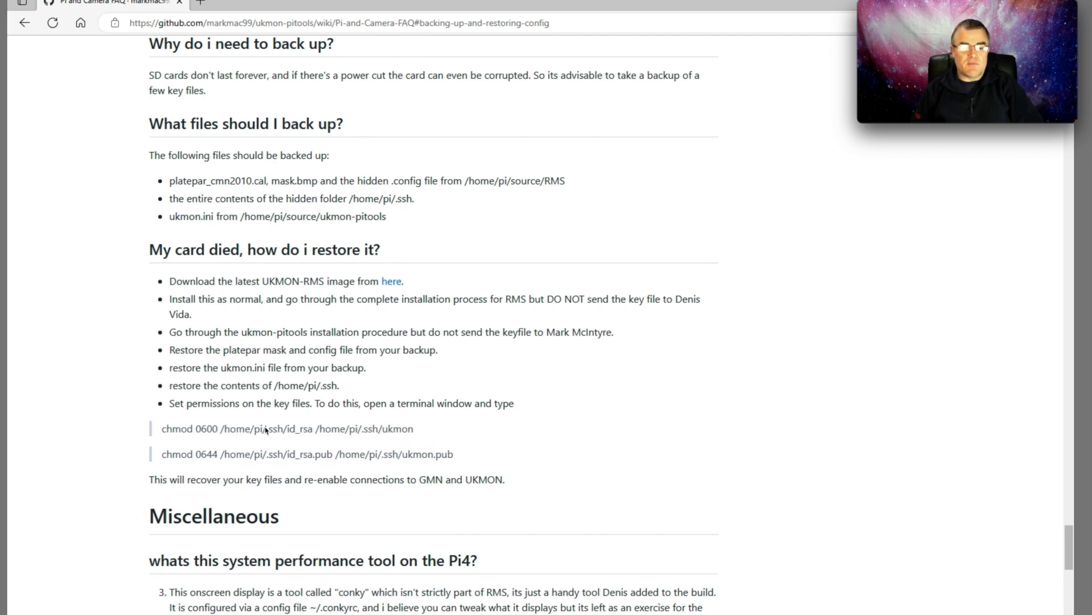
mouse_move(168, 442)
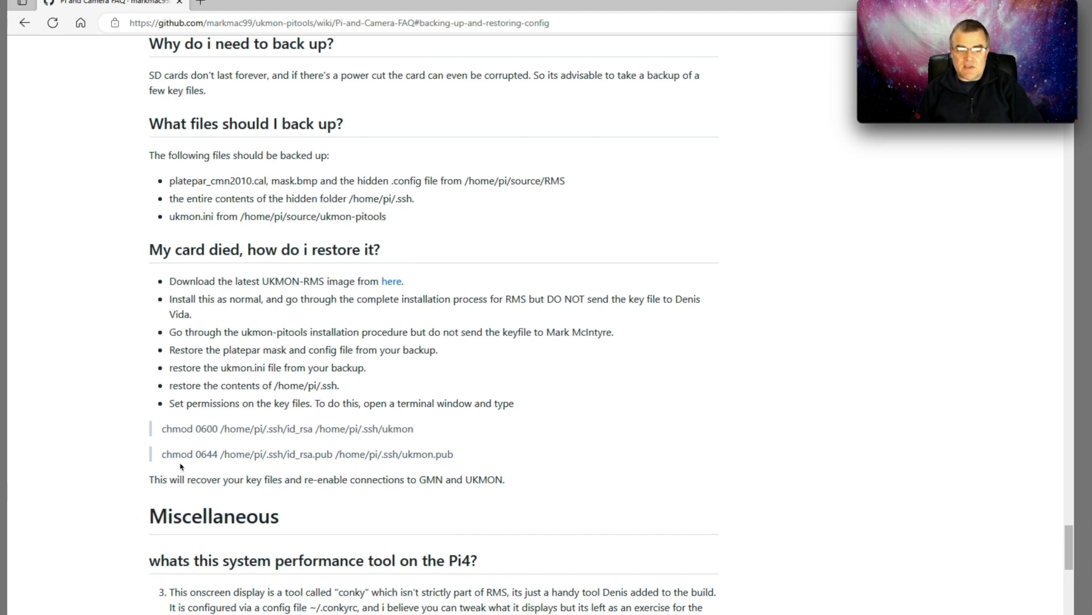
mouse_move(557, 439)
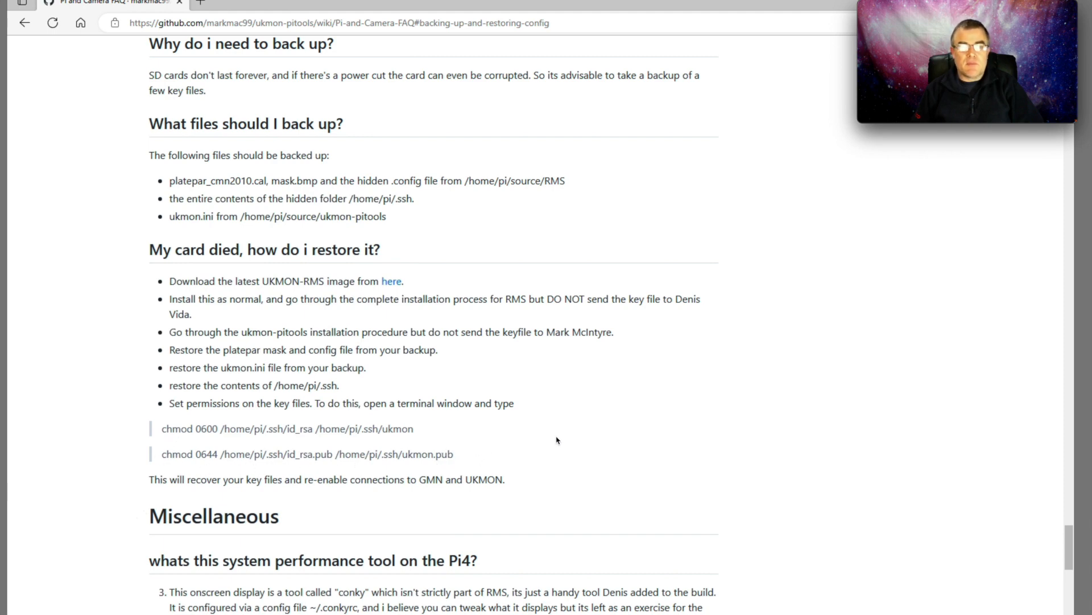
mouse_move(633, 420)
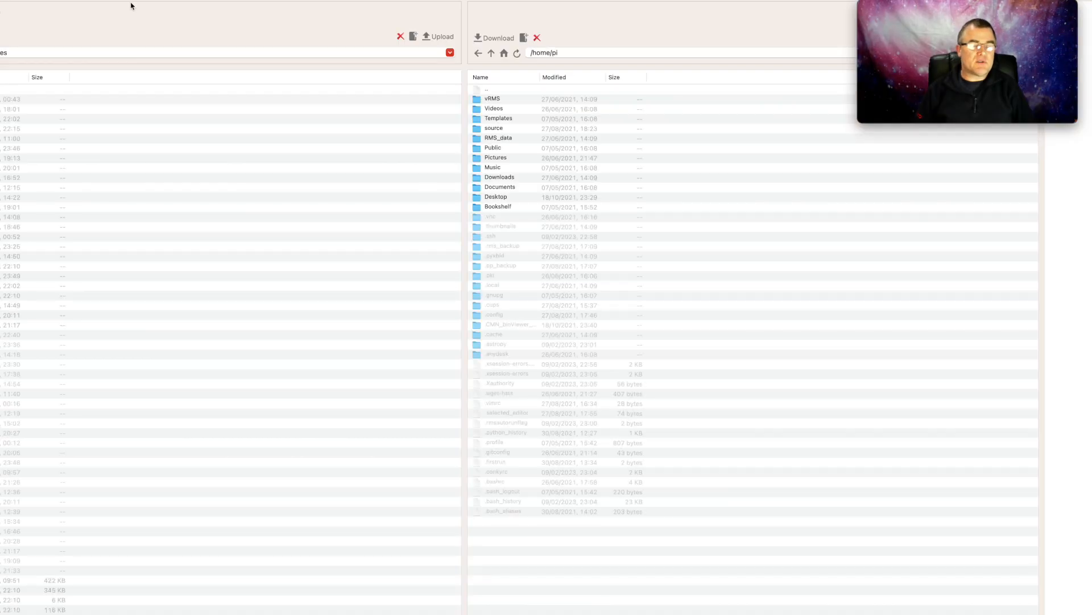
mouse_move(172, 50)
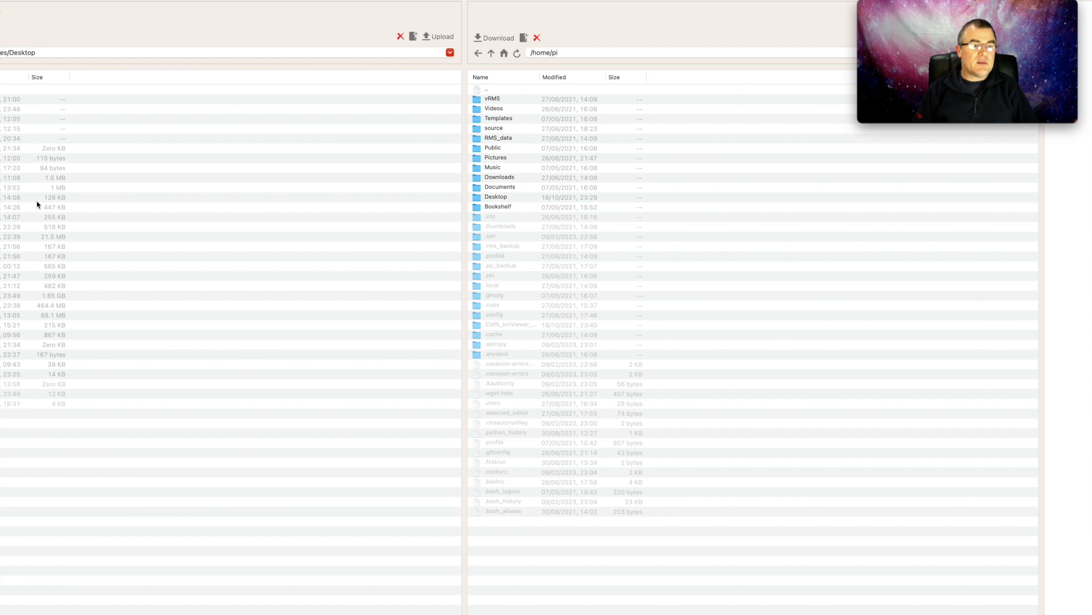
- Browse the remote pane to /home/pi/source/RMS and select the local backup files
click(46, 109)
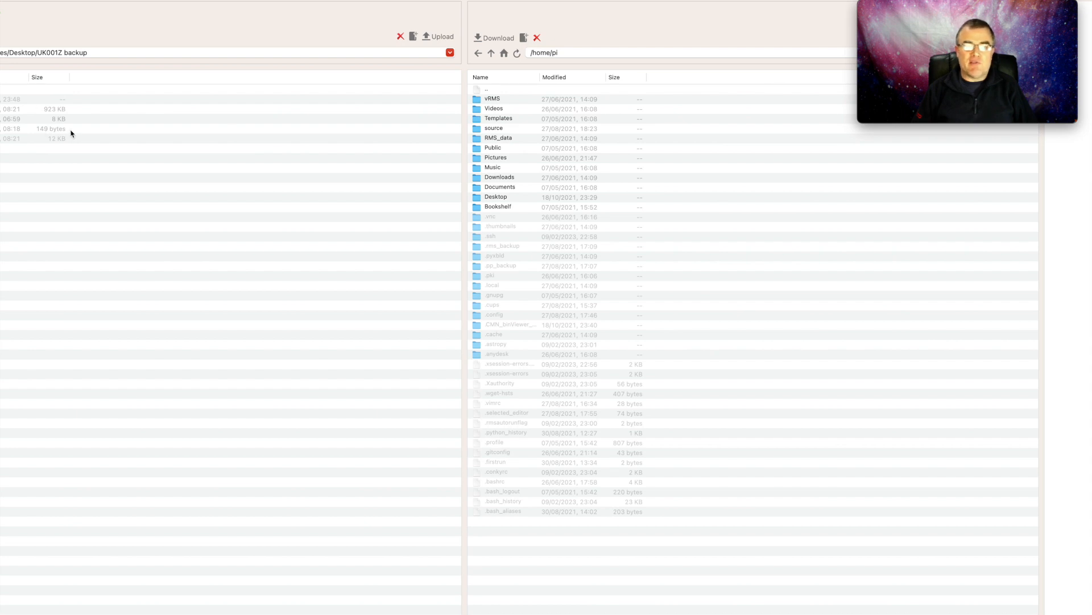
mouse_move(126, 171)
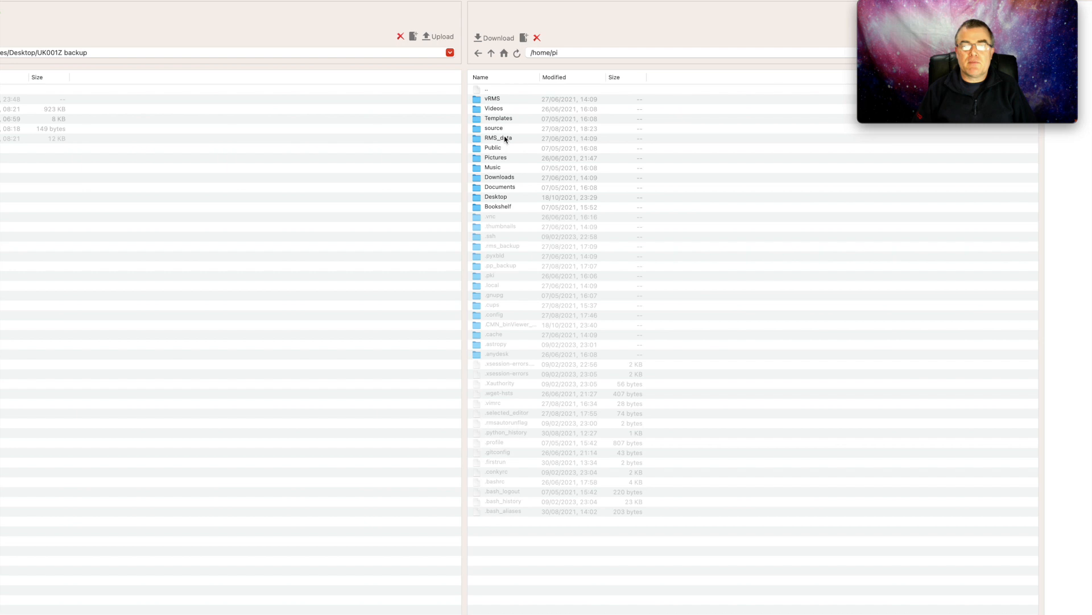
double_click(493, 128)
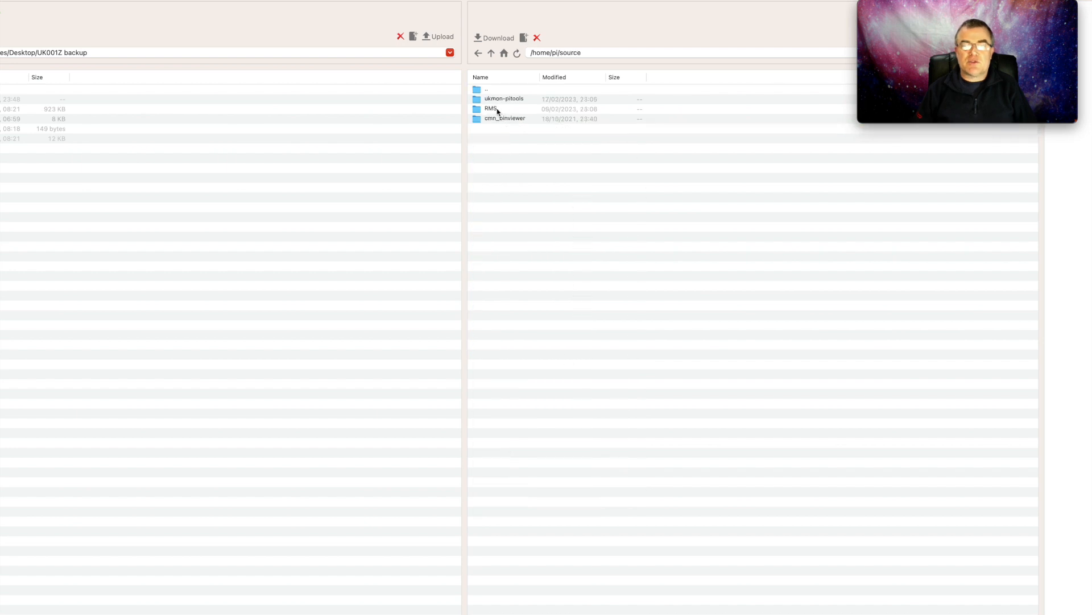
double_click(490, 109)
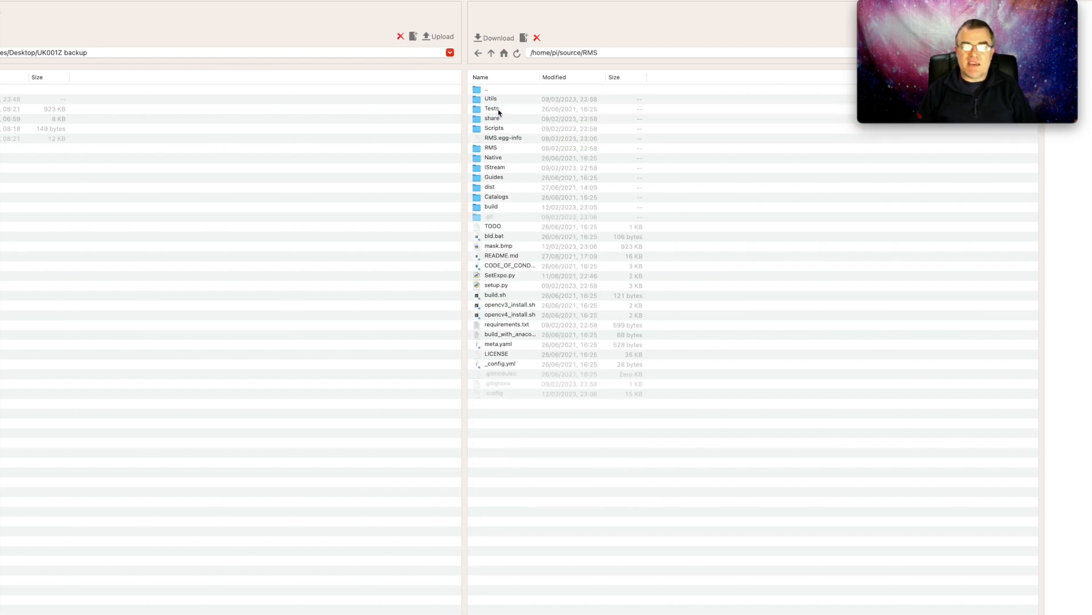
mouse_move(504, 290)
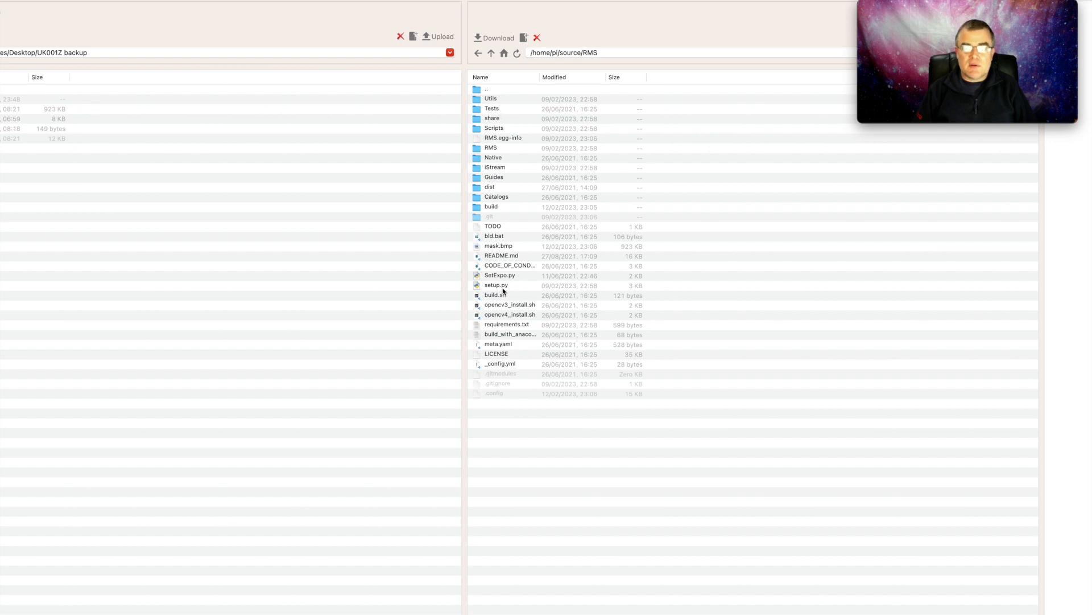
mouse_move(511, 247)
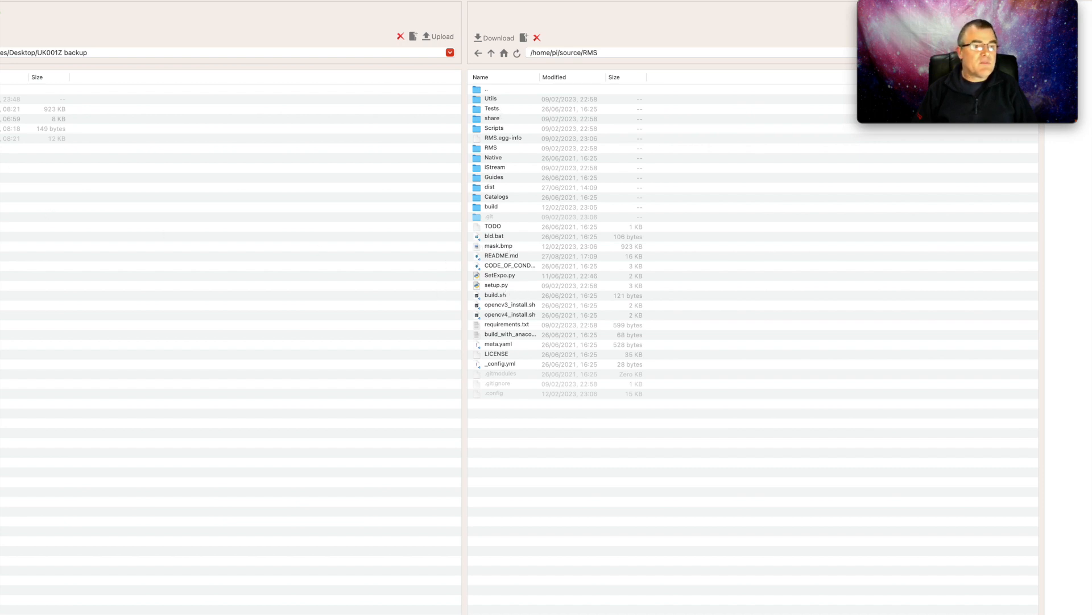
click(57, 107)
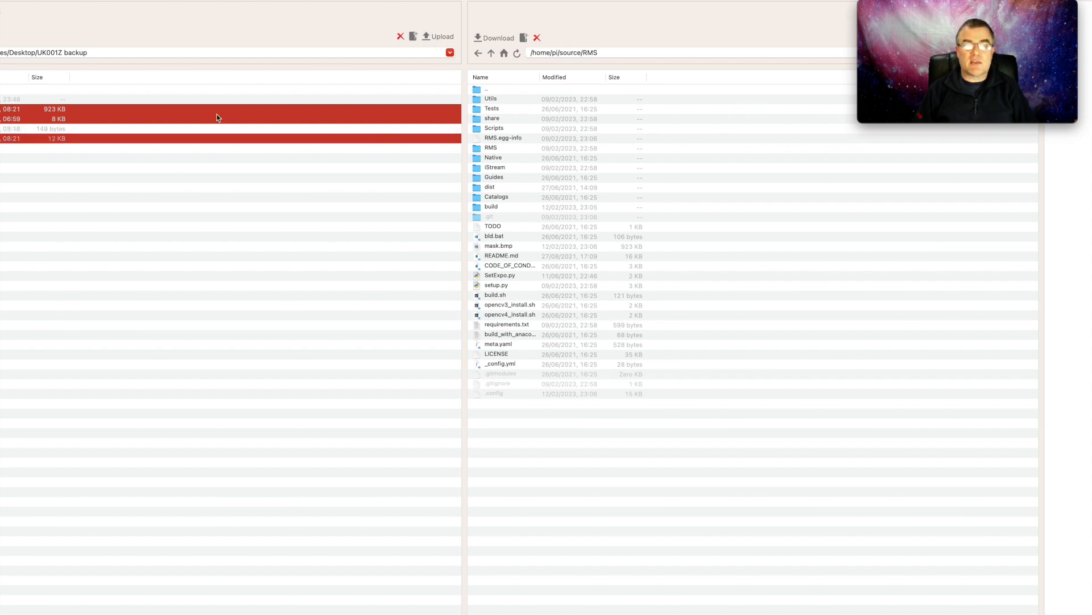
mouse_move(443, 39)
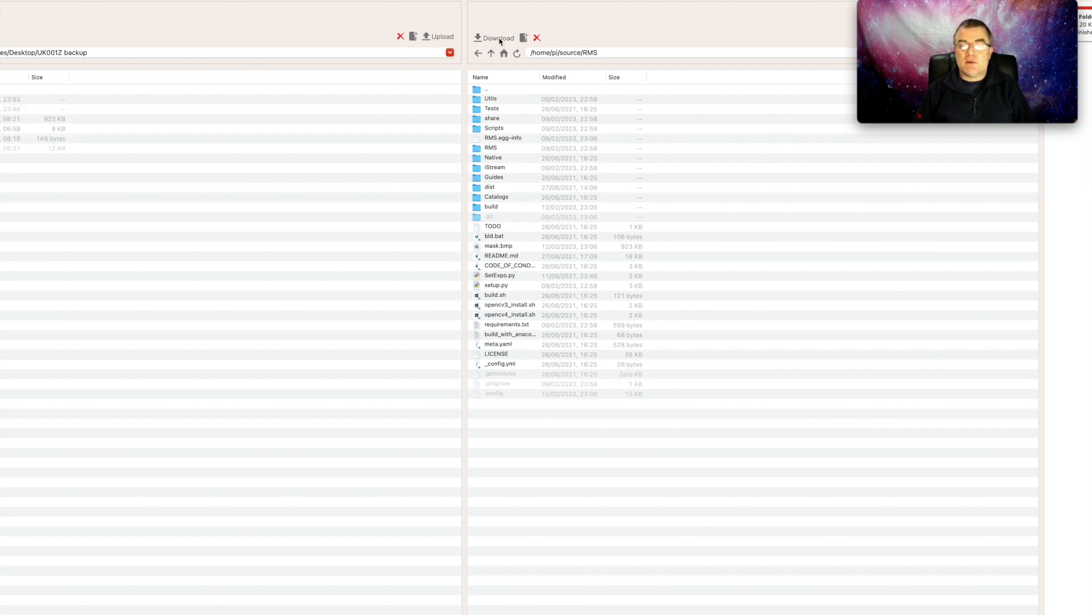
mouse_move(413, 108)
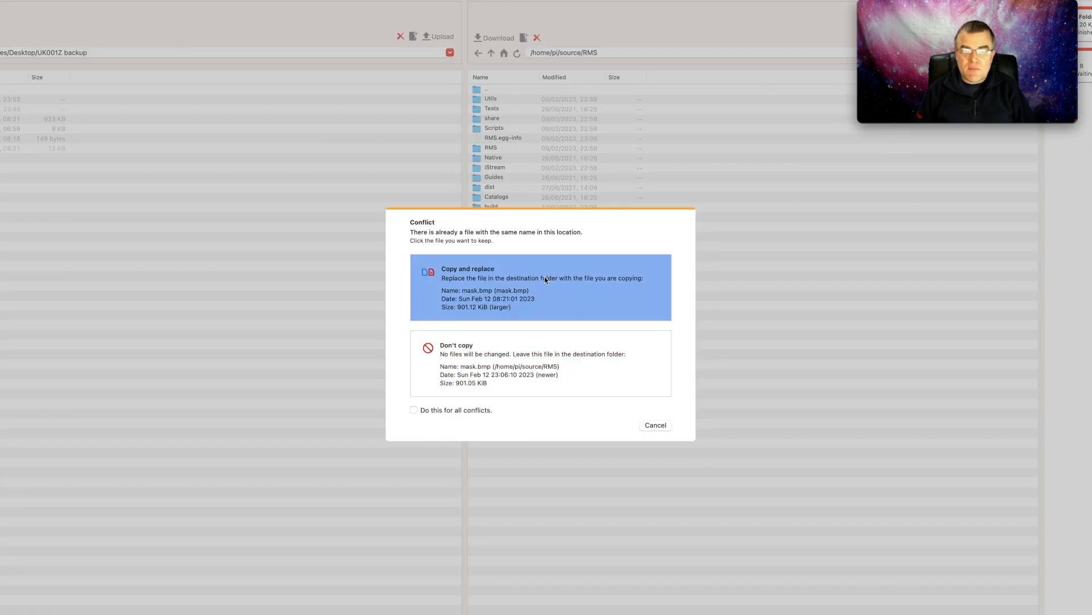
mouse_move(544, 297)
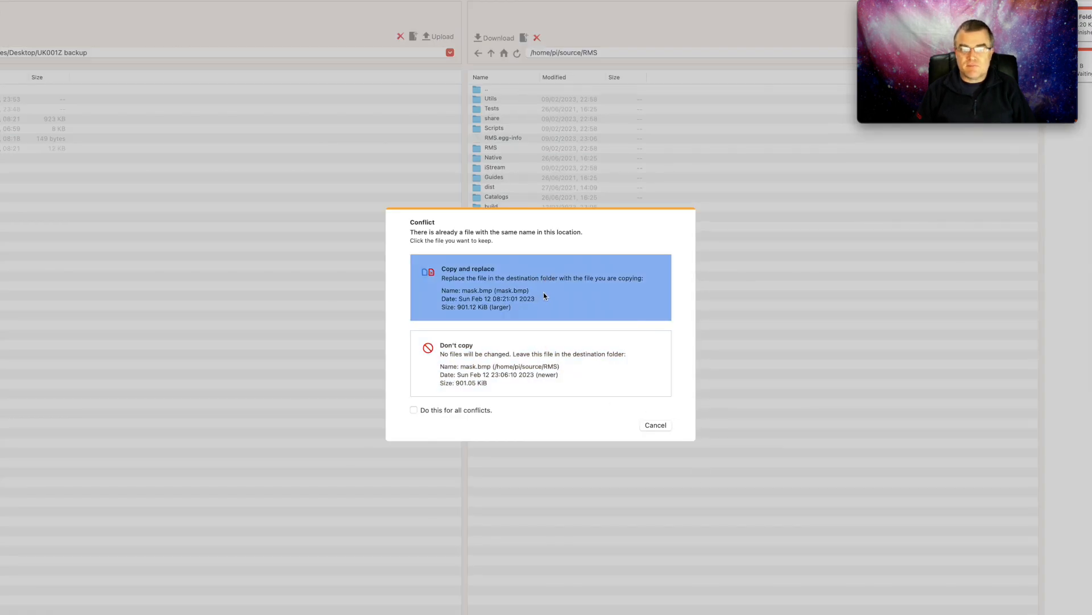
- Copy the backup files into the Pi's RMS folder, replacing the existing mask.bmp
click(541, 287)
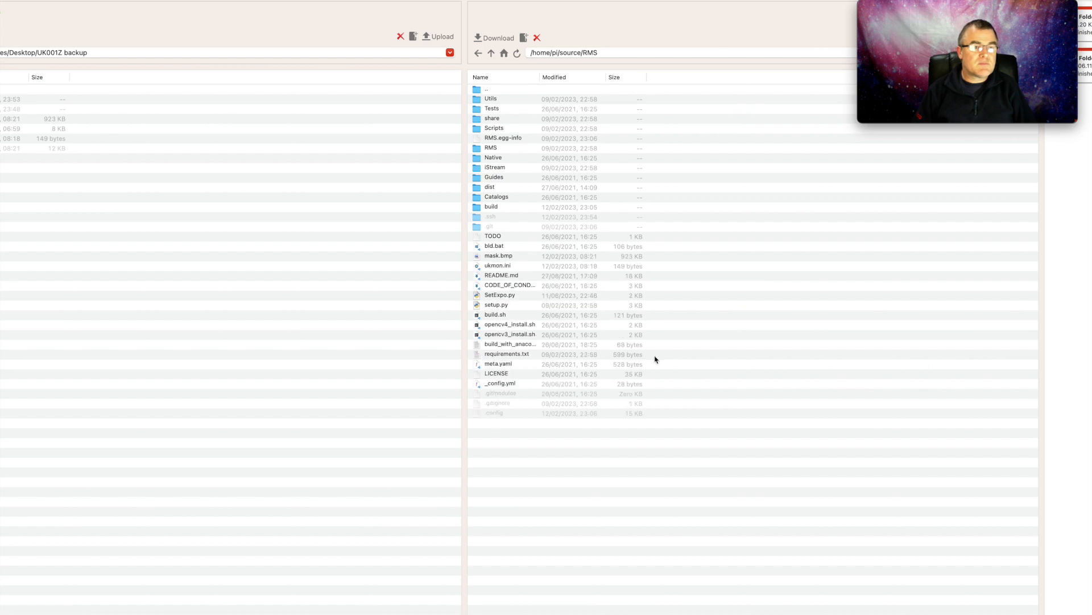
mouse_move(644, 325)
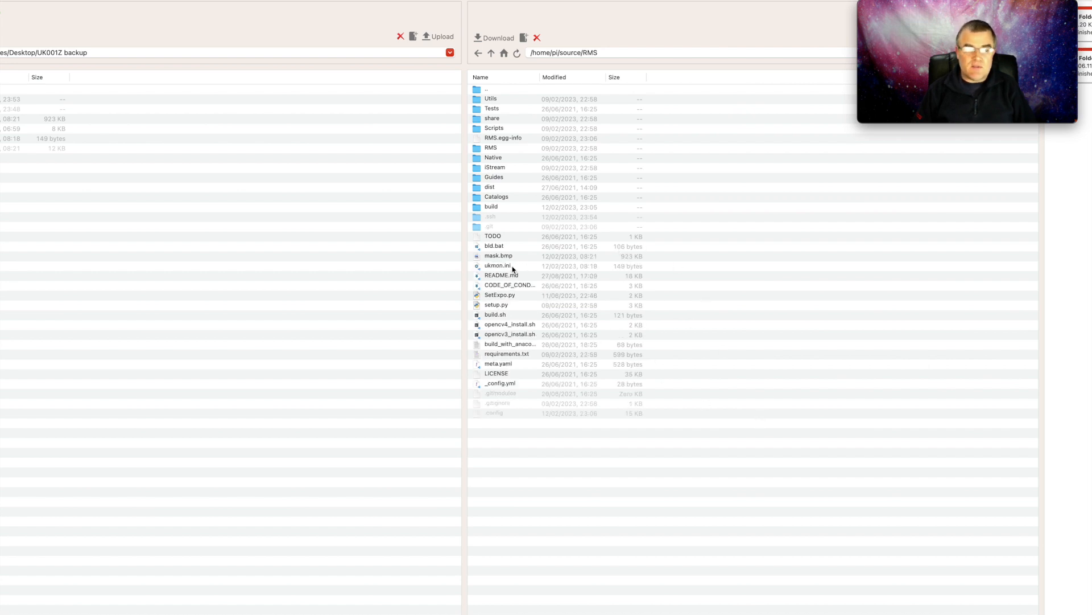
mouse_move(516, 271)
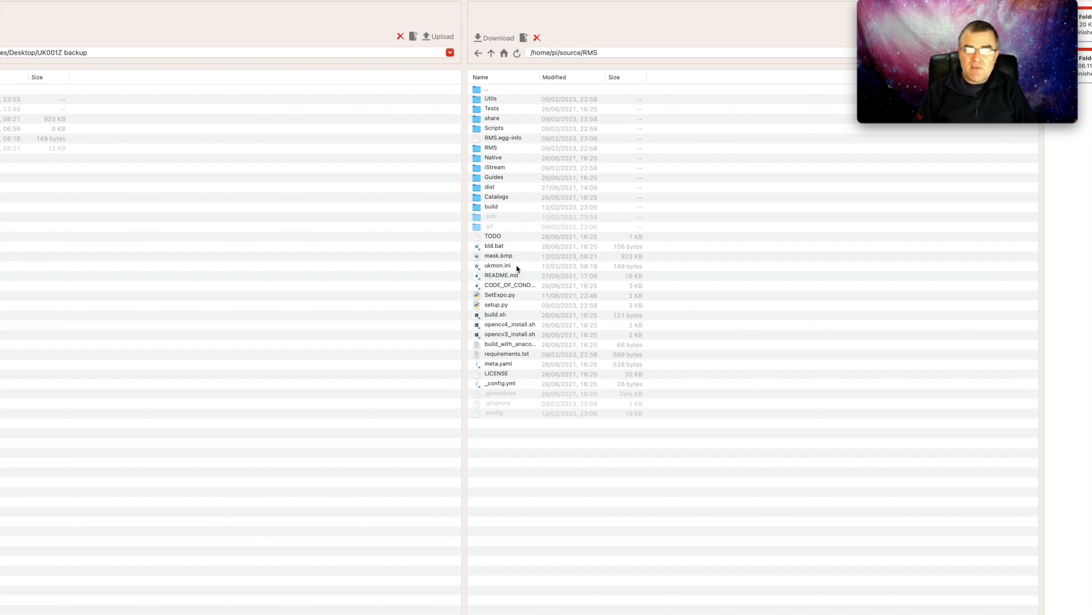
- Delete ukmon.ini from the Pi's RMS folder and select the backup files for upload
click(497, 266)
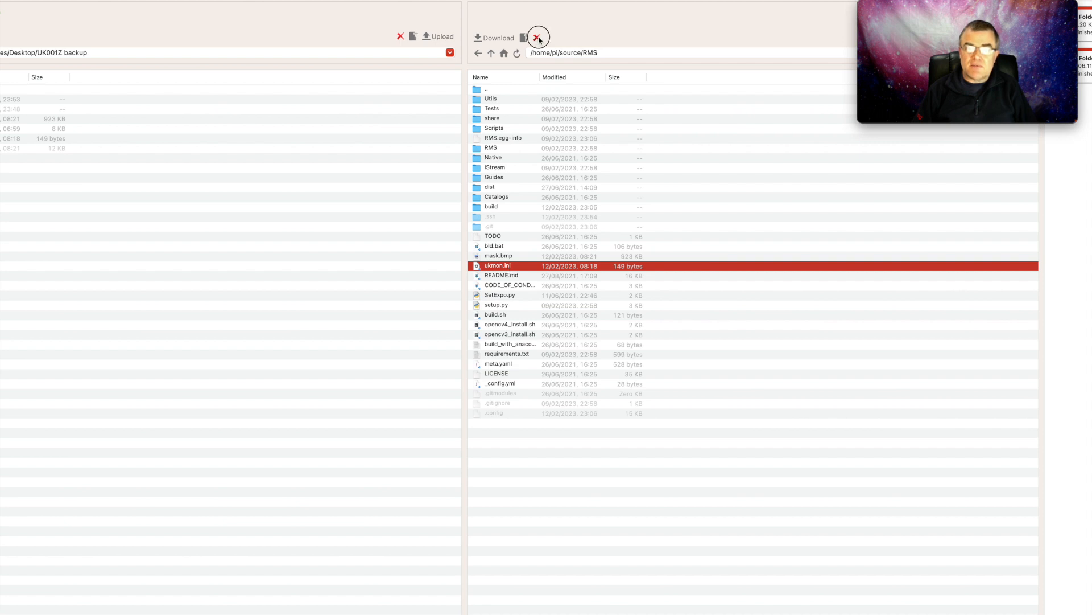
click(537, 38)
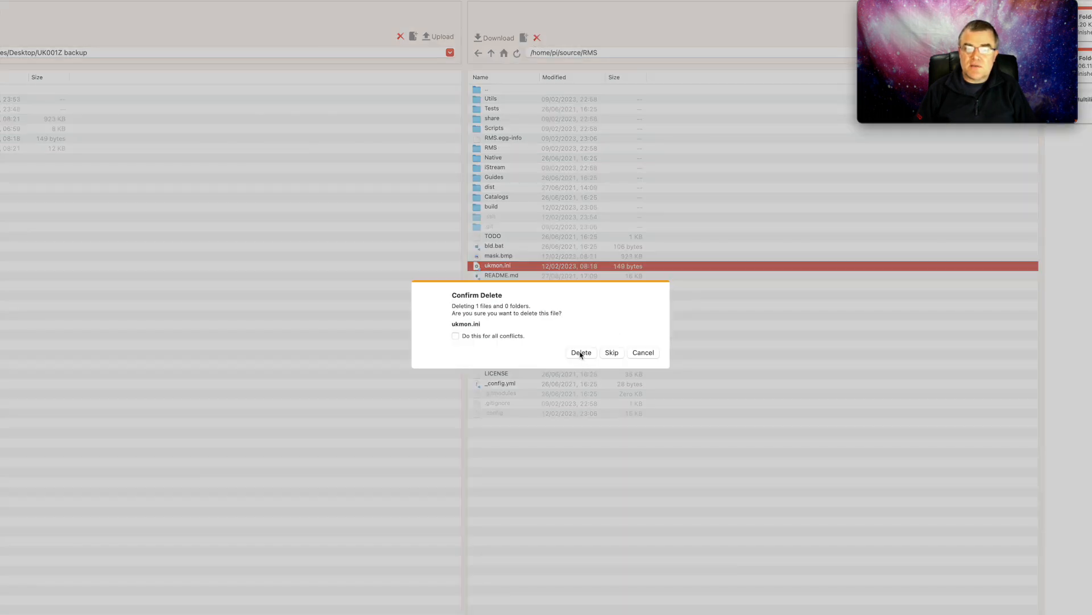
click(581, 352)
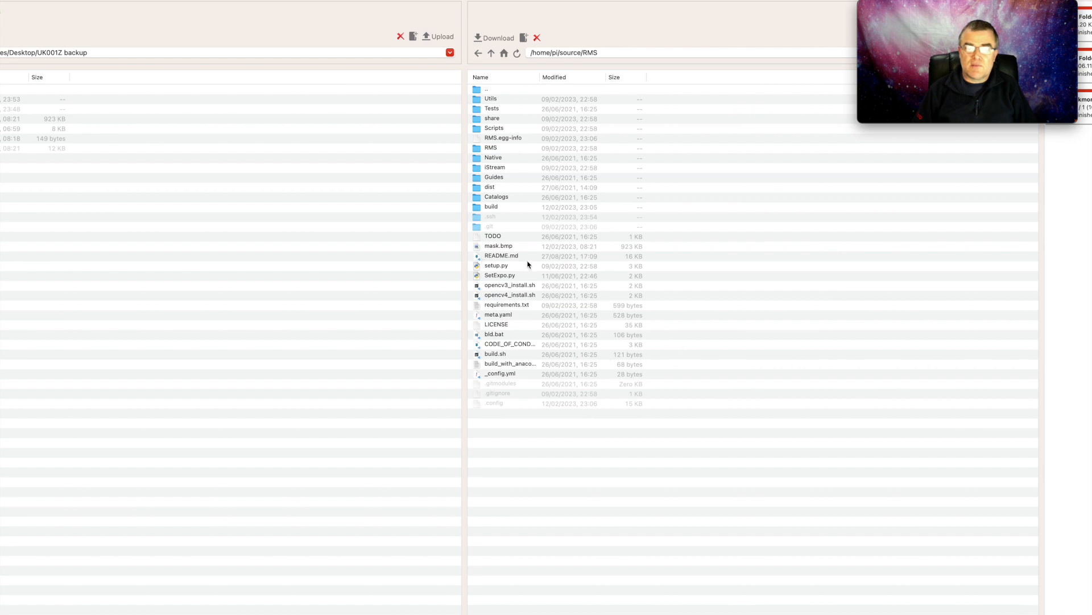
mouse_move(547, 394)
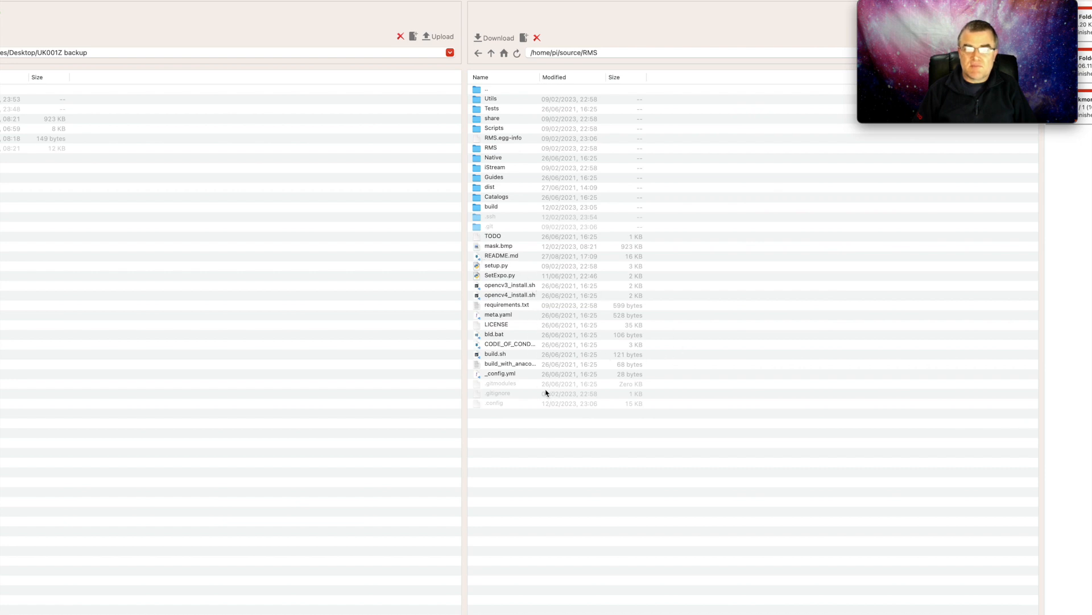
click(51, 129)
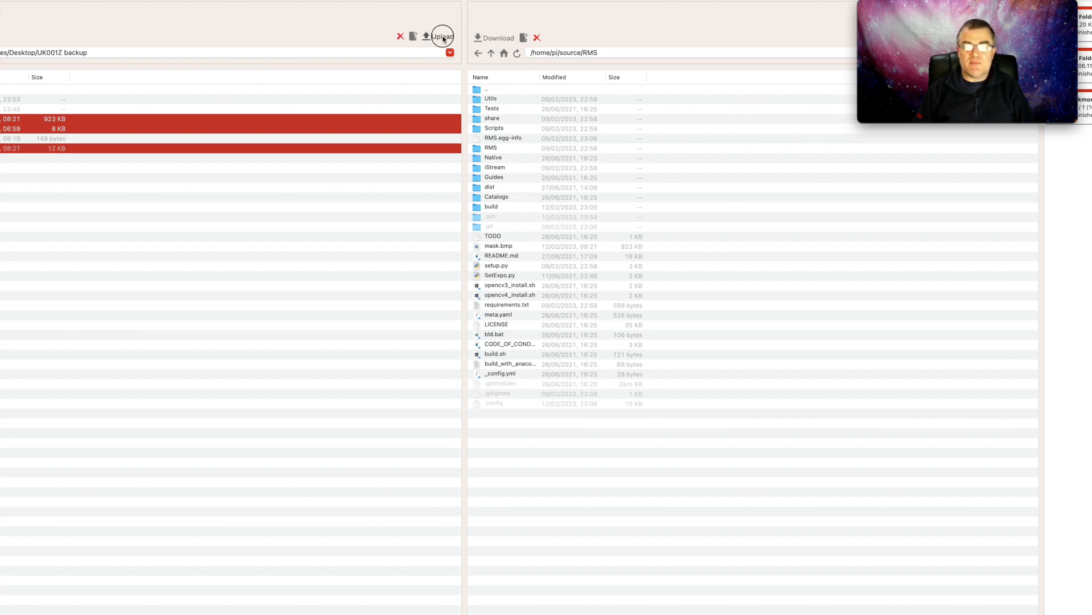
- Upload mask.bmp, platepar_cmn2010.cal and .config to the Pi's RMS folder, replacing mask.bmp
click(441, 35)
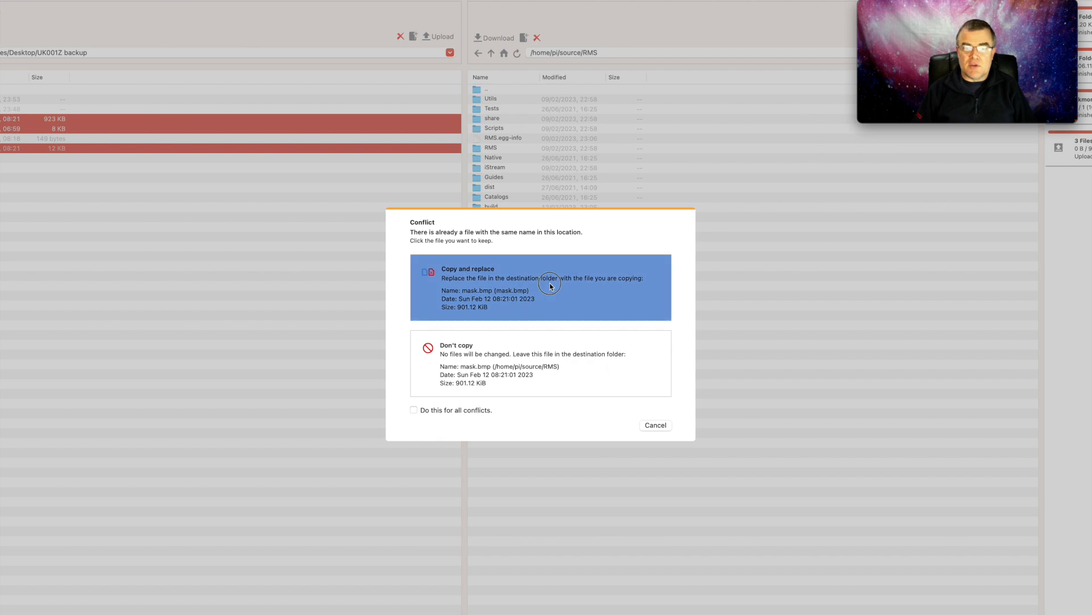
click(551, 286)
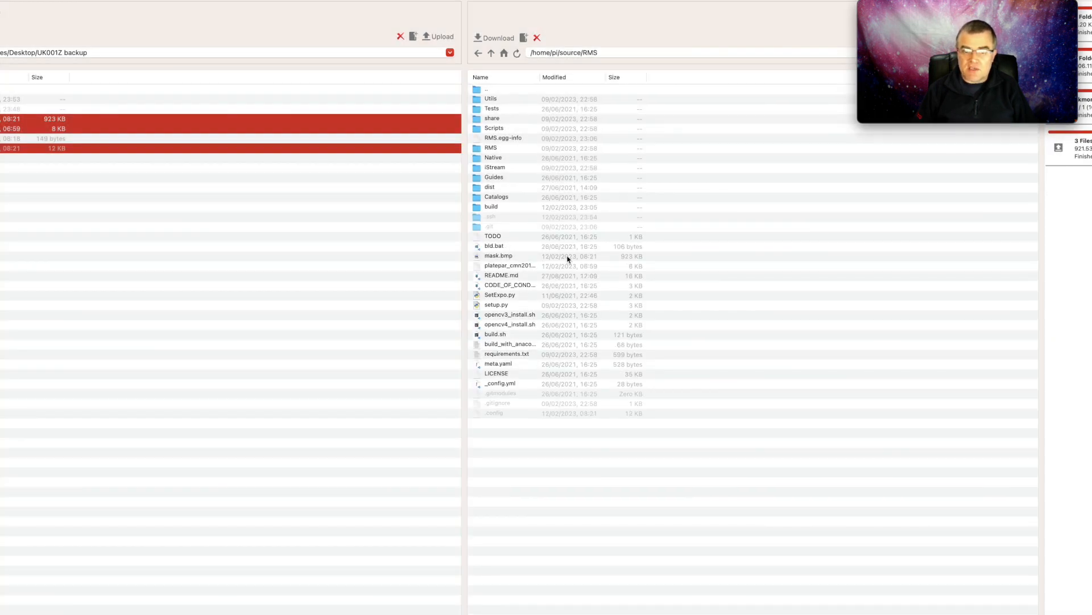
click(498, 255)
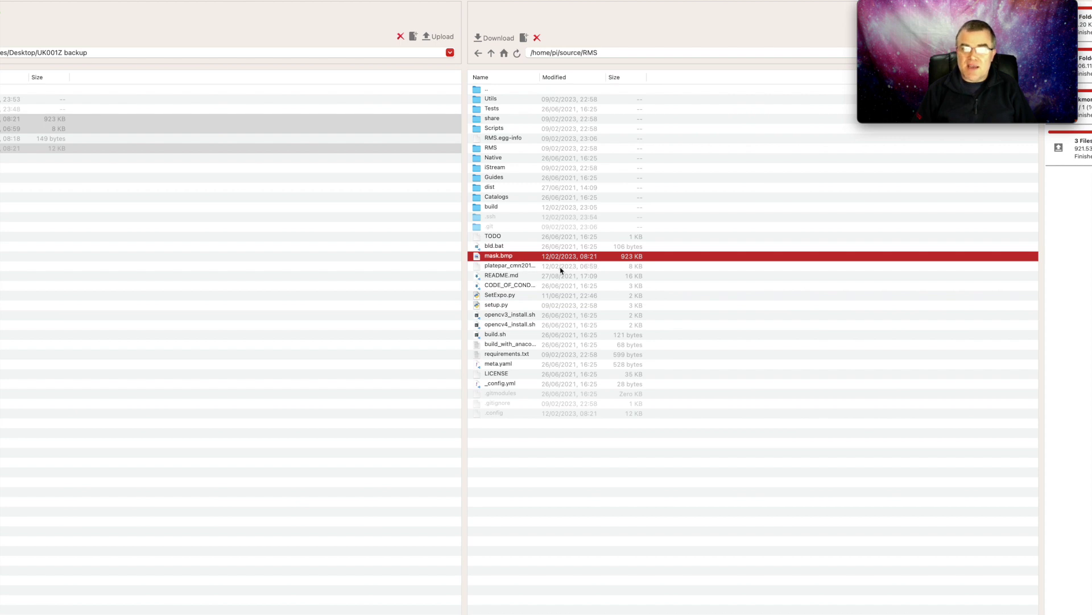
click(555, 412)
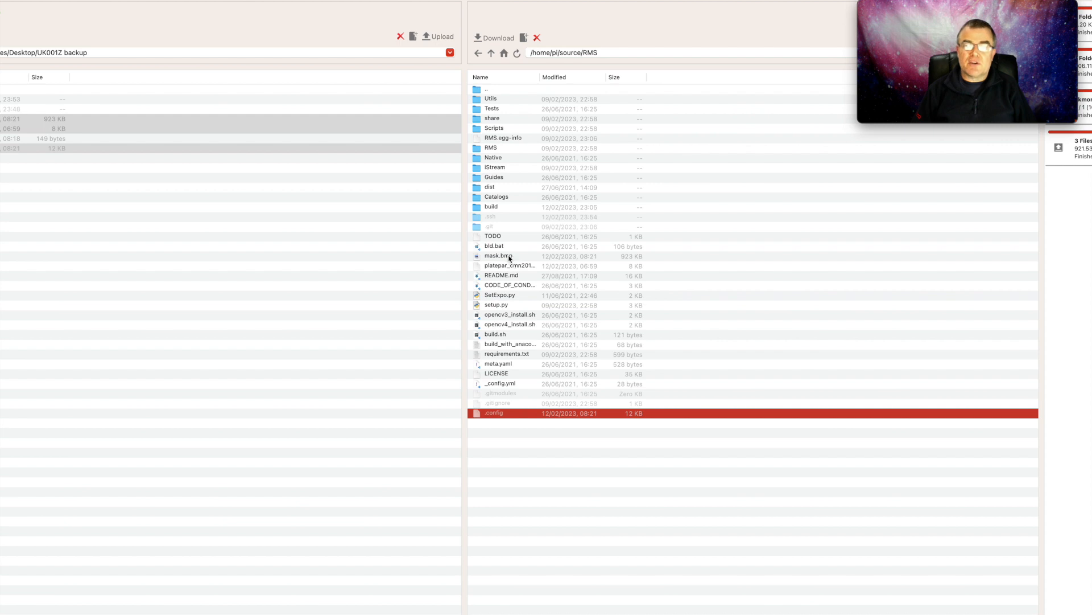
mouse_move(496, 33)
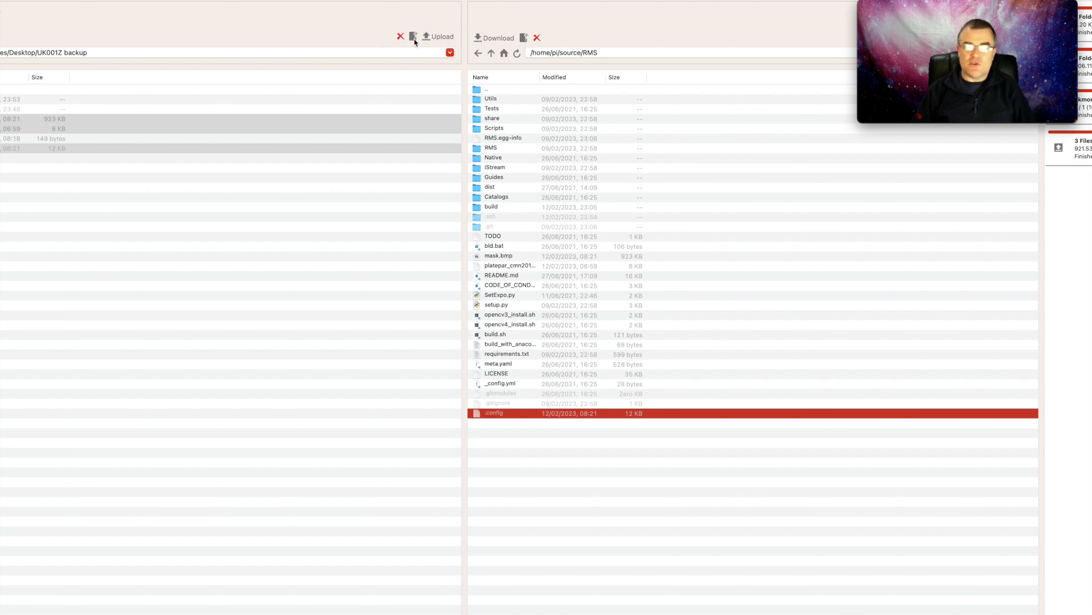
mouse_move(474, 177)
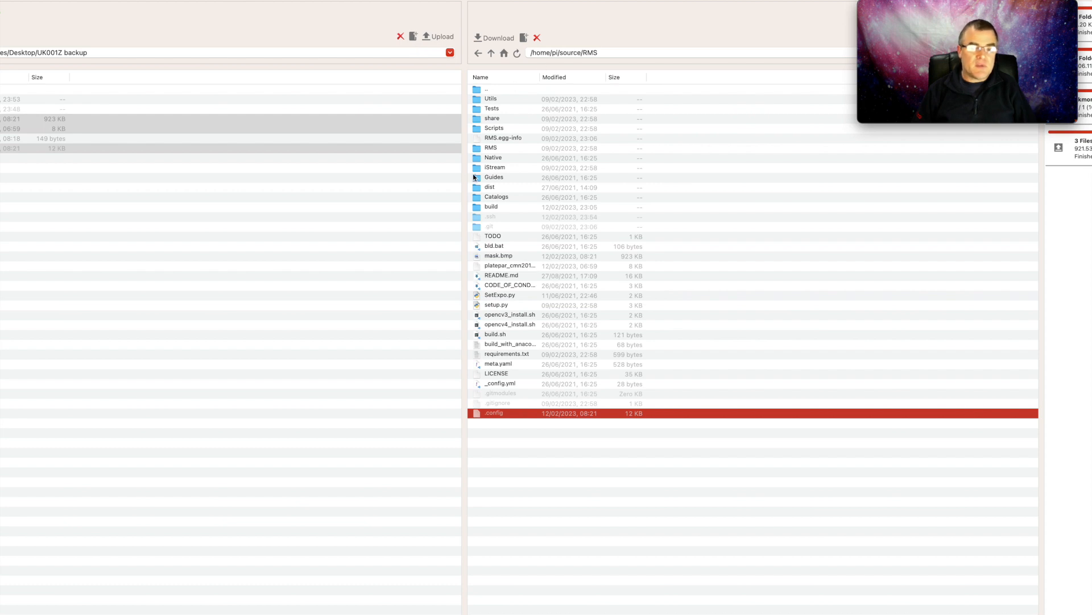
mouse_move(525, 107)
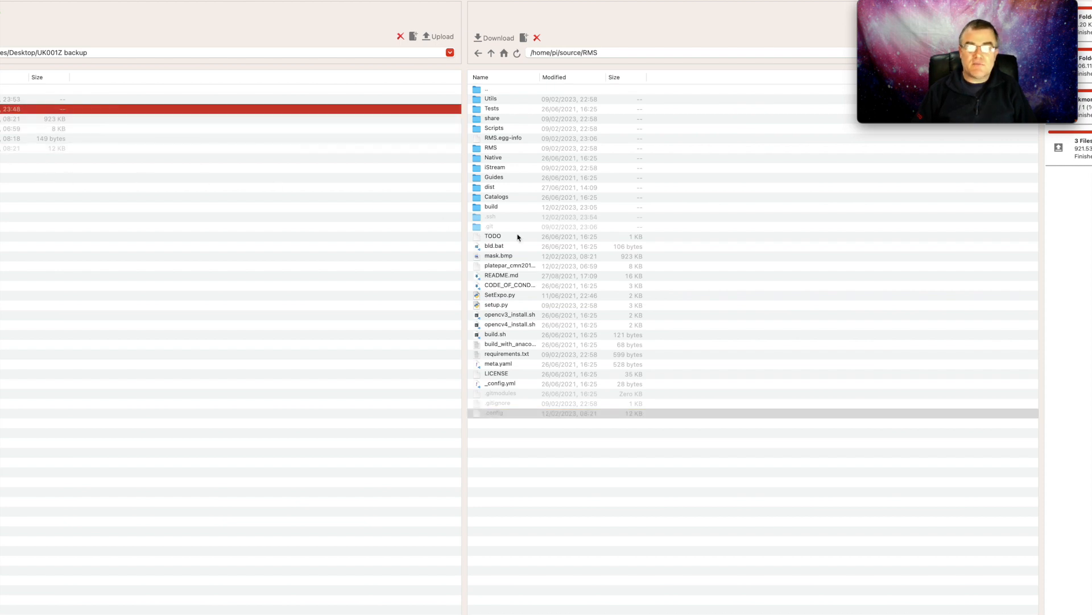
- Upload the five backed-up .ssh key files into RMS/.ssh and sort the Pi's list by modified date
double_click(490, 216)
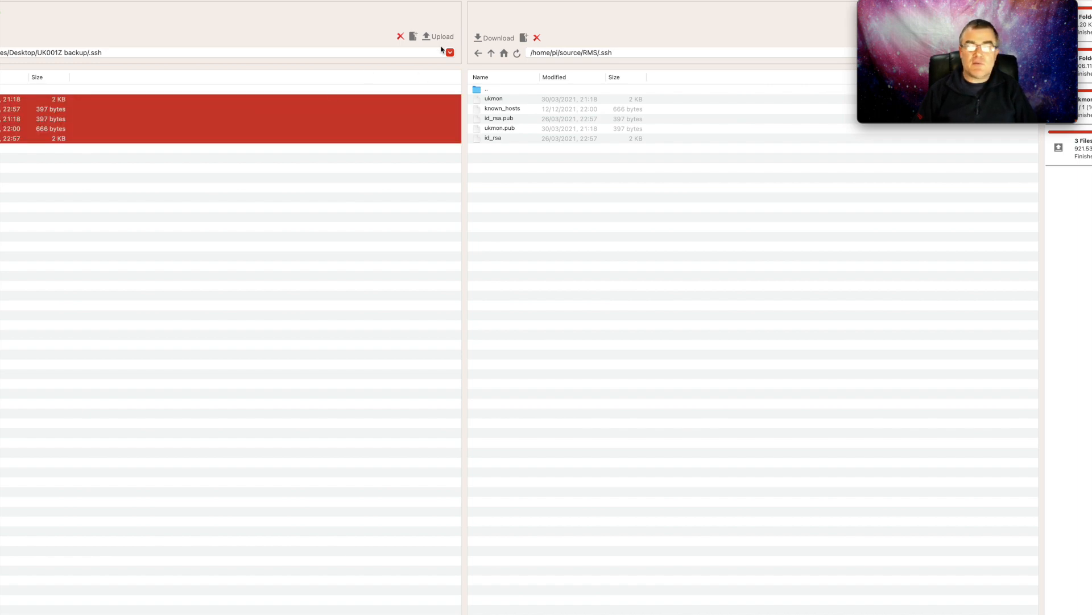
mouse_move(453, 39)
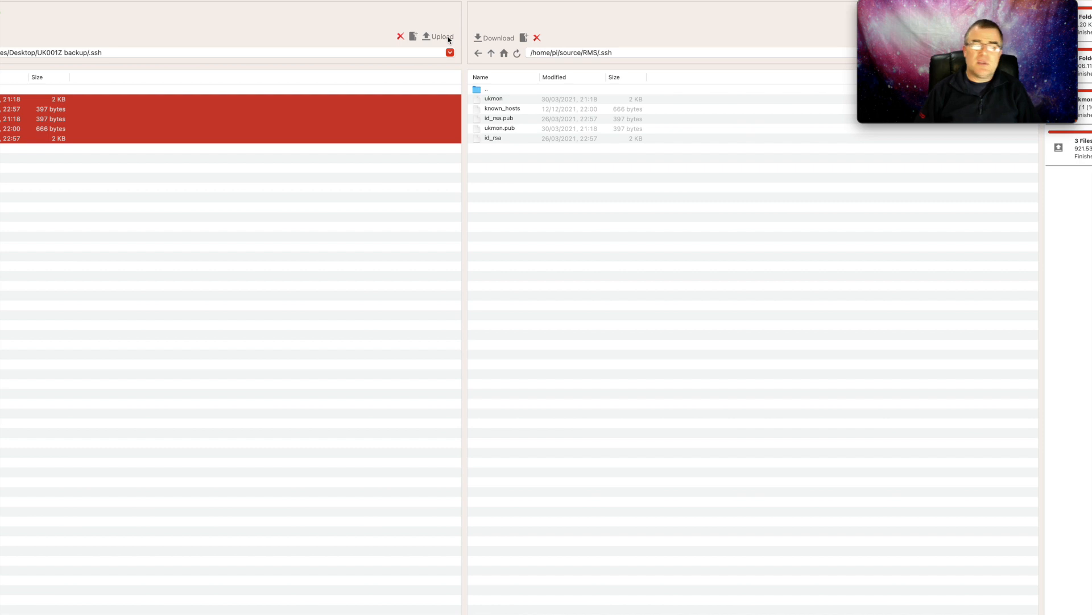
mouse_move(75, 114)
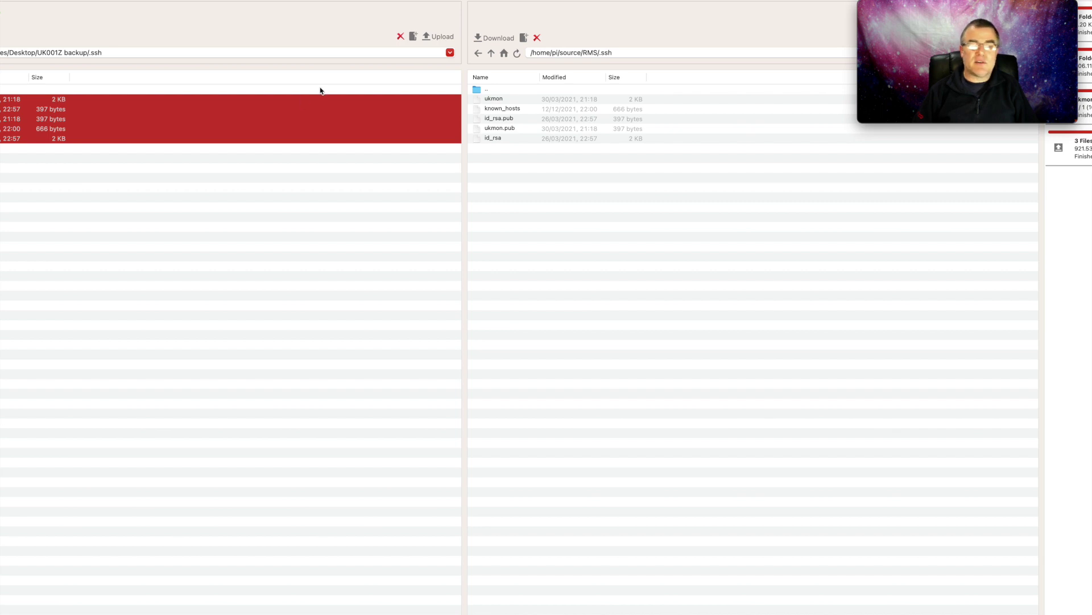
mouse_move(445, 34)
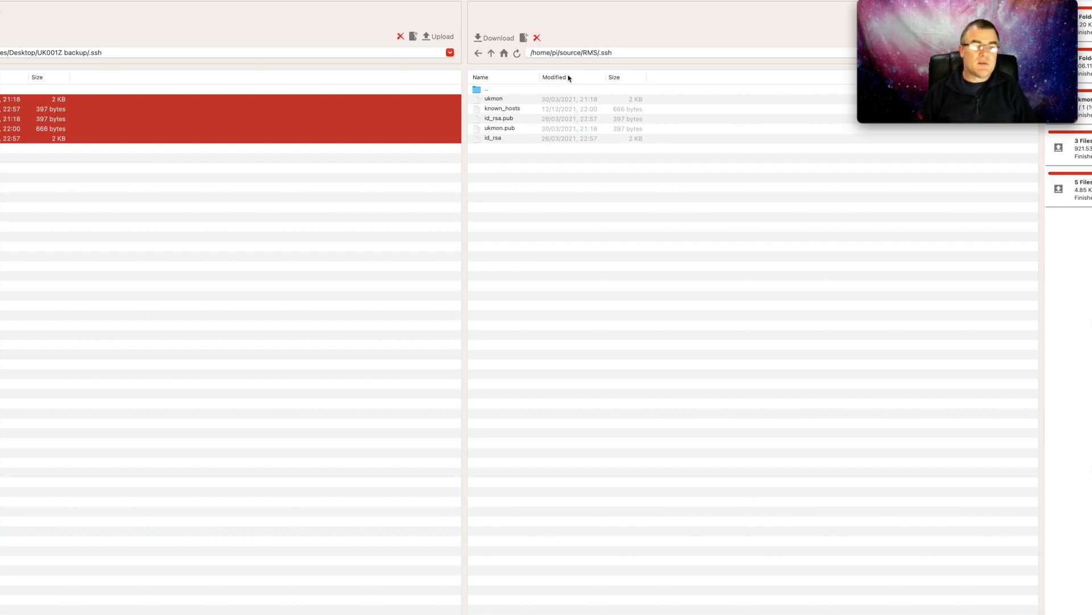
click(554, 77)
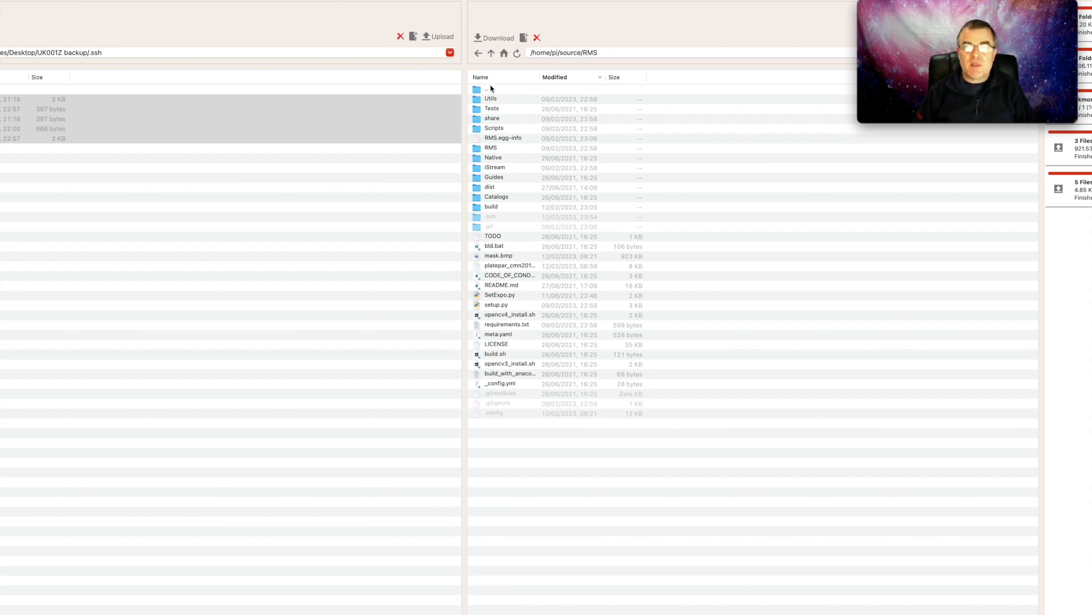
mouse_move(503, 168)
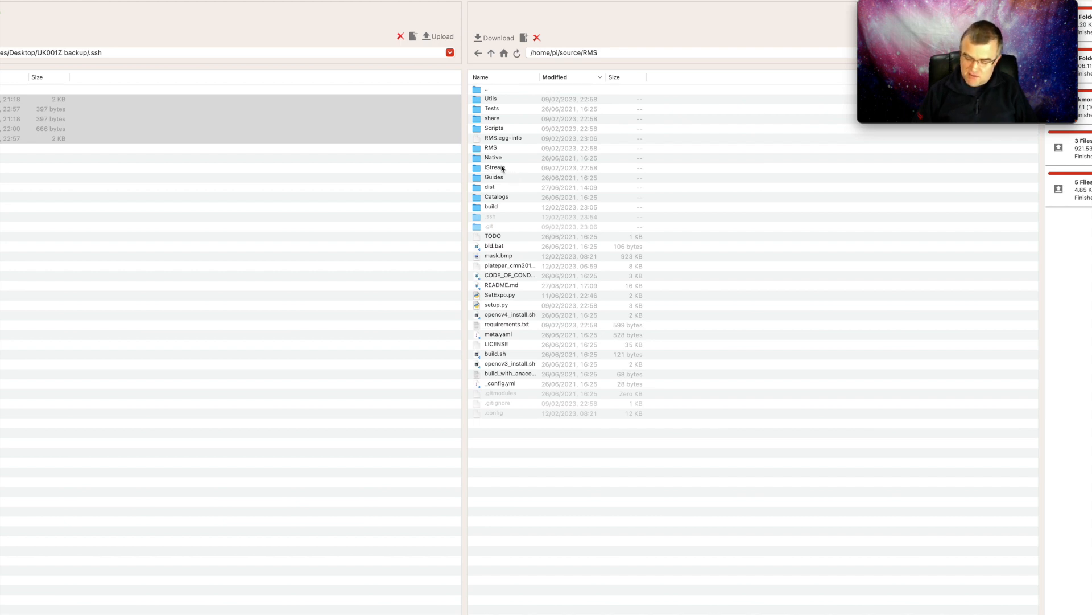
mouse_move(509, 177)
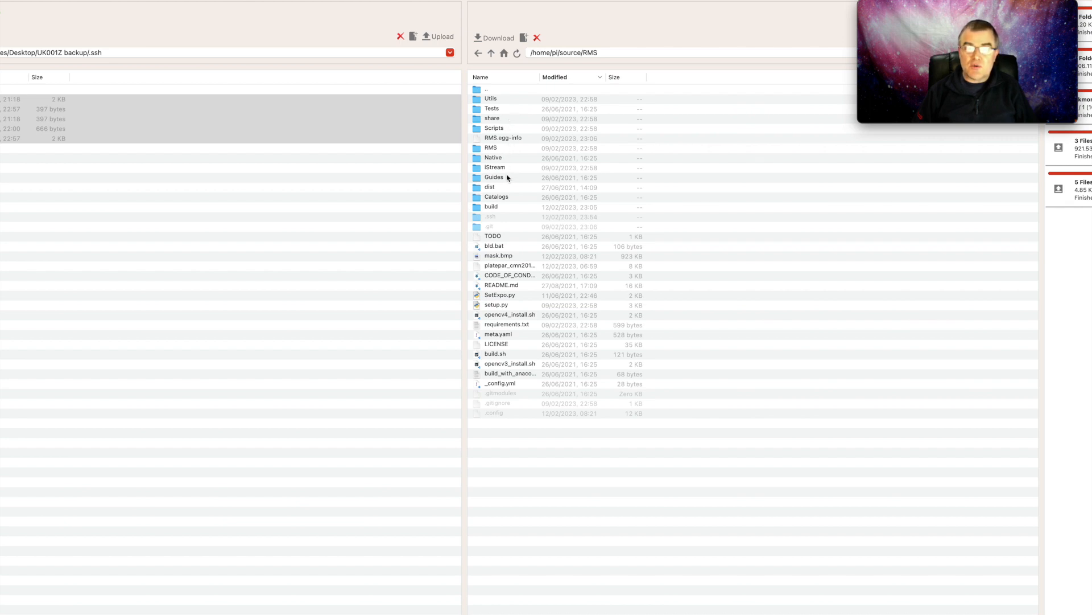
- Upload the 149-byte backup ukmon.ini into /home/pi/source/ukmon-pitools, replacing the existing copy
click(491, 52)
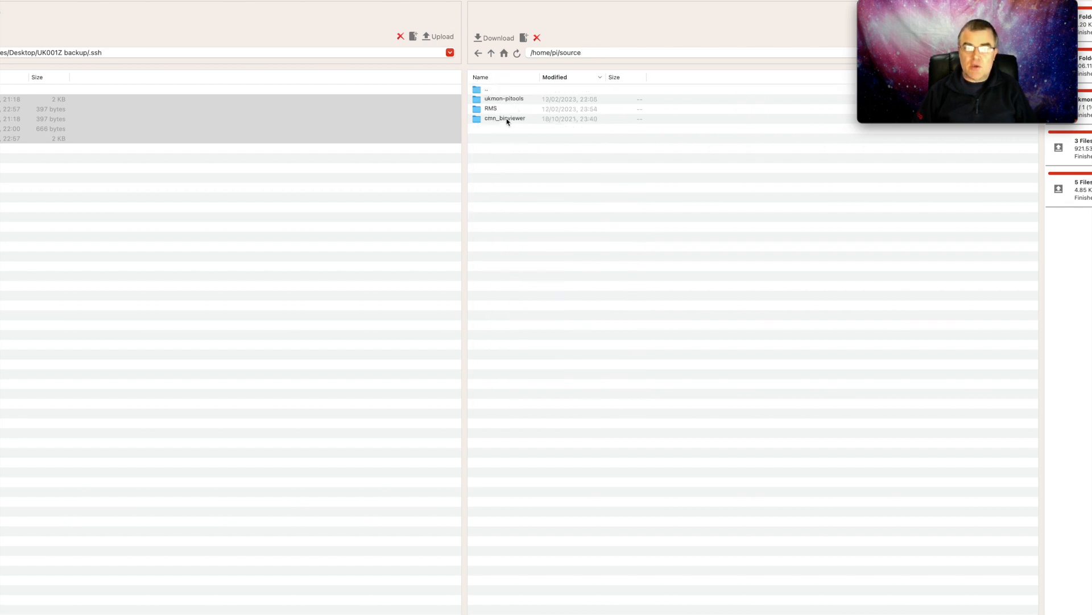
double_click(503, 98)
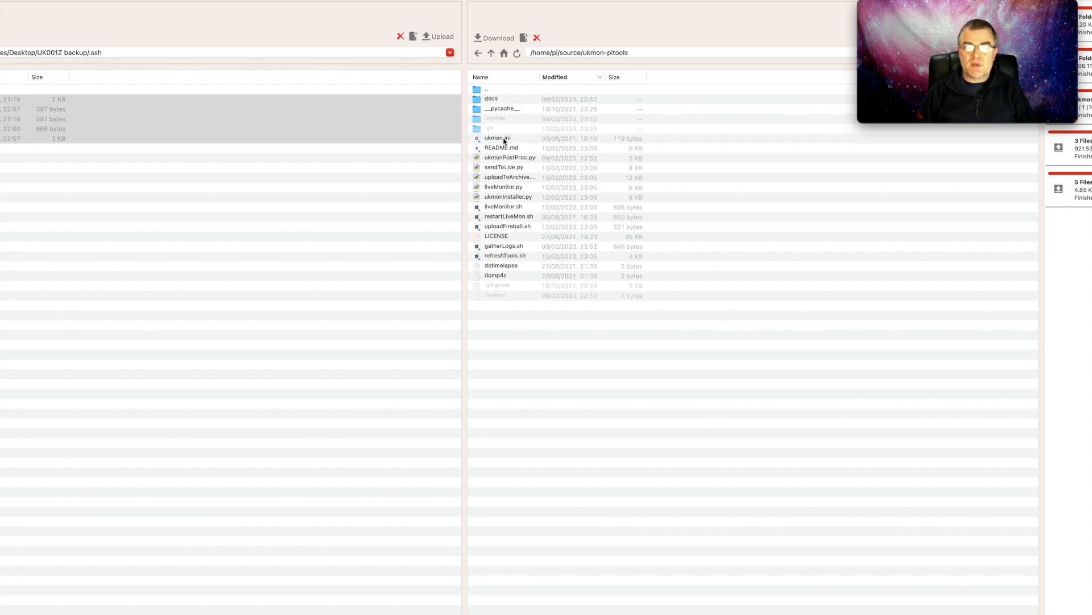
click(497, 138)
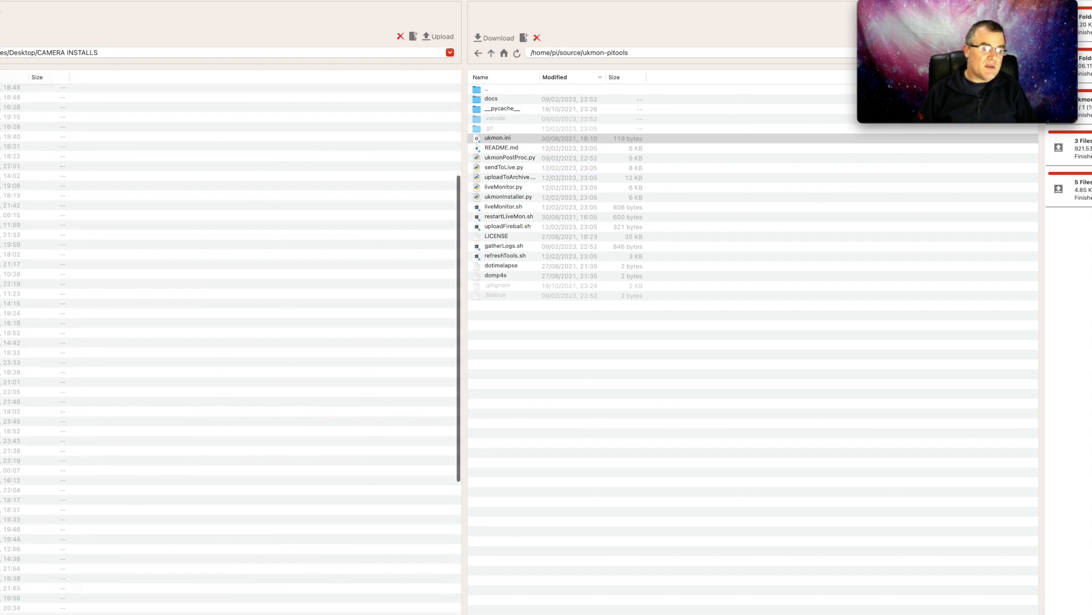
scroll(down, 3)
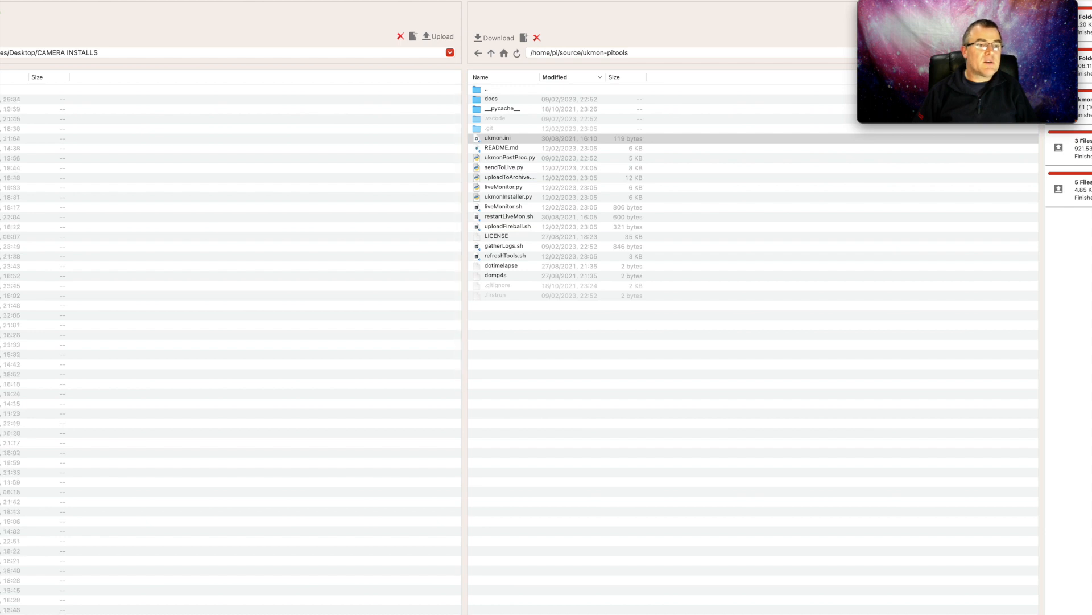
scroll(down, 3)
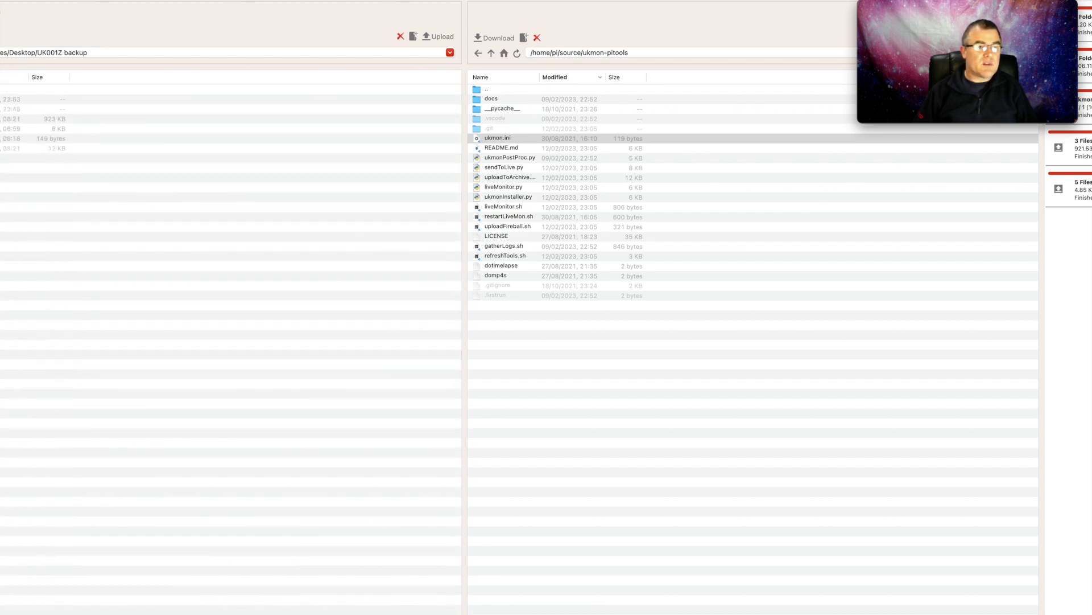
click(46, 138)
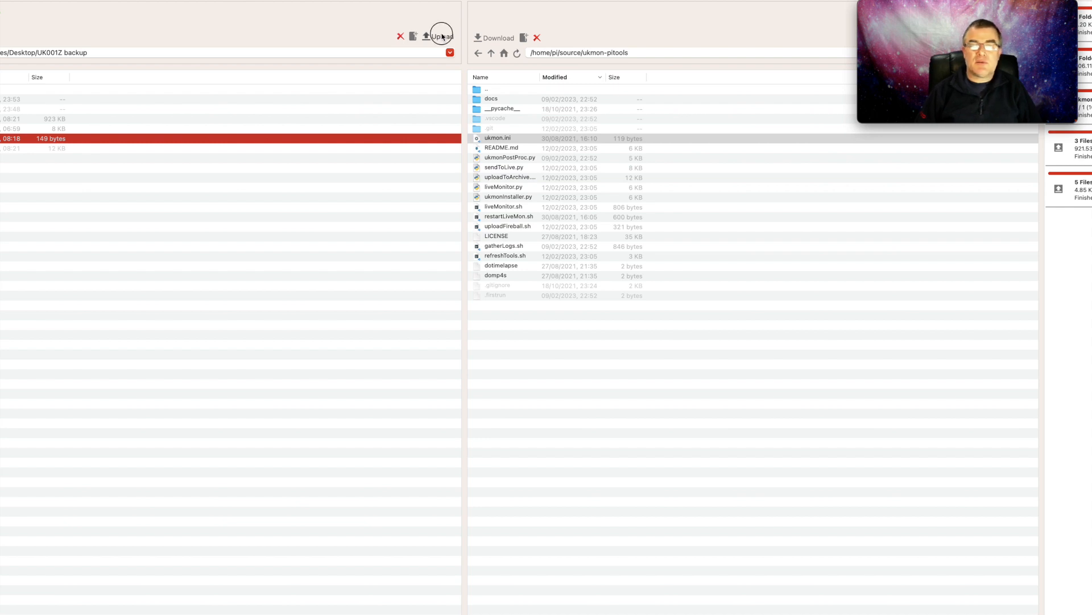
click(441, 36)
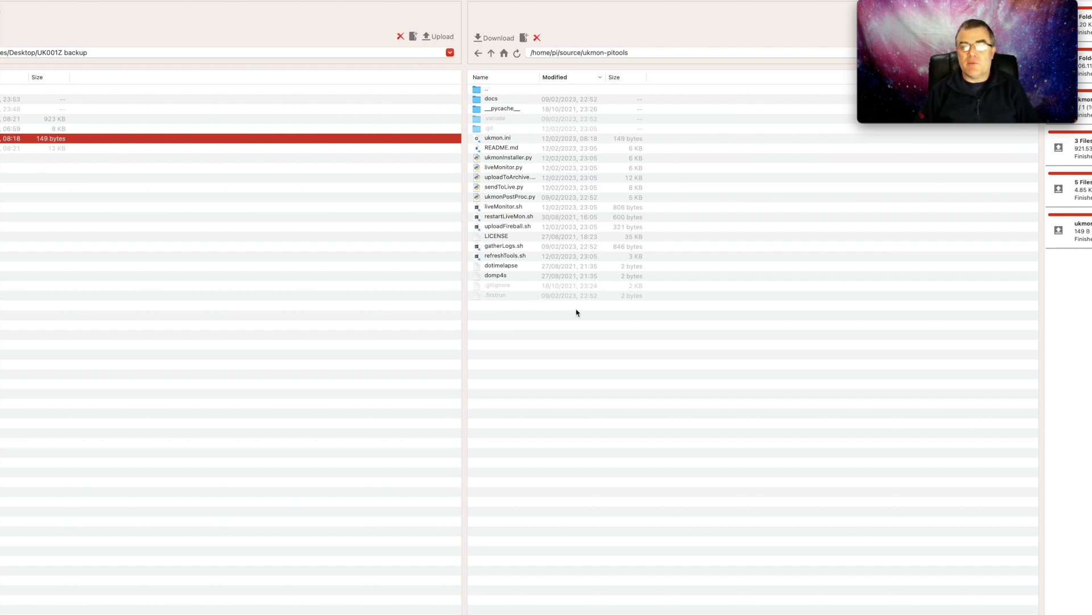
mouse_move(484, 328)
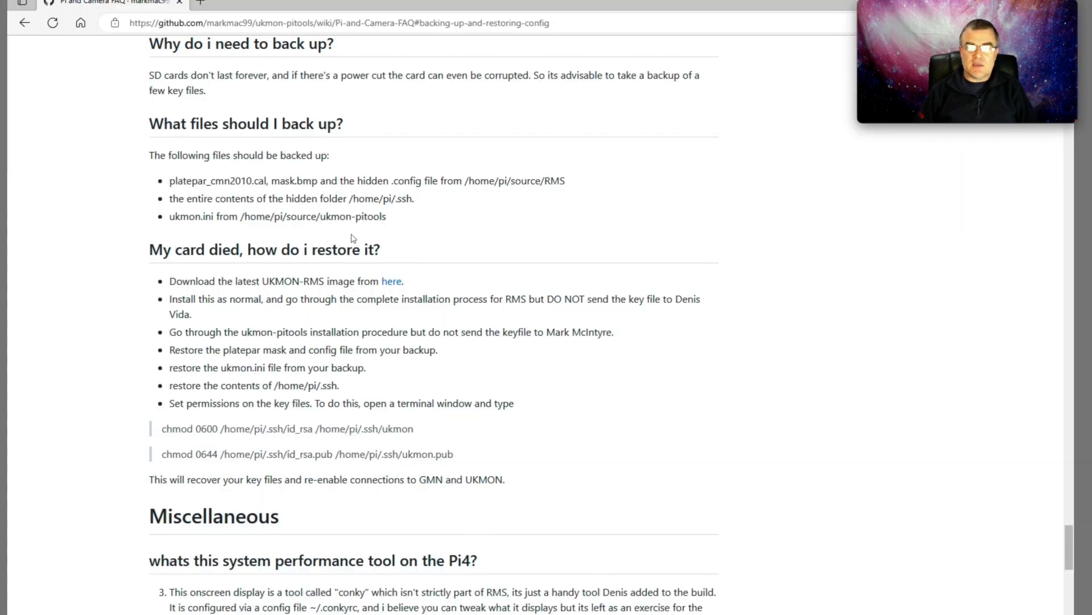
mouse_move(276, 152)
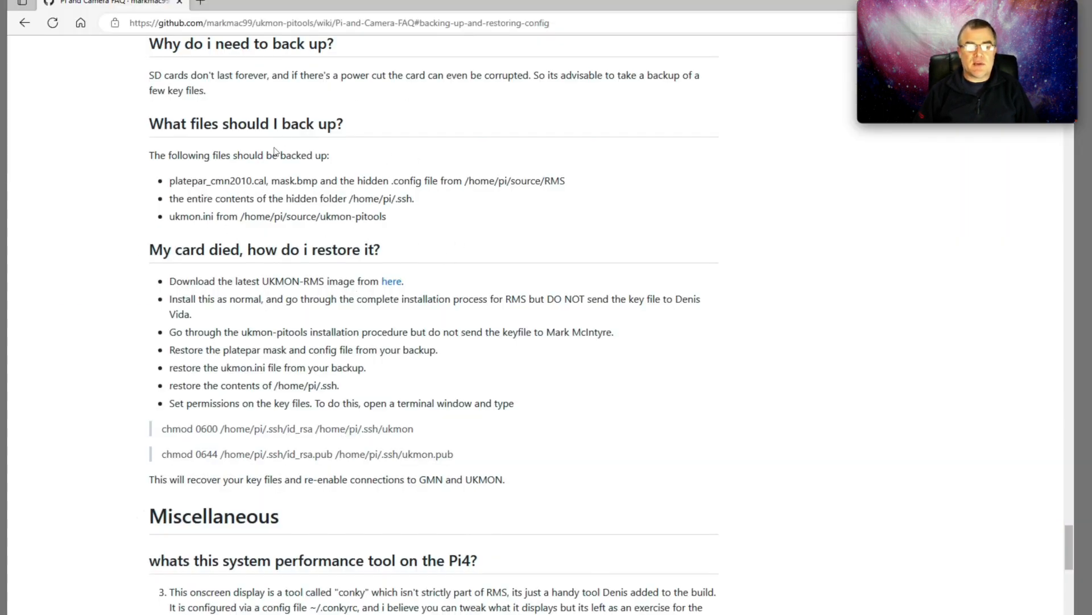
mouse_move(360, 150)
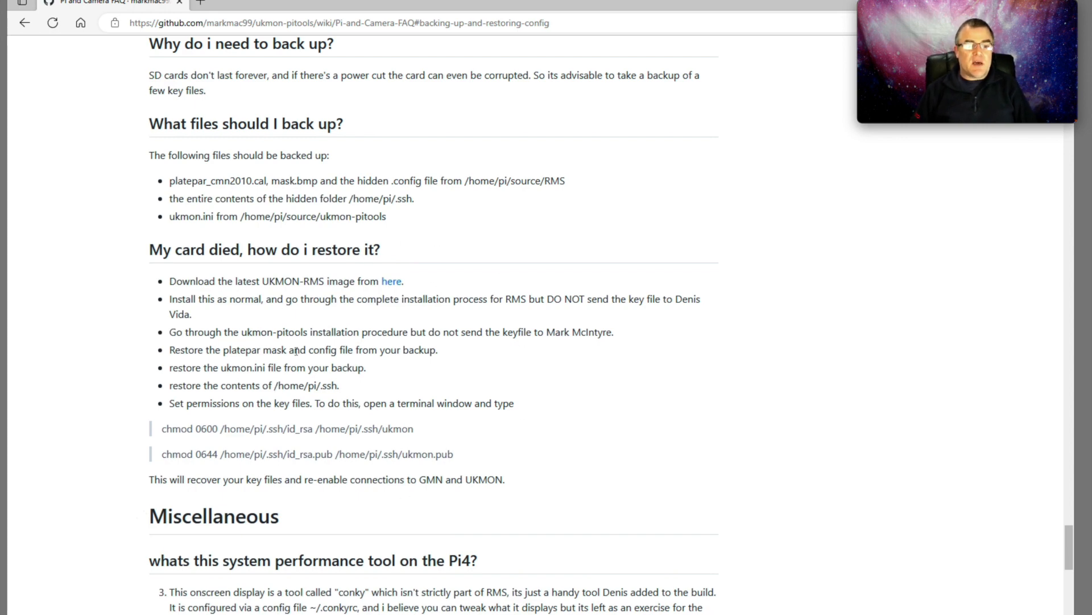
mouse_move(475, 365)
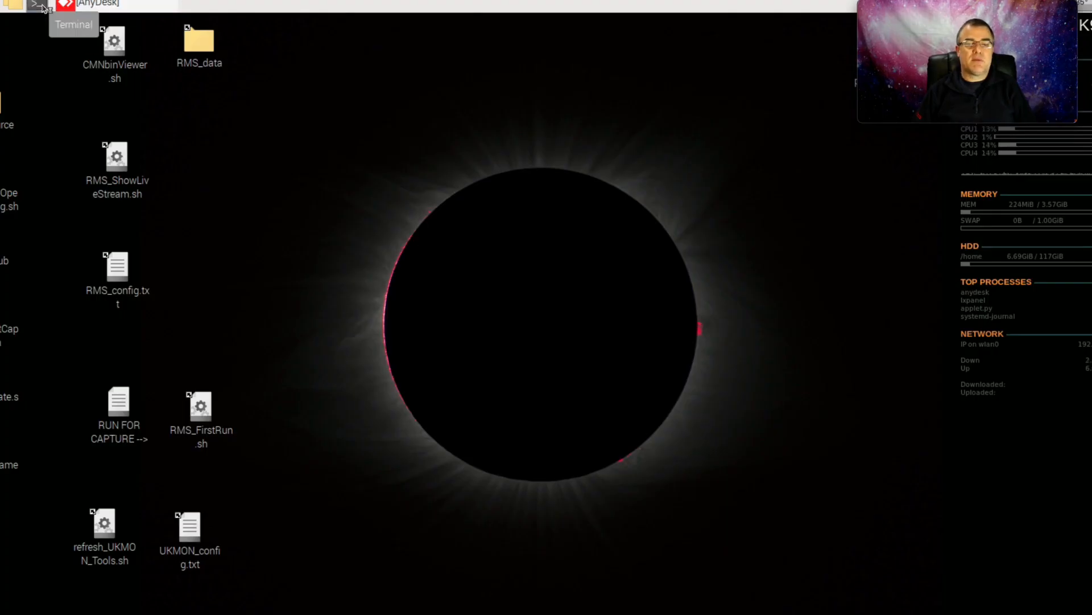
- Run chmod 0600 on the private keys and chmod 0644 on id_rsa.pub and ukmon.pub, then exit the terminal
click(38, 6)
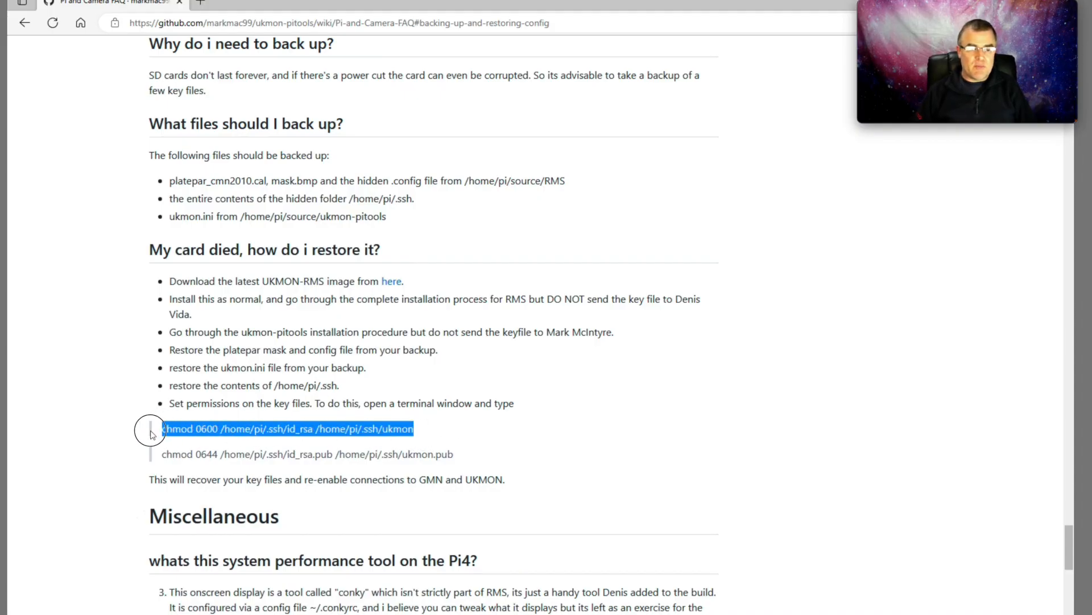
right_click(315, 429)
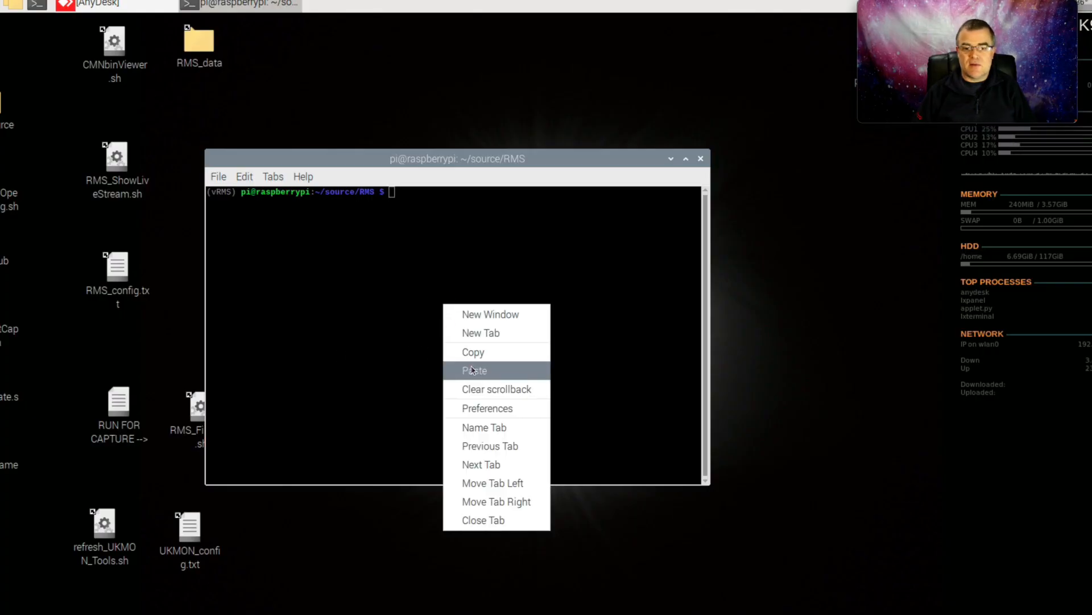
click(474, 370)
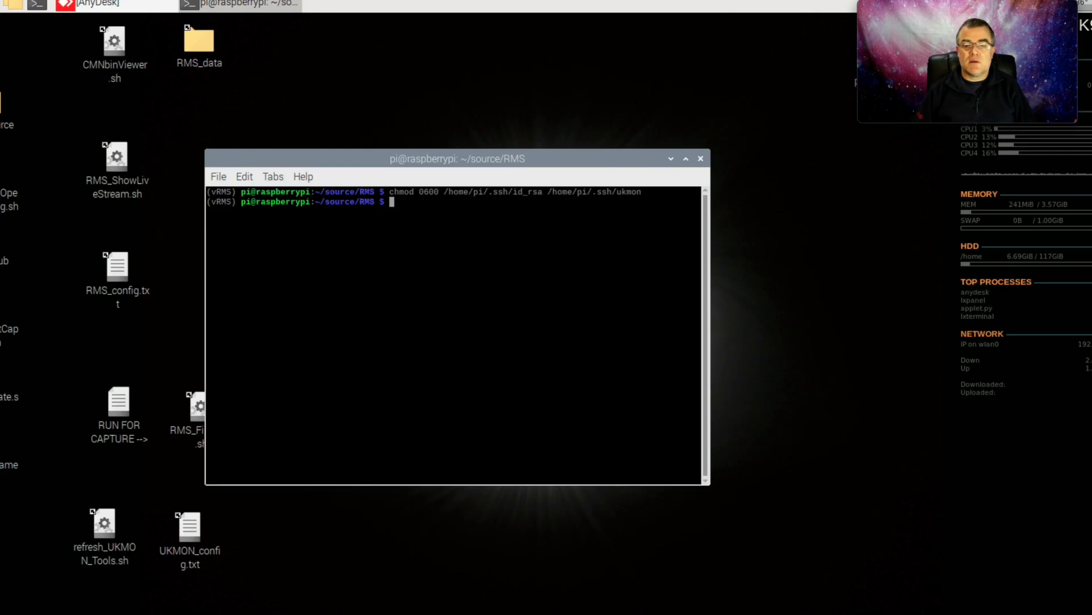
text(chmod 0644 /home/pi/.ssh/id_rsa.pub /home/pi/.ssh/ukmon.pub)
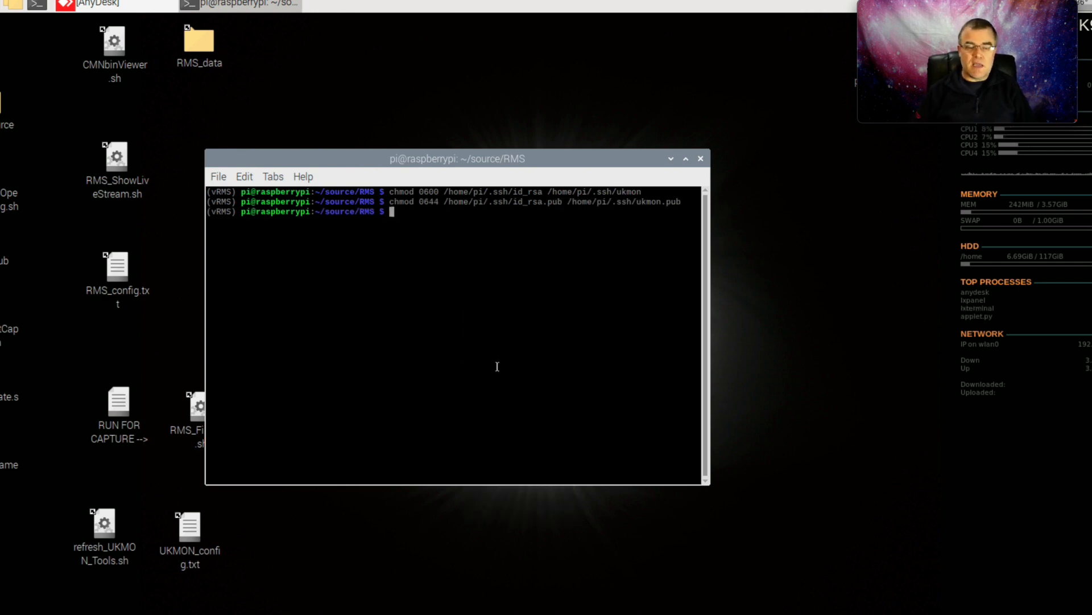
text(exit)
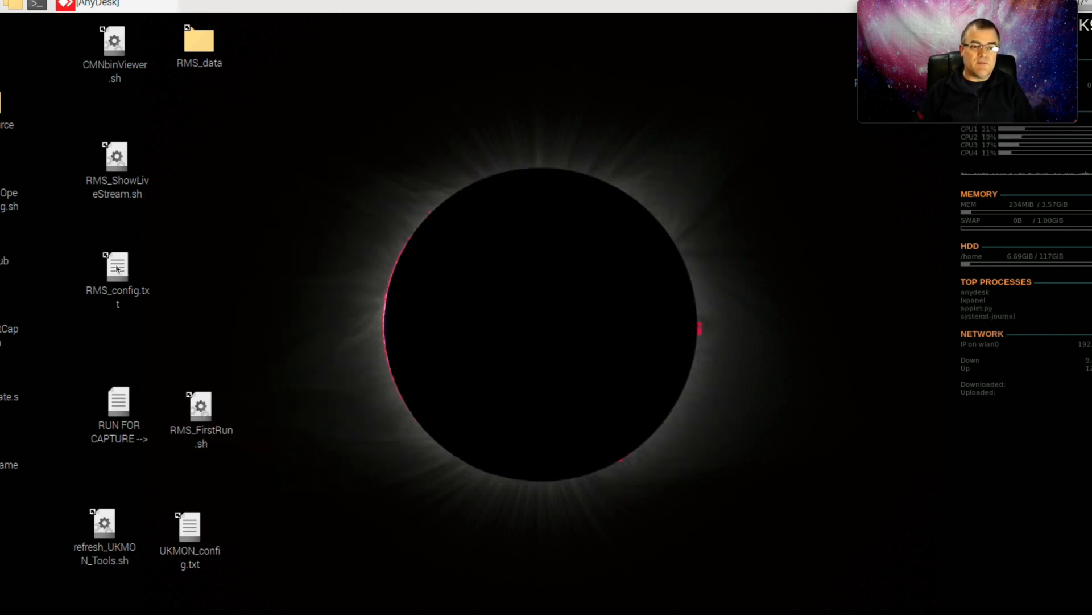
double_click(116, 268)
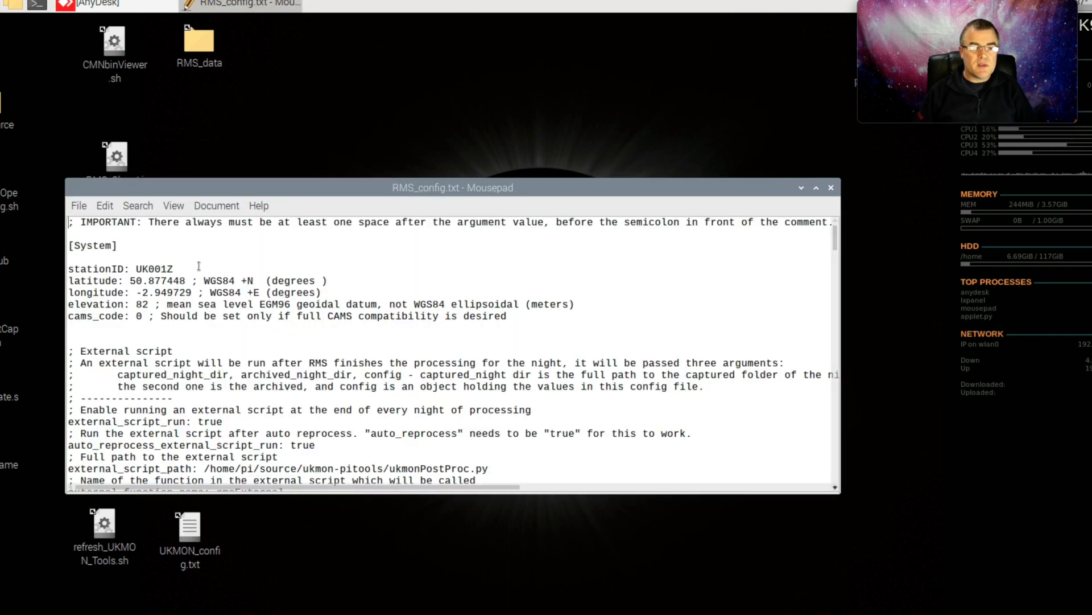
drag(69, 245, 174, 268)
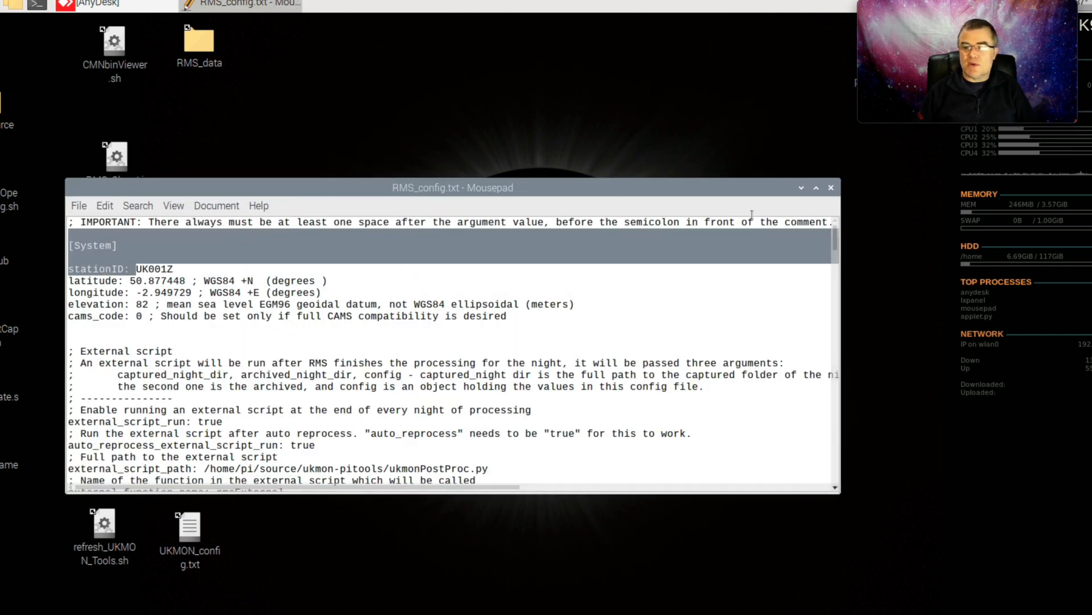
click(831, 187)
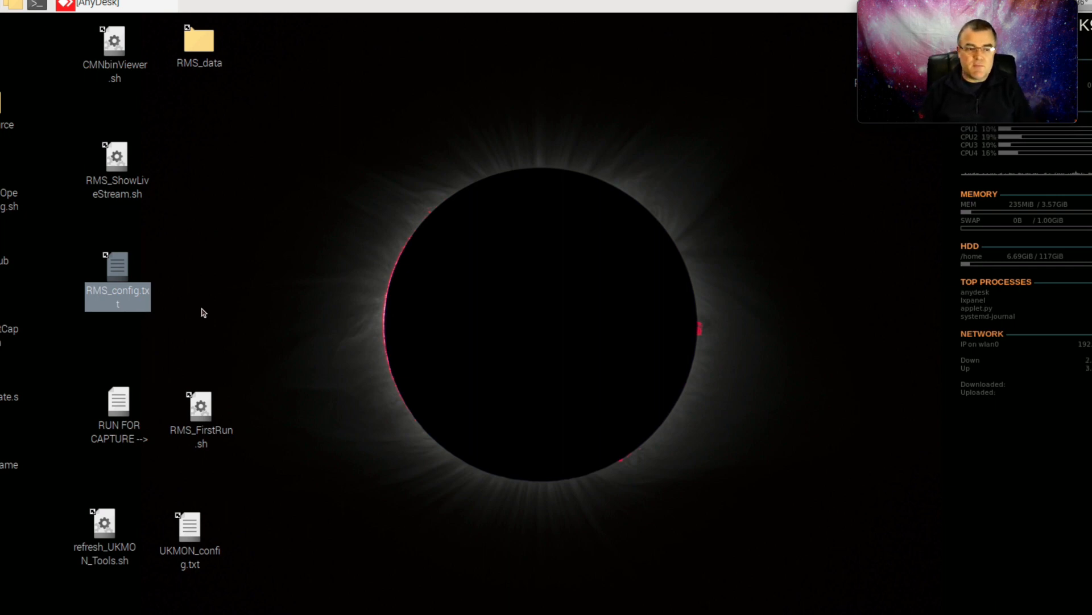
mouse_move(181, 370)
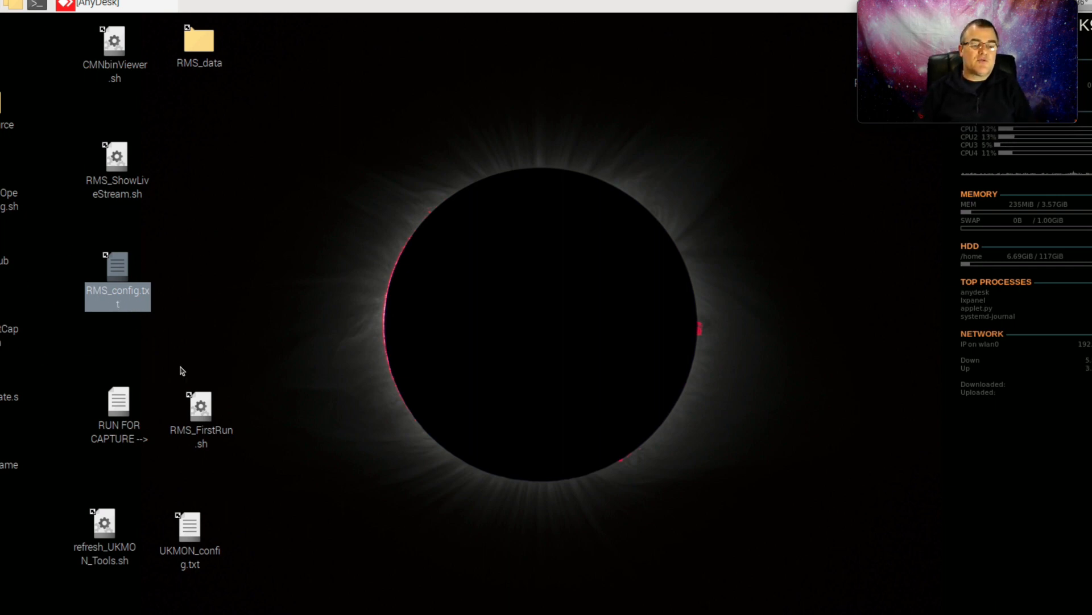
click(189, 530)
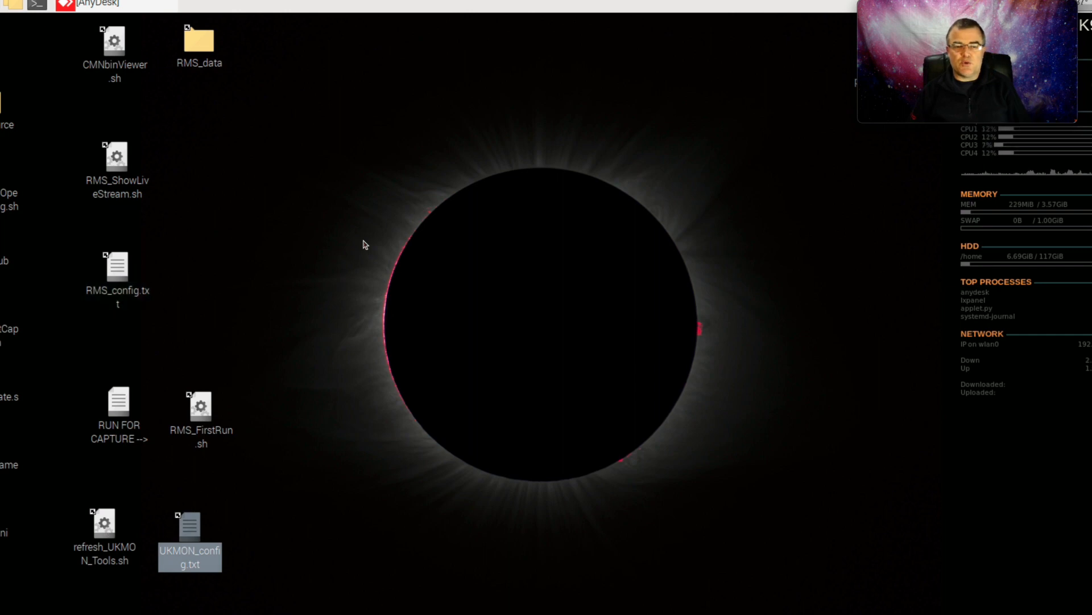
mouse_move(313, 239)
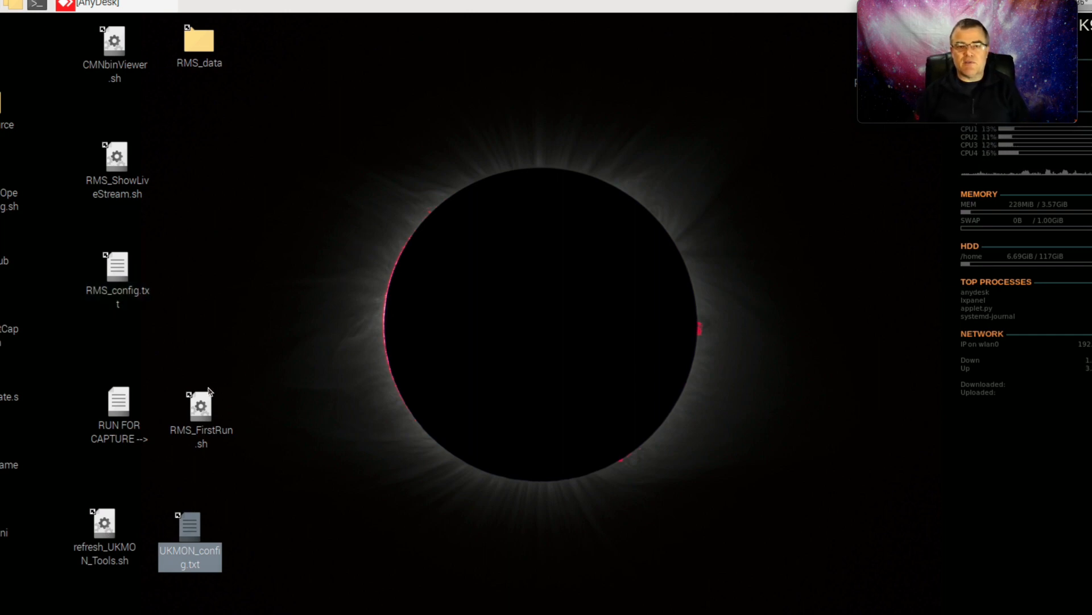
mouse_move(202, 411)
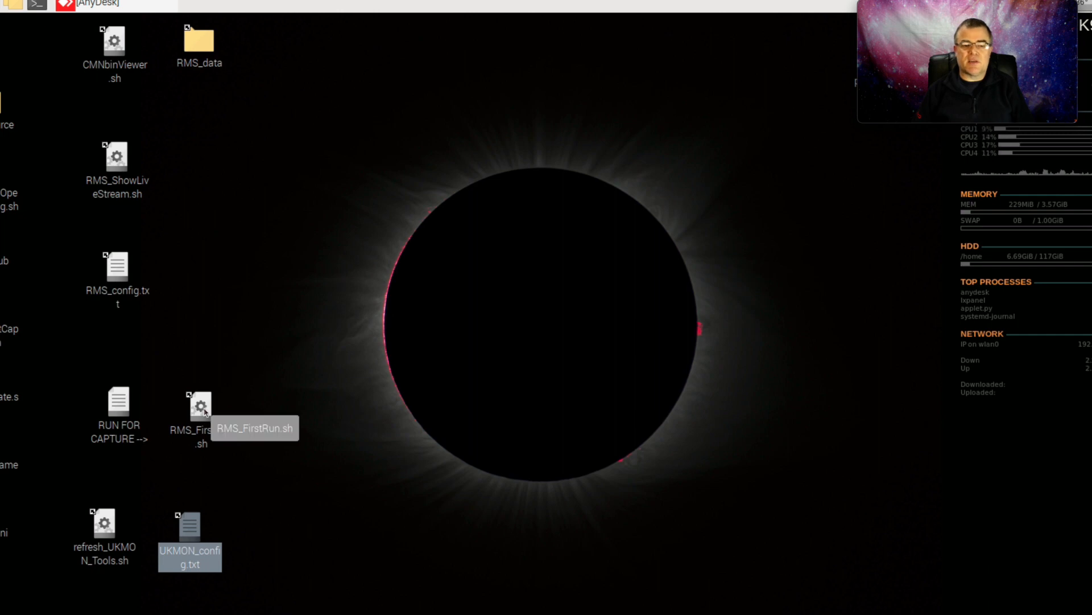
- Launch RMS_FirstRun.sh from the desktop and watch it ping the camera and capture UK001Z frame blocks
double_click(200, 408)
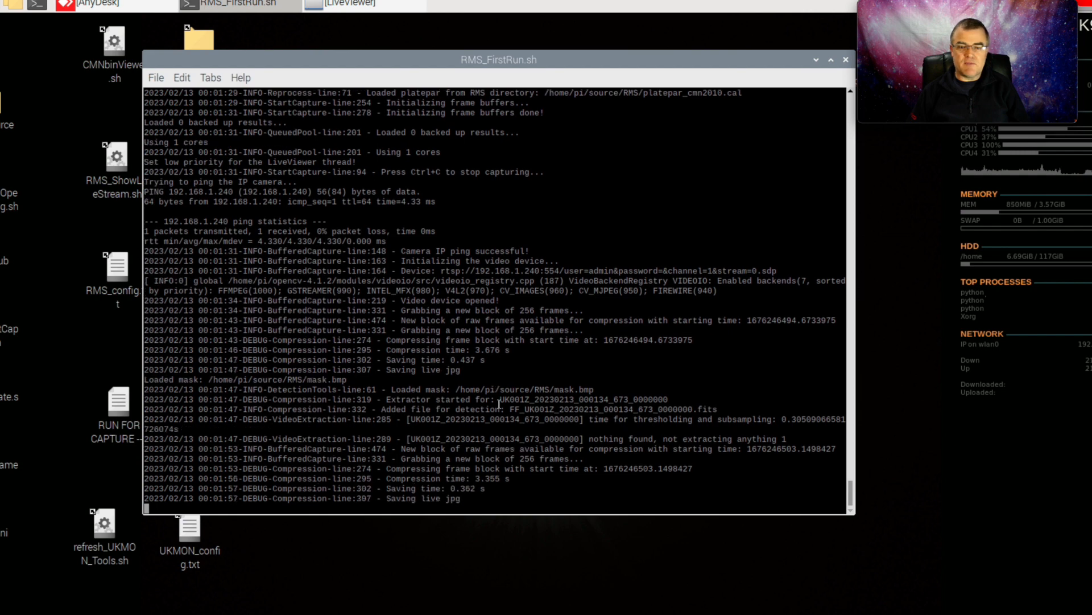
scroll(down, 3)
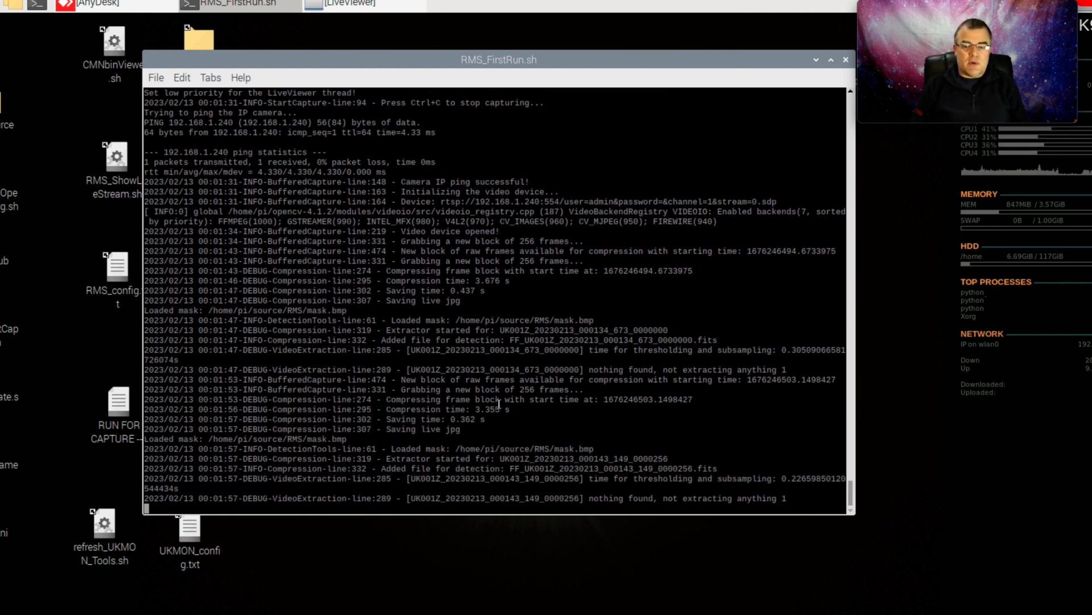